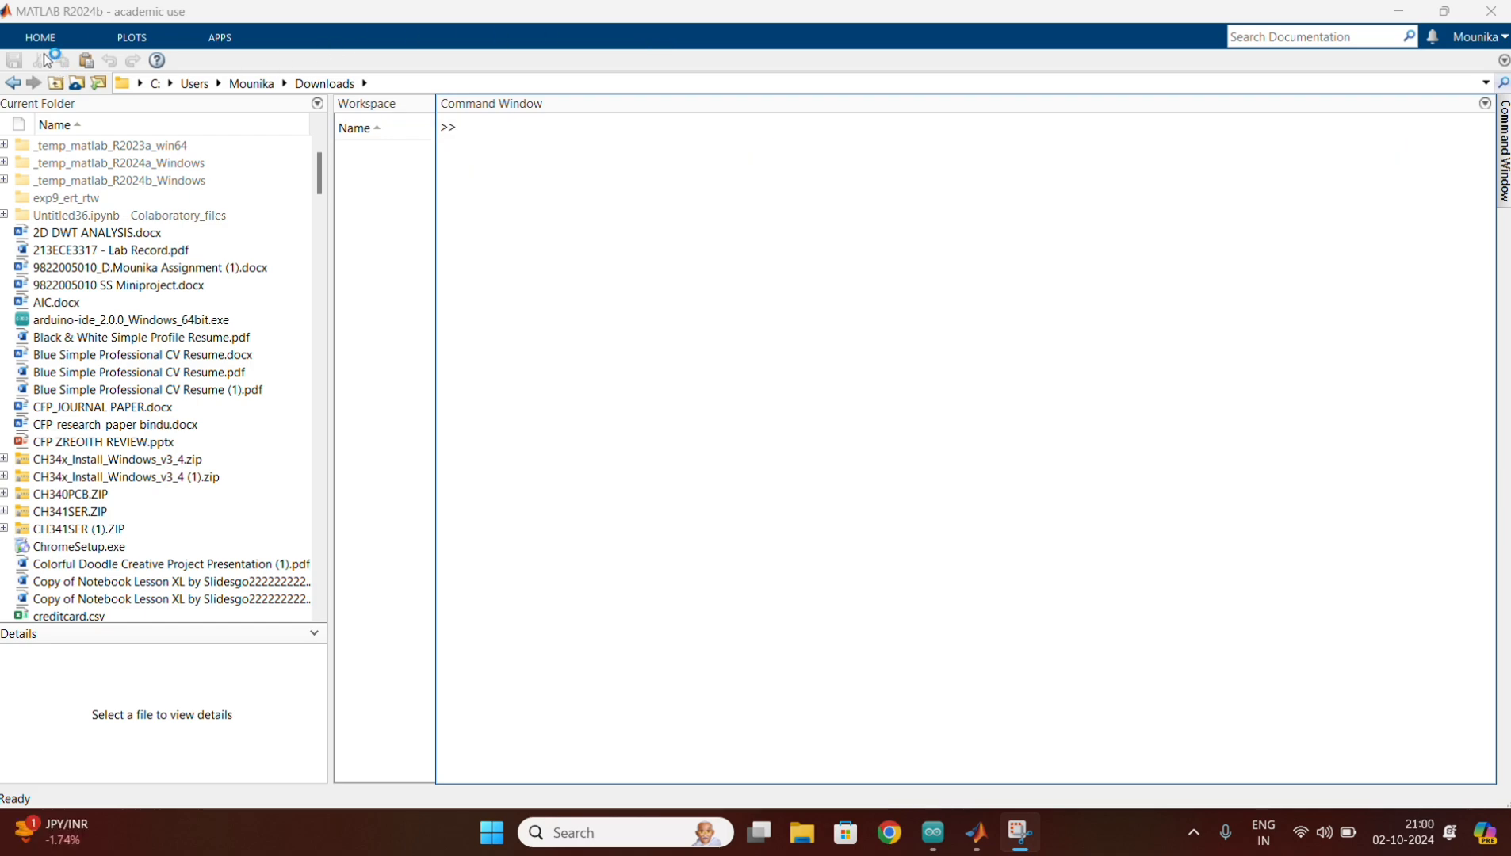
Launch Simulink from the MATLAB Home tab and create a blank model, untitled1
{"action": "left_click", "coordinate": [40, 36]}
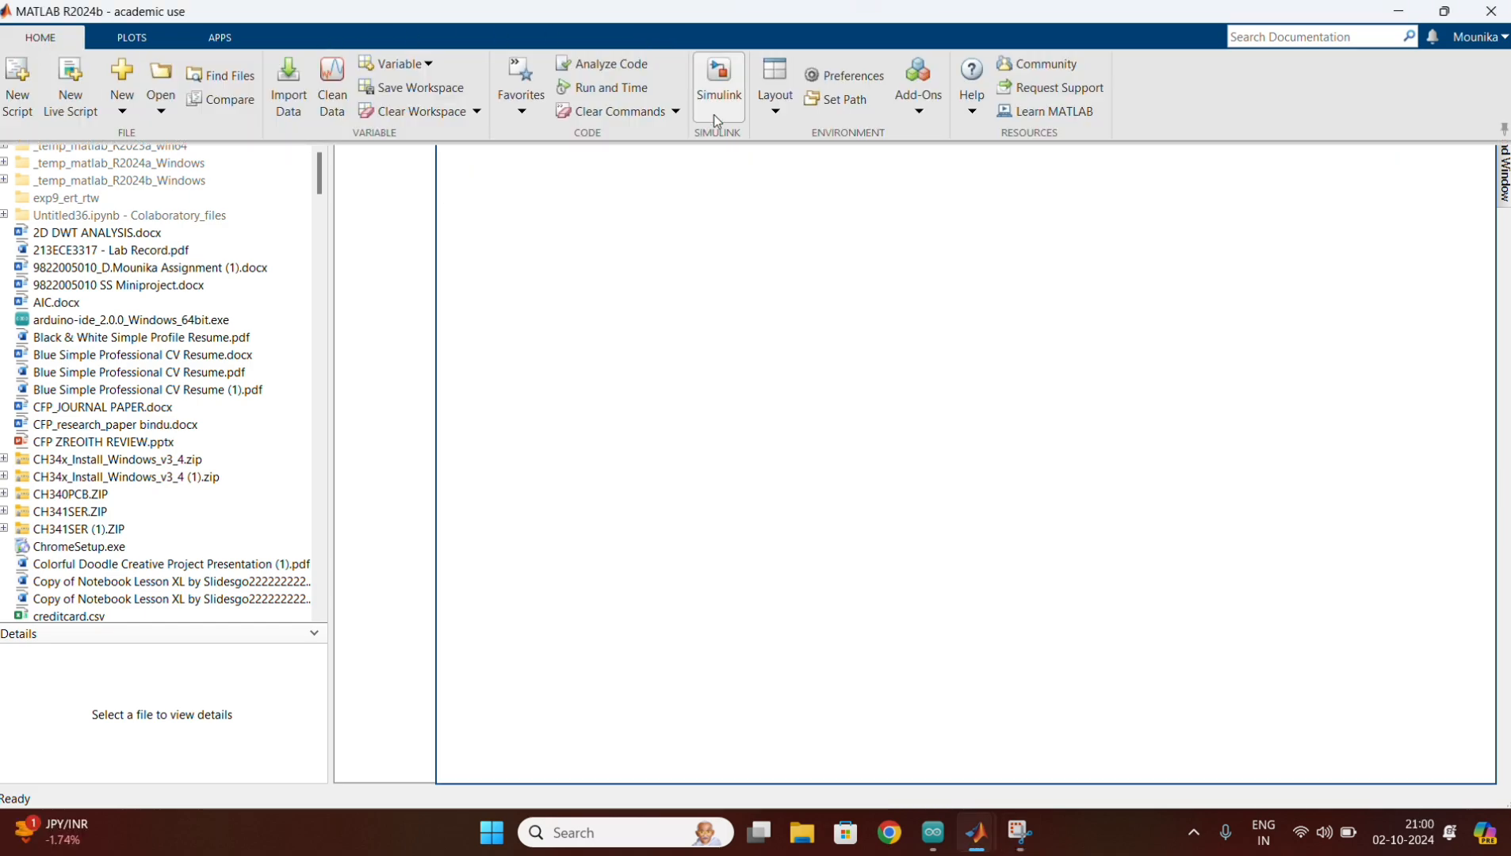
{"action": "left_click", "coordinate": [718, 79]}
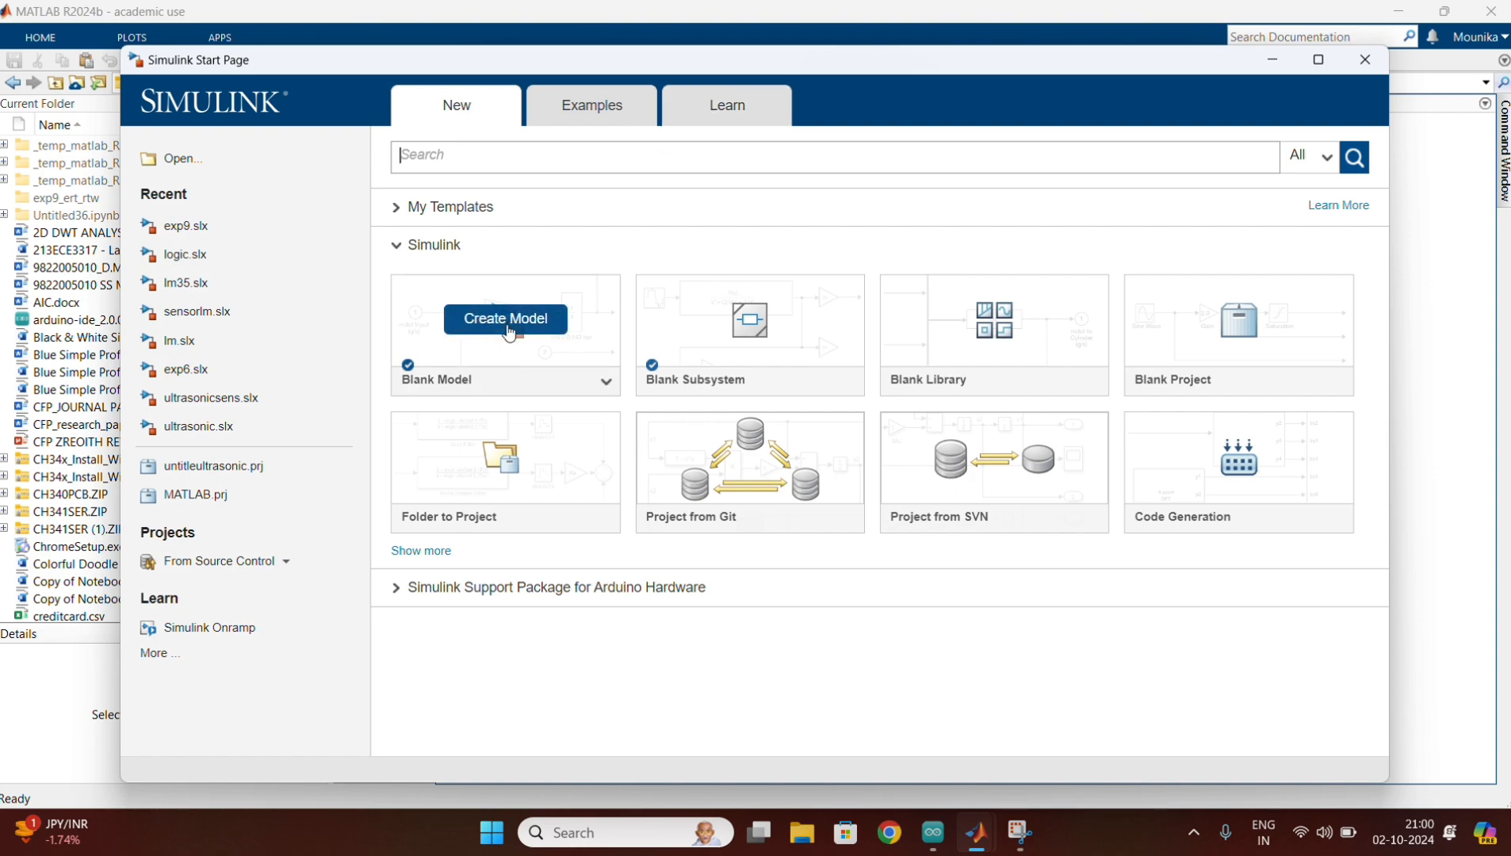
{"action": "left_click", "coordinate": [504, 317]}
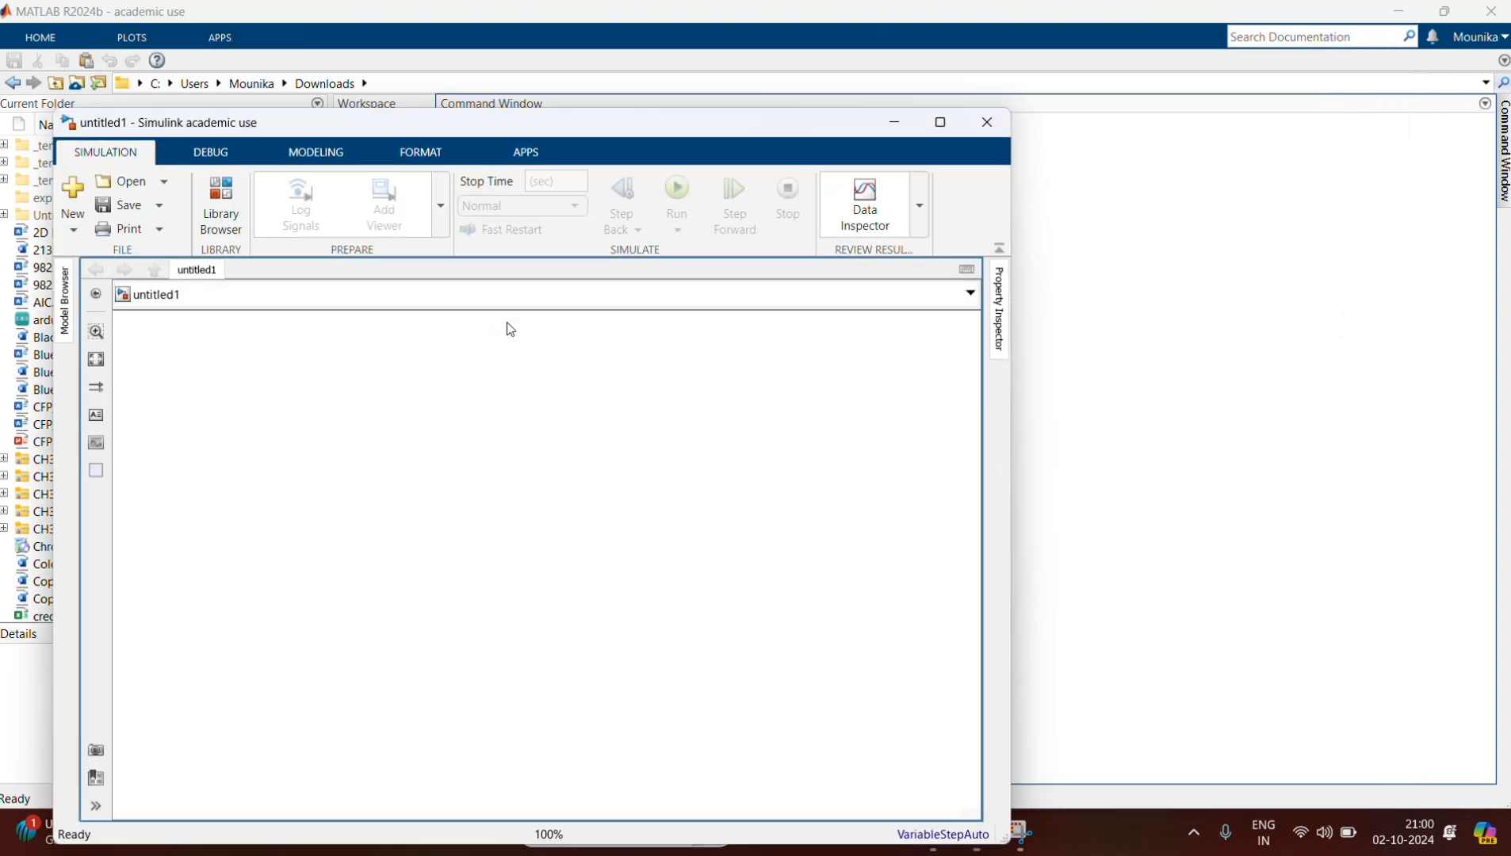
Add Serial Configuration, Serial Send and Serial Receive blocks from Instrument Control Toolbox
{"action": "left_click", "coordinate": [218, 202]}
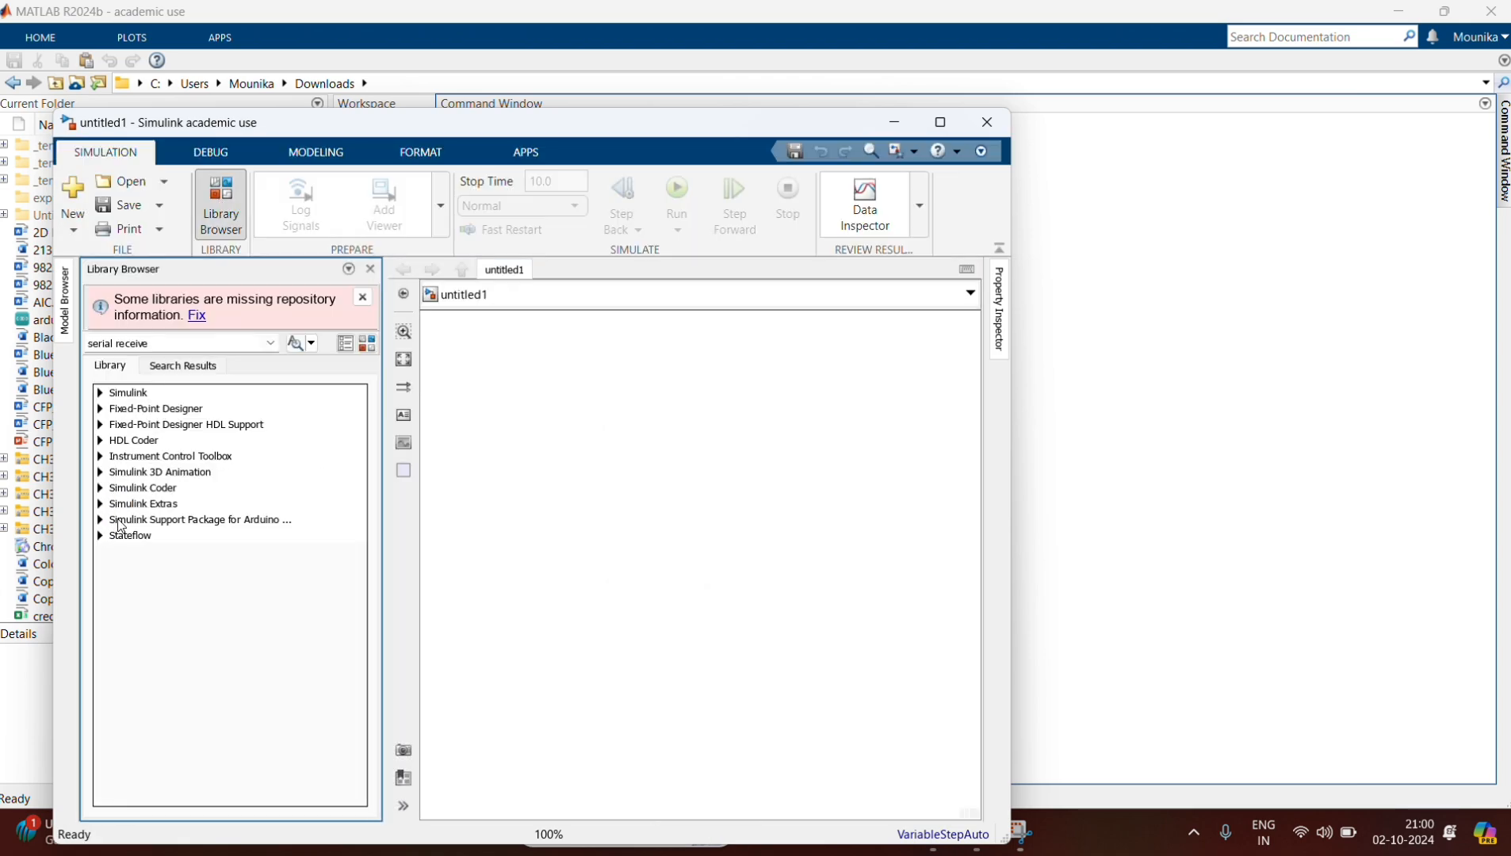
{"action": "left_click", "coordinate": [100, 455]}
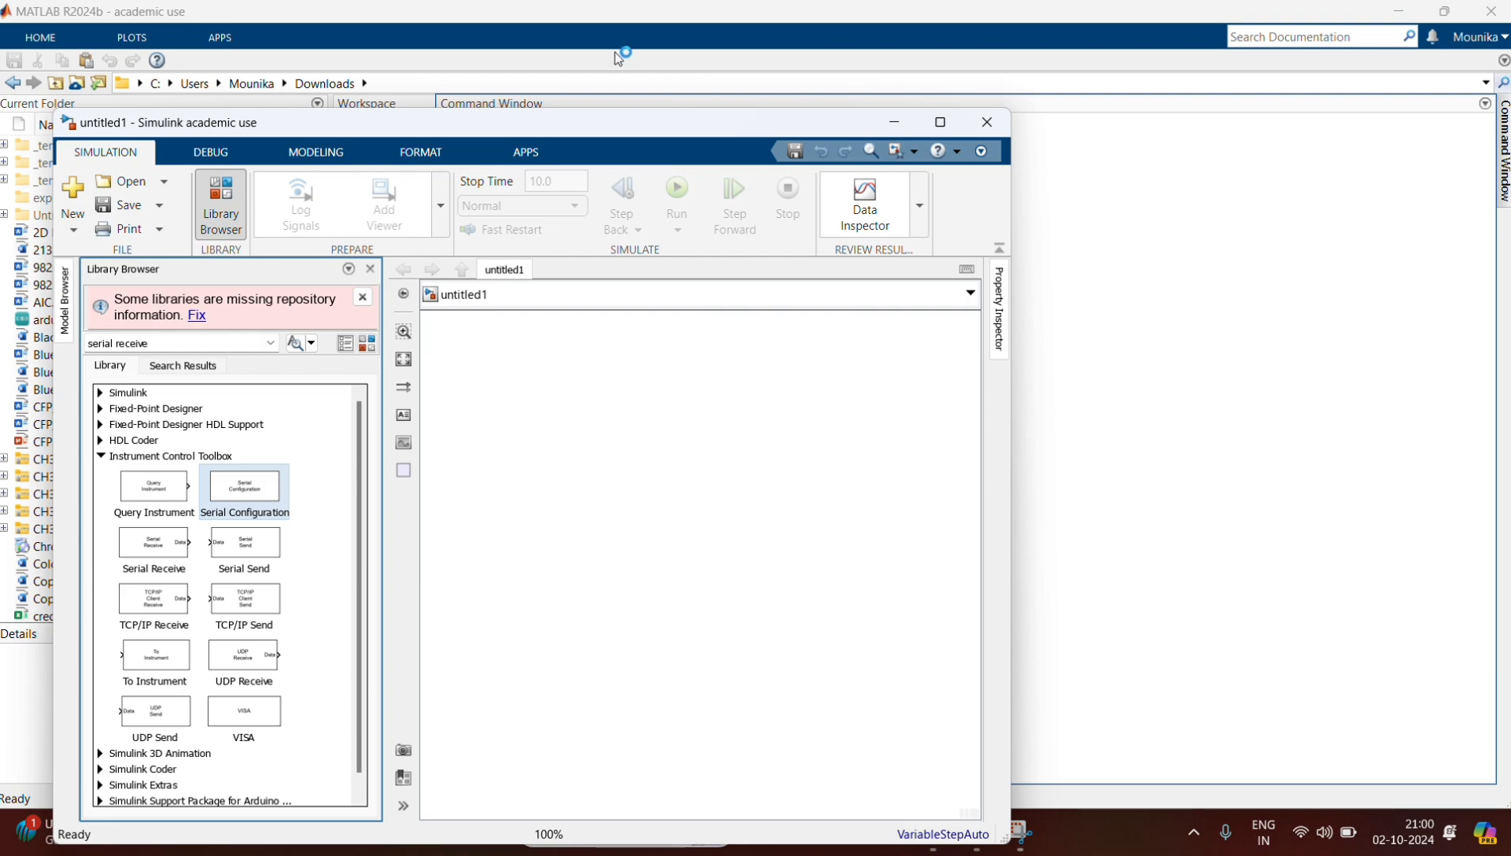
{"action": "left_click_drag", "start_coordinate": [243, 486], "coordinate": [672, 393]}
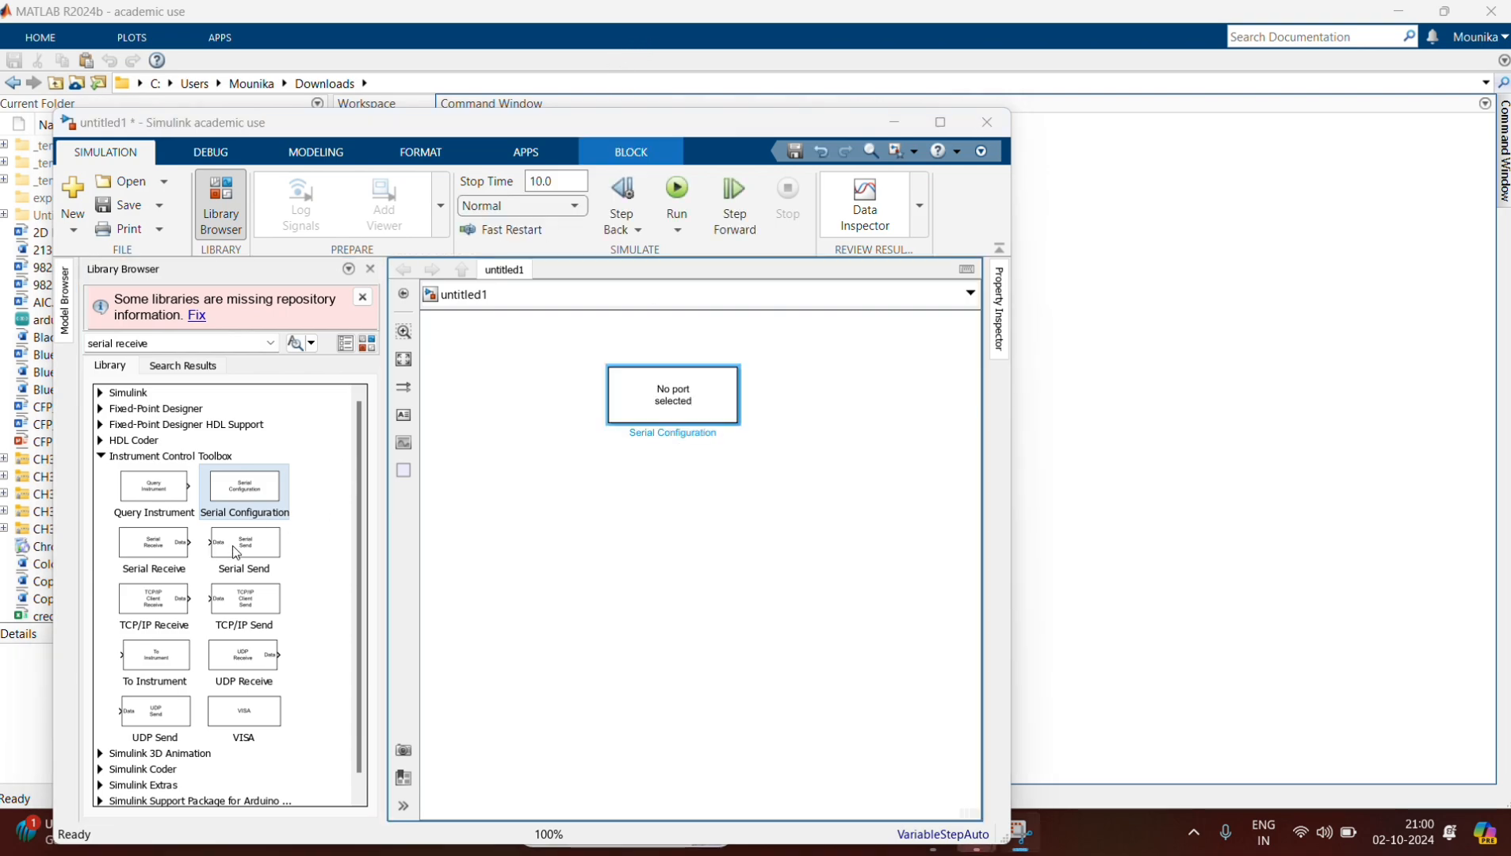
{"action": "left_click_drag", "start_coordinate": [243, 542], "coordinate": [558, 499]}
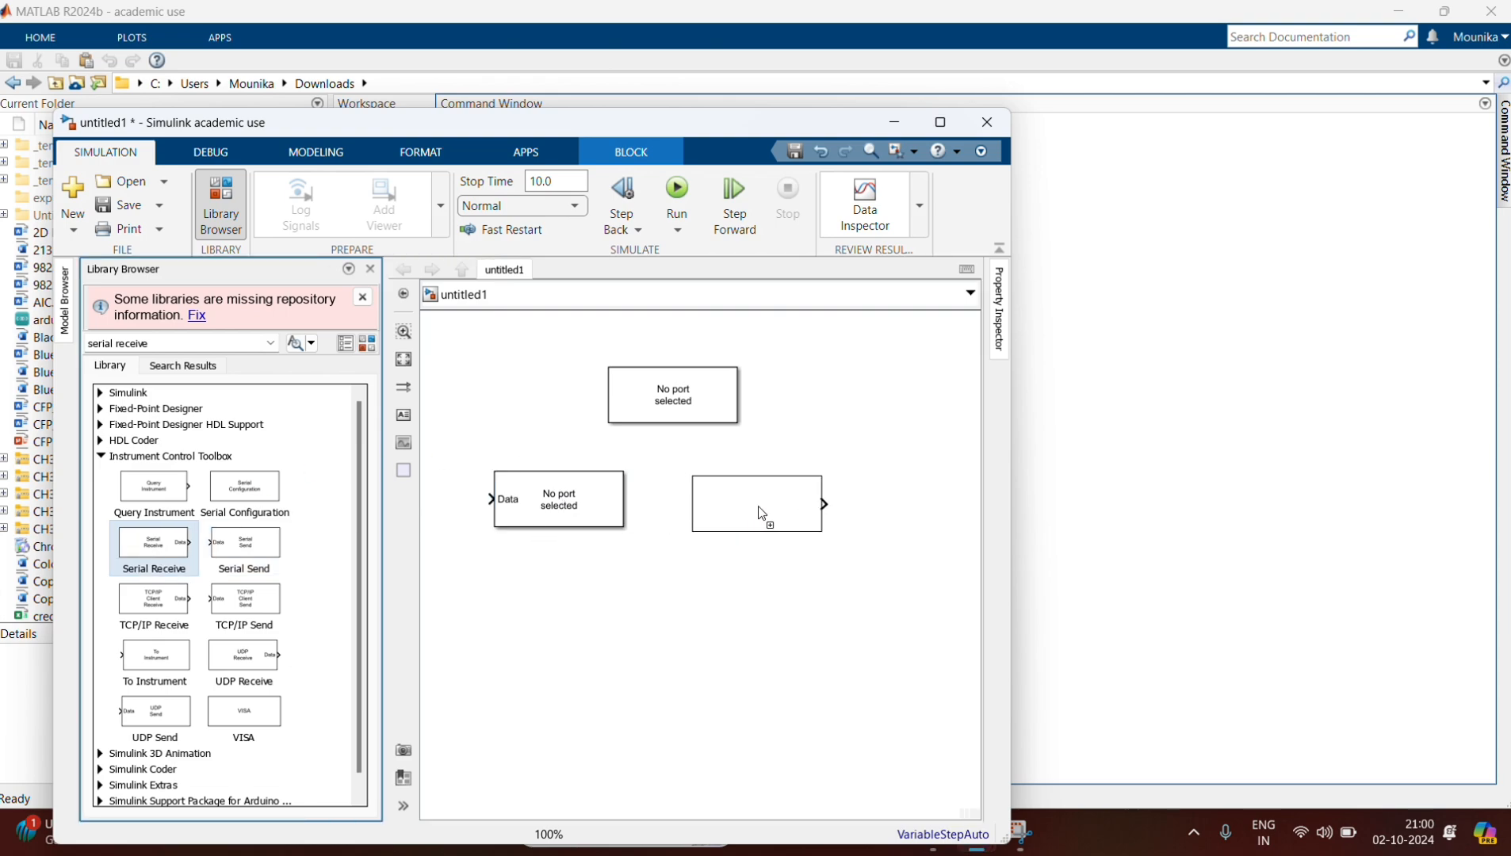
{"action": "left_click", "coordinate": [756, 501]}
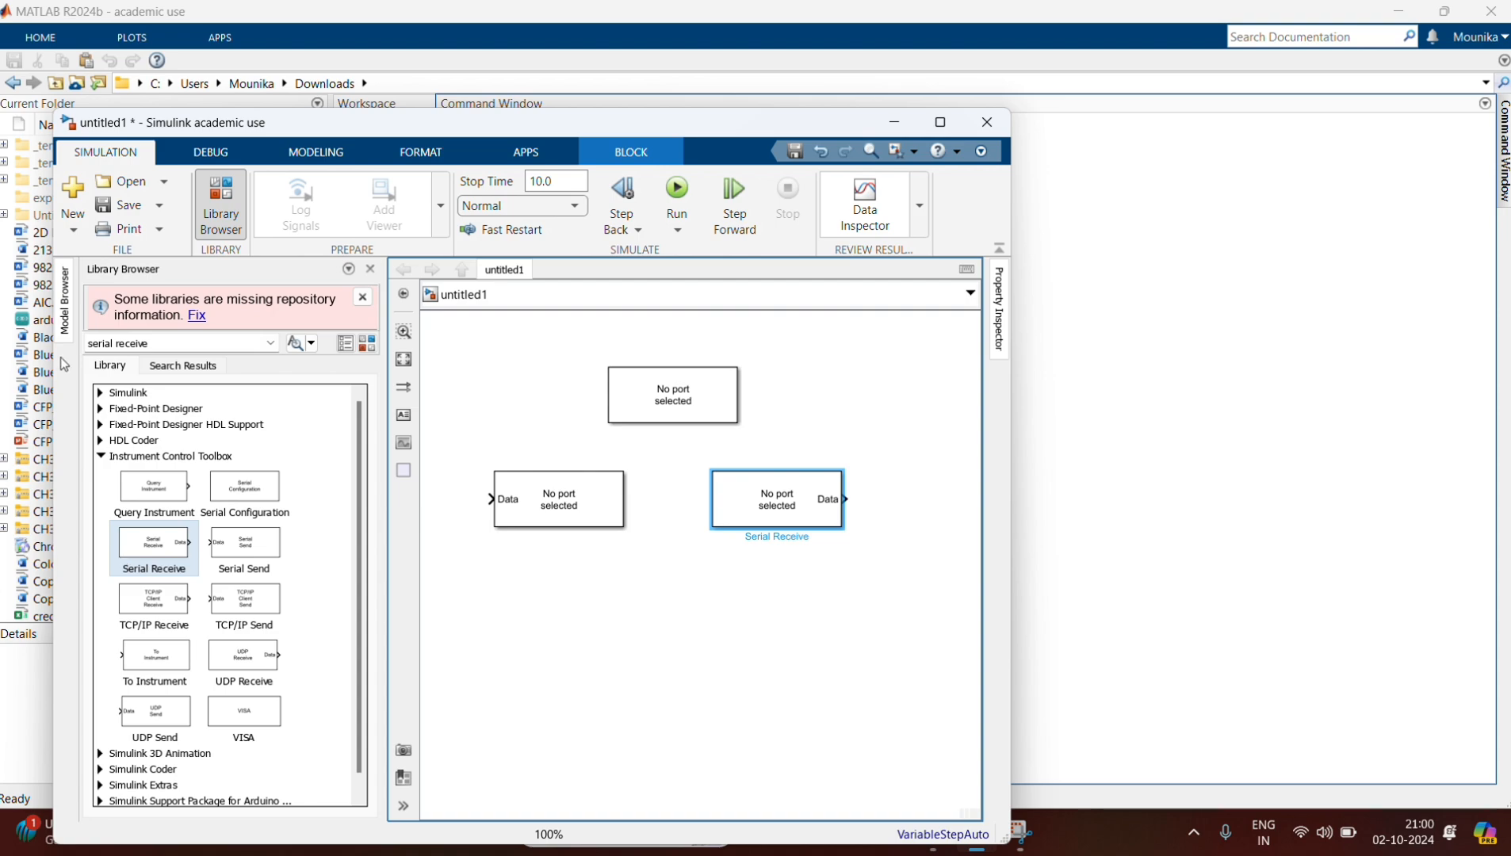
Add a Constant block feeding Serial Send and a Display fed by Serial Receive
{"action": "left_click", "coordinate": [99, 392]}
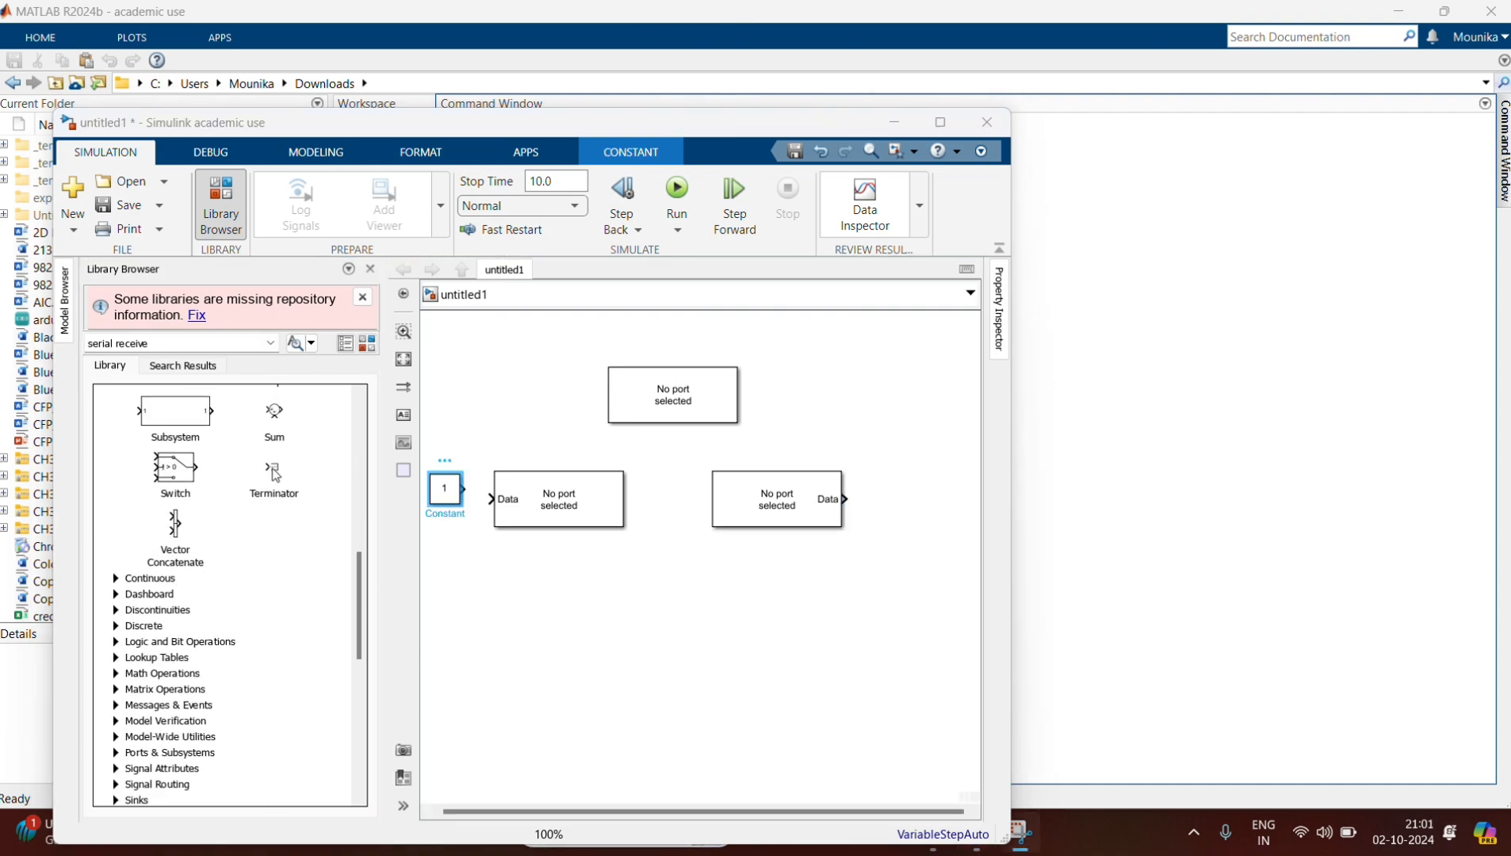
{"action": "scroll", "scroll_direction": "down", "scroll_amount": 3}
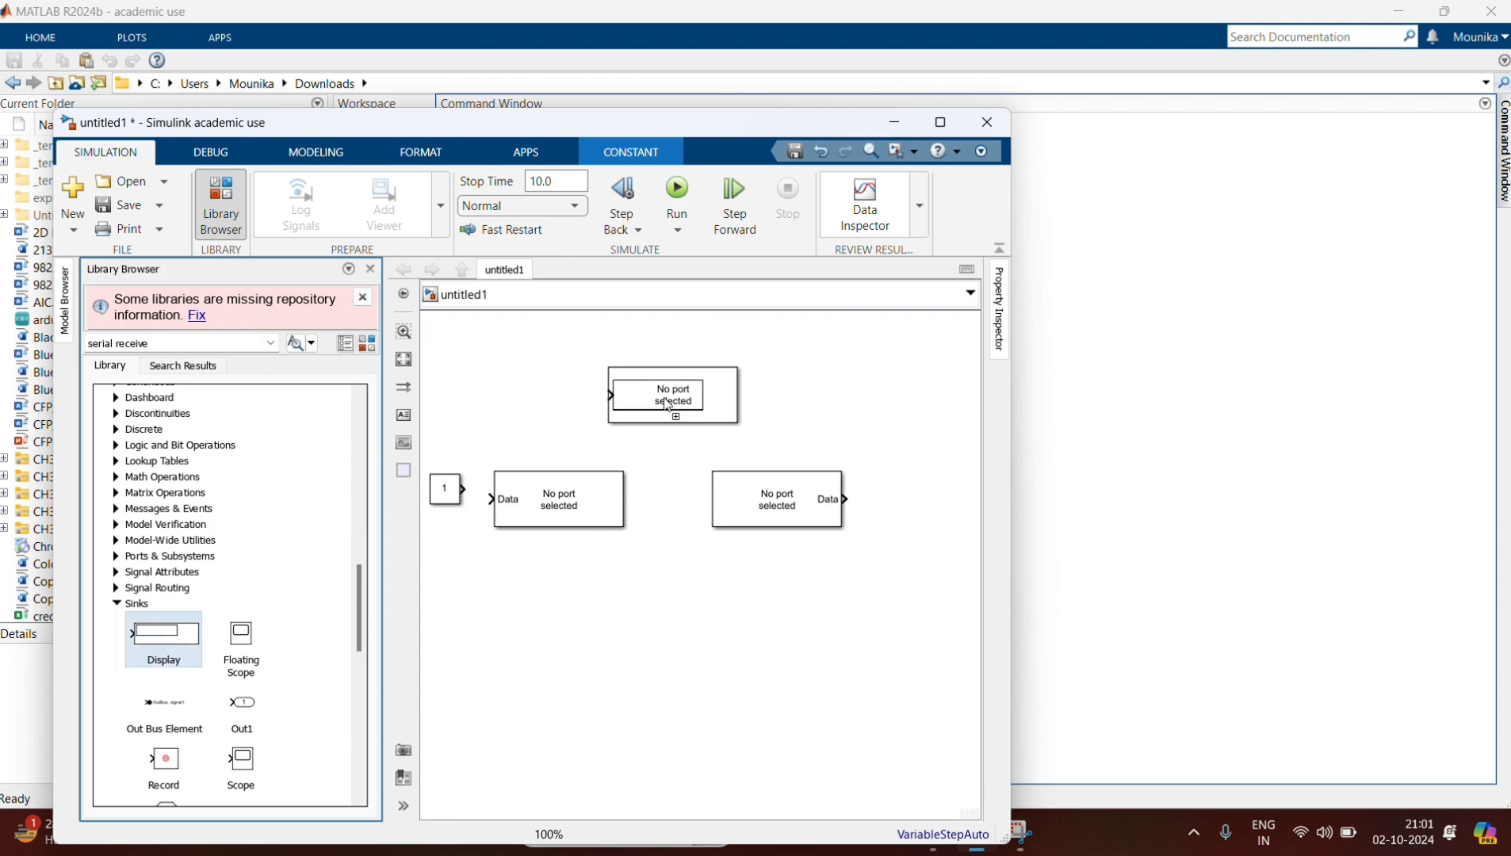
{"action": "left_click", "coordinate": [944, 498]}
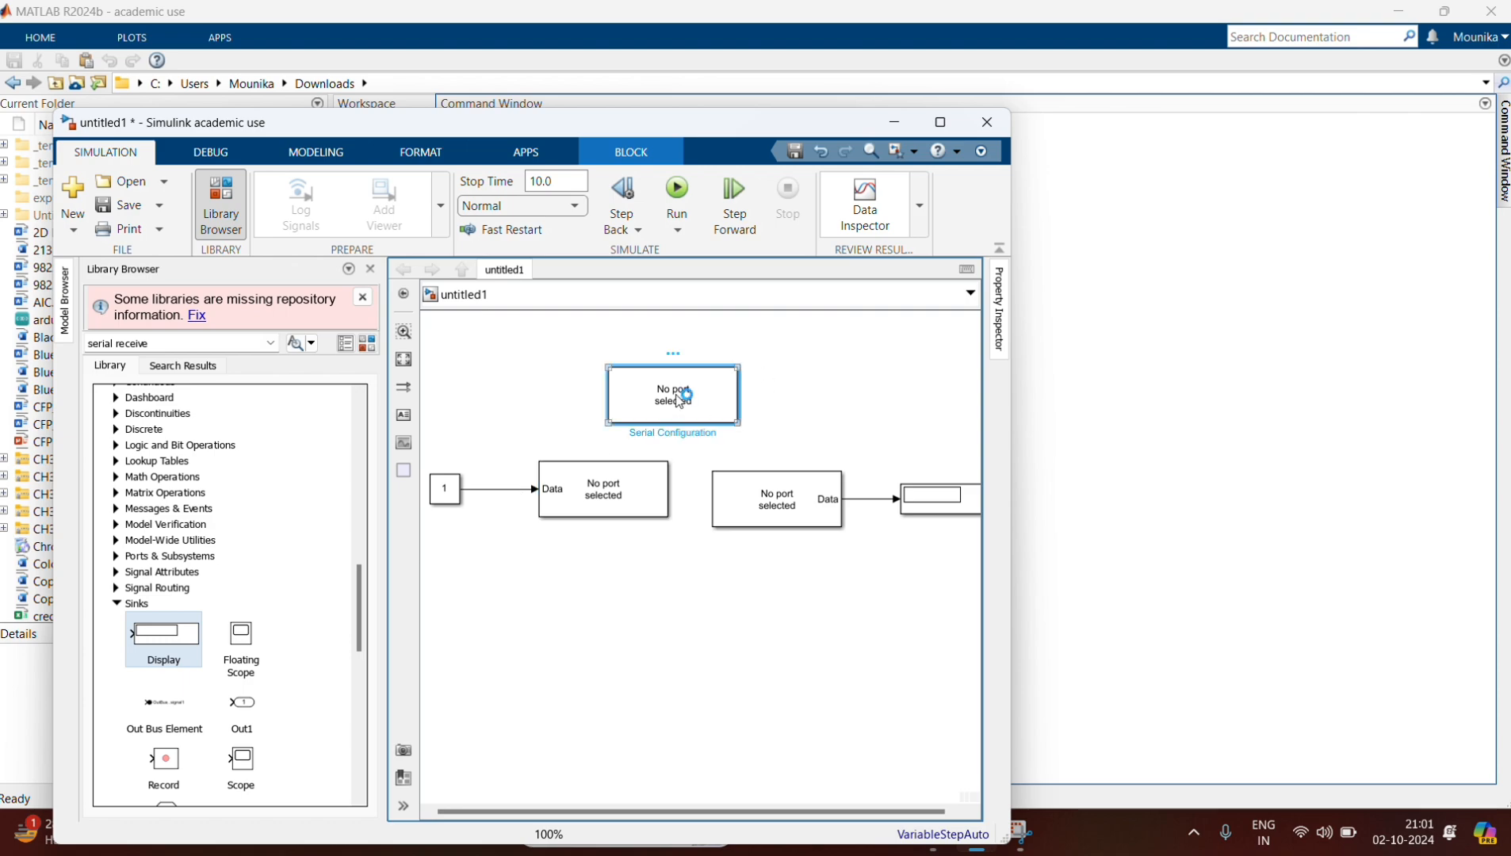
Set the Serial Configuration block to port COM7 at 115200 baud
{"action": "double_click", "coordinate": [671, 394]}
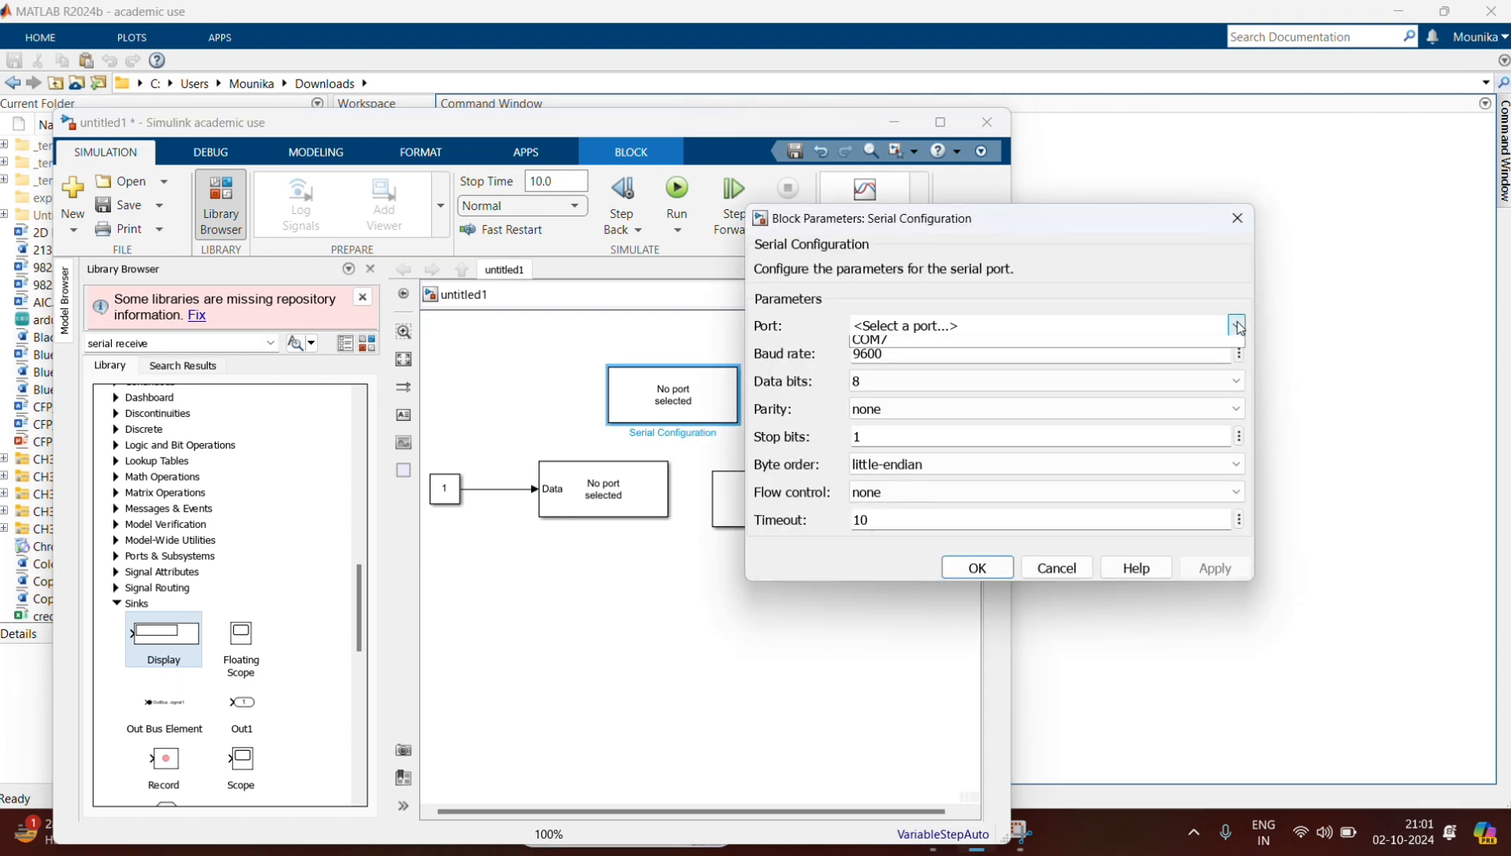
{"action": "left_click", "coordinate": [1236, 379]}
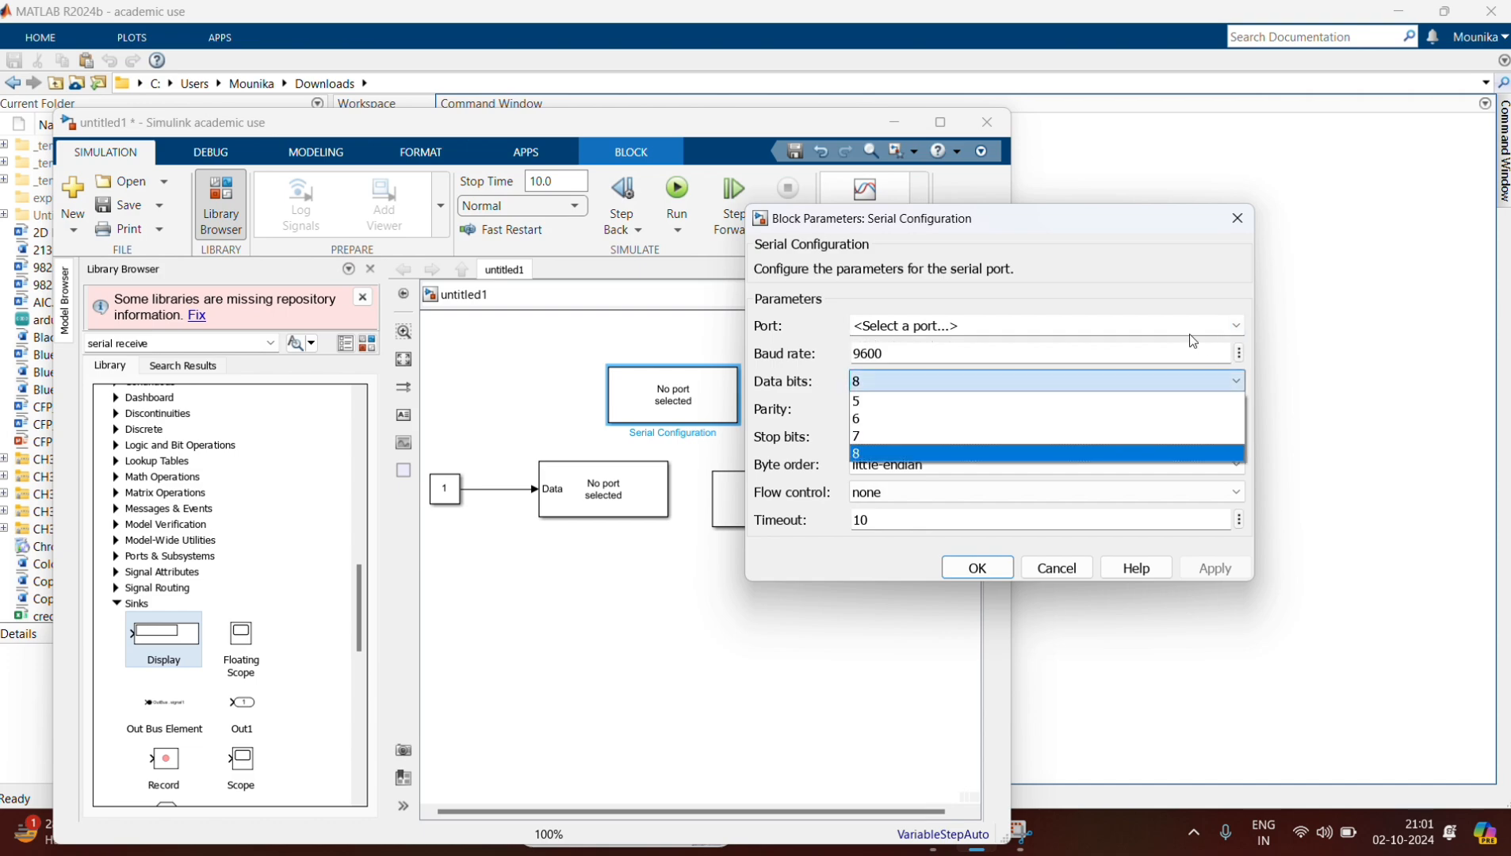
{"action": "left_click", "coordinate": [854, 451]}
{"action": "type", "text": "COM7"}
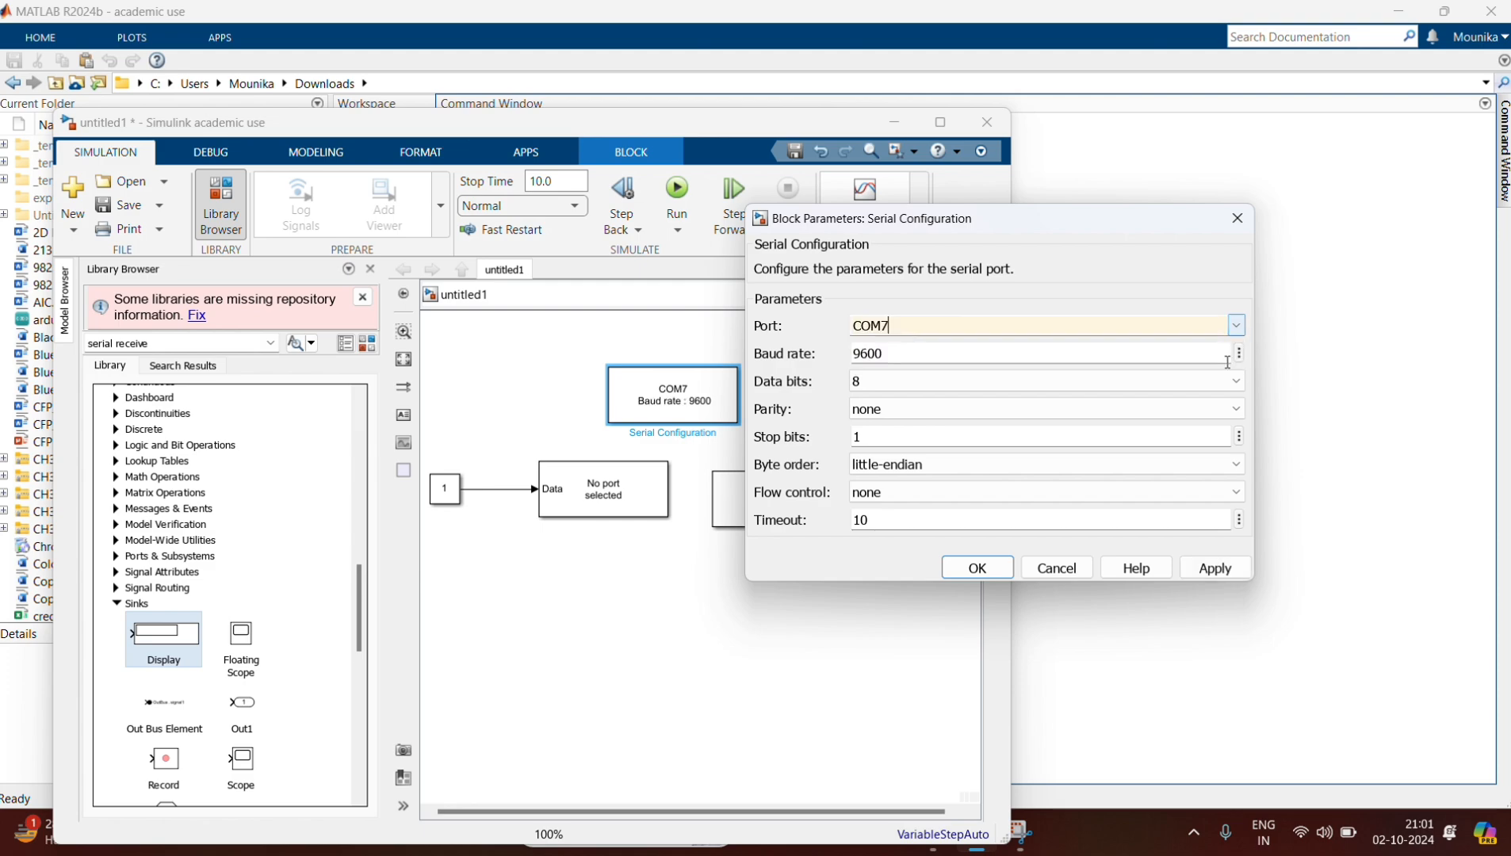
{"action": "type", "text": "1152"}
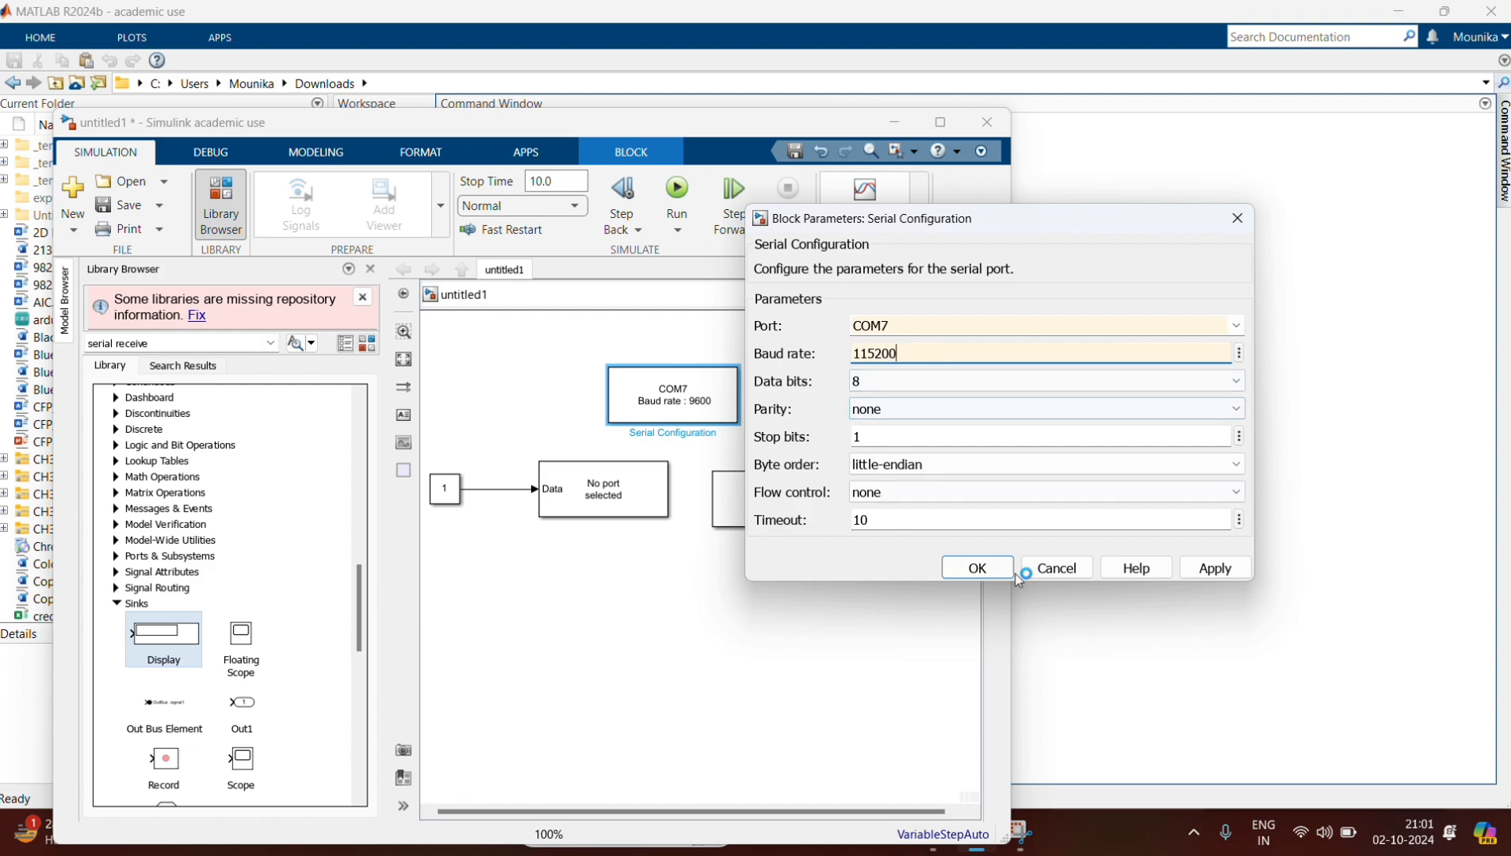
{"action": "left_click", "coordinate": [1212, 566]}
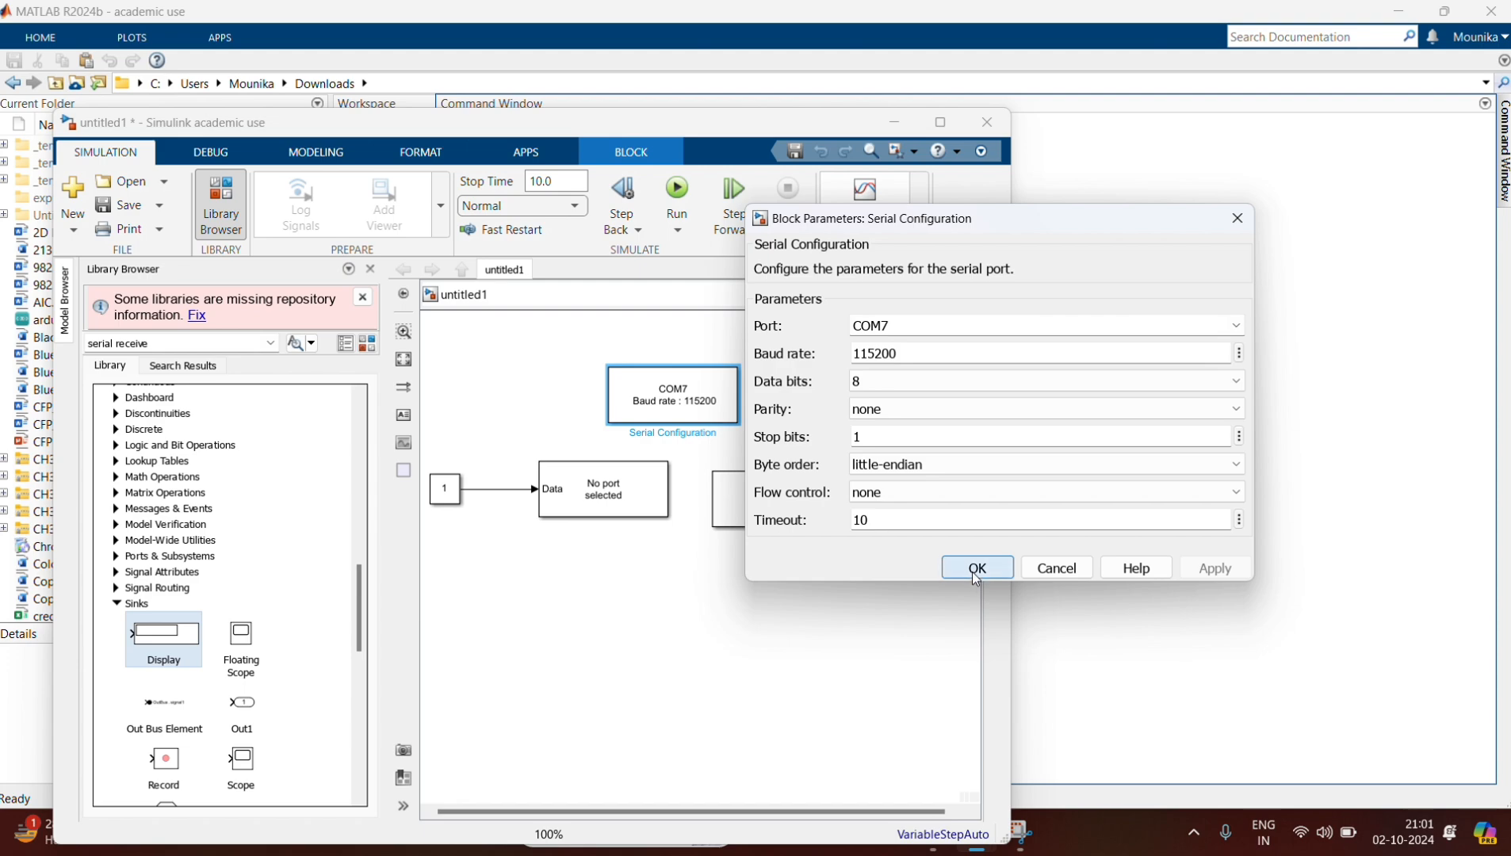
{"action": "left_click", "coordinate": [975, 566]}
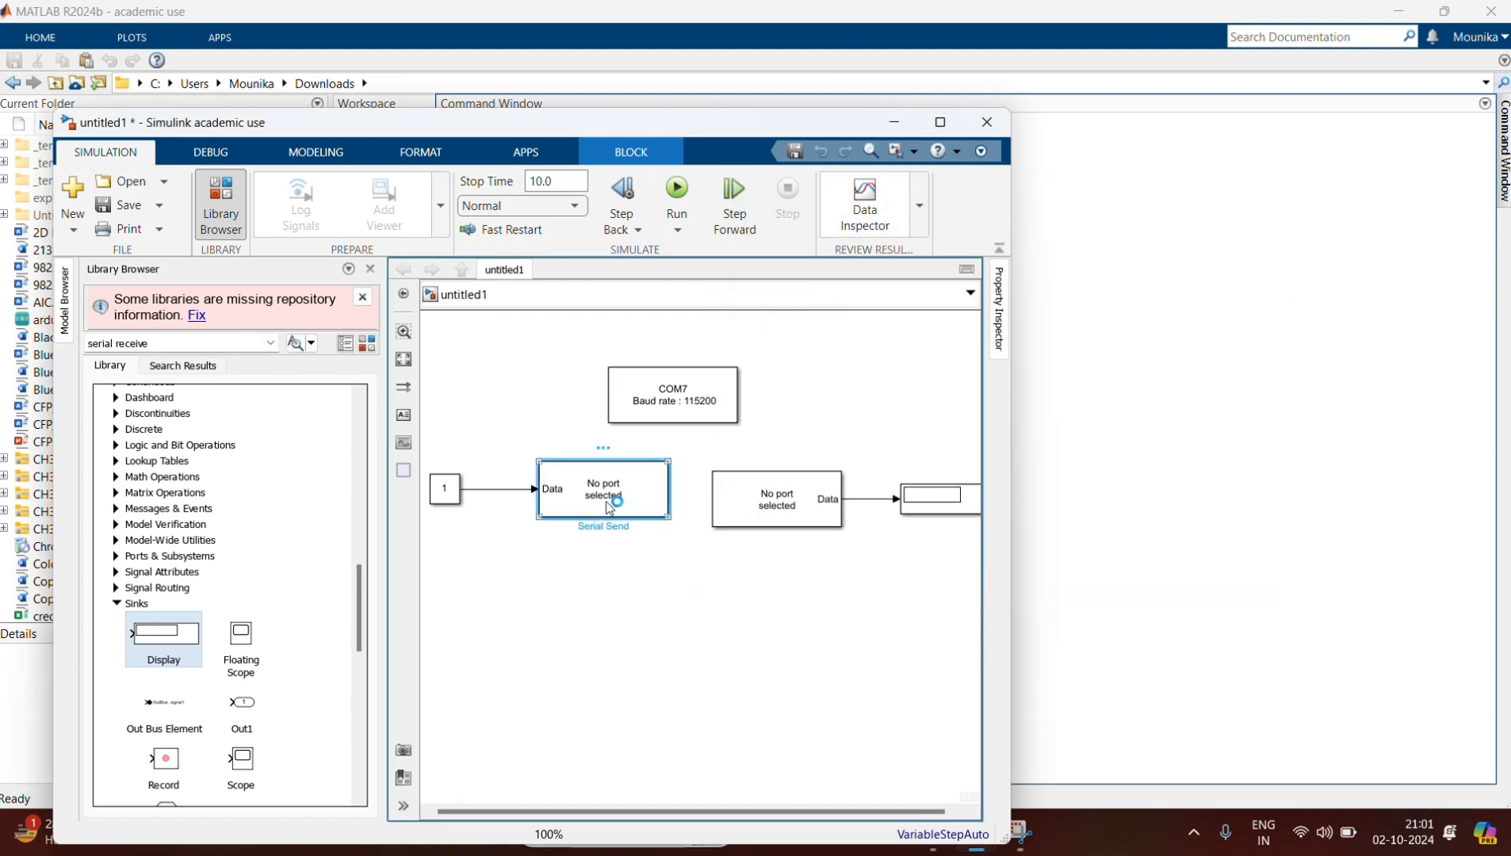
Give the Serial Send block port COM7 and a CR/LF ('\r\n') terminator
{"action": "double_click", "coordinate": [602, 489]}
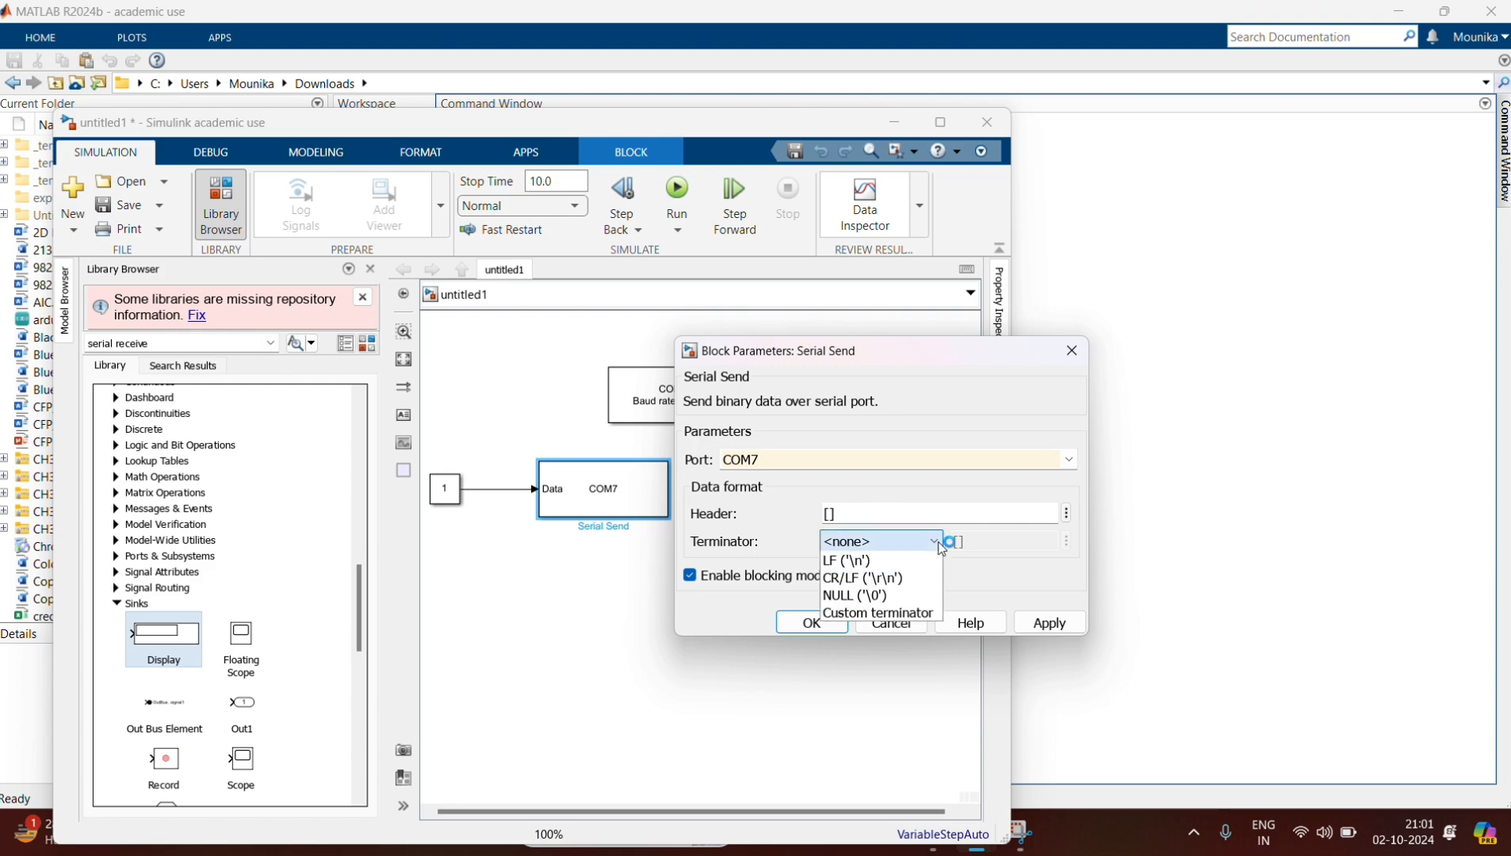
{"action": "left_click", "coordinate": [864, 578]}
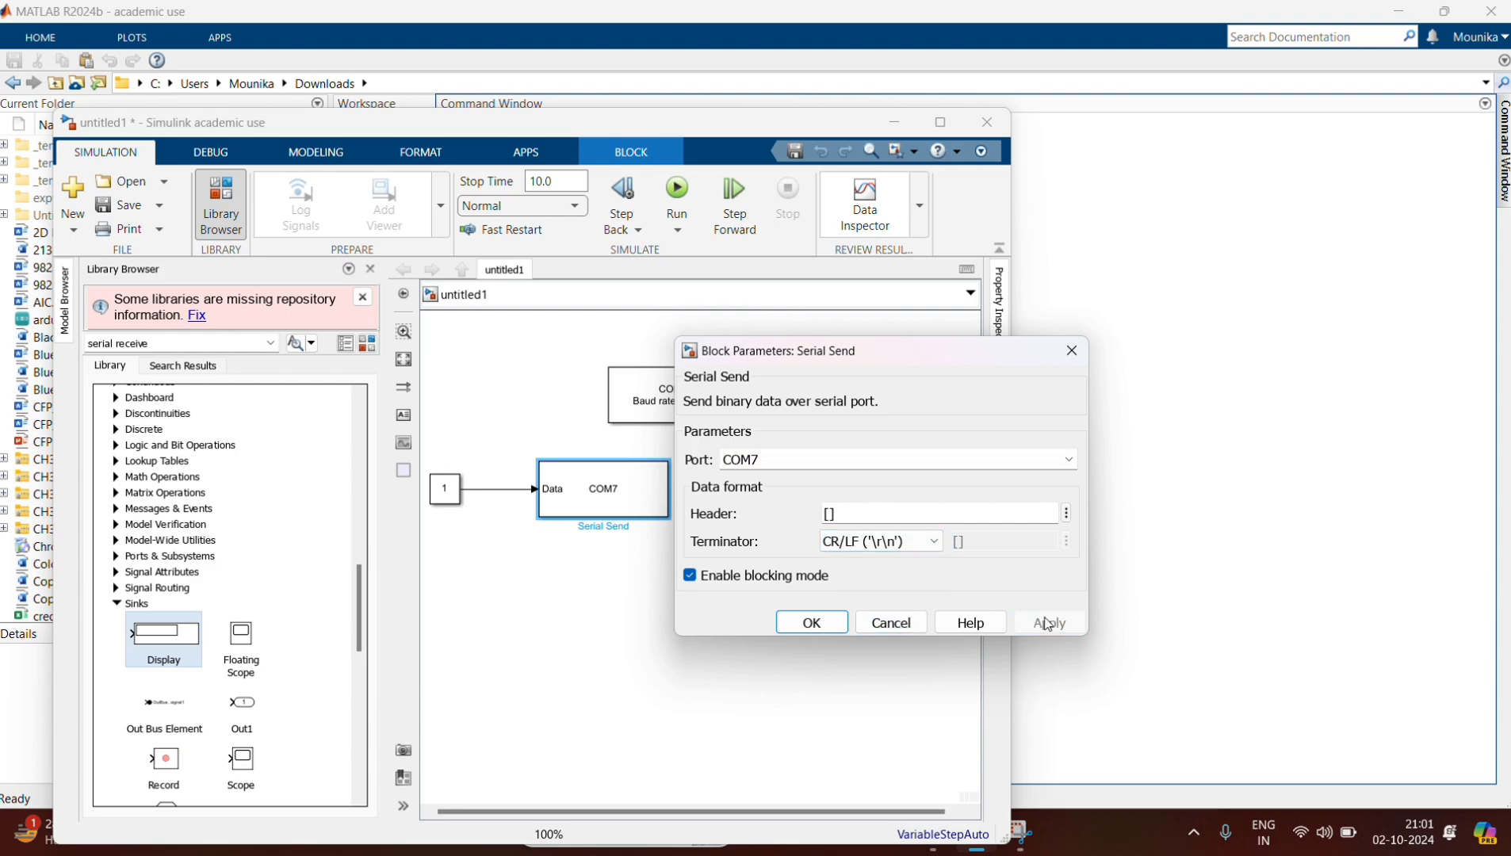
{"action": "left_click", "coordinate": [809, 621]}
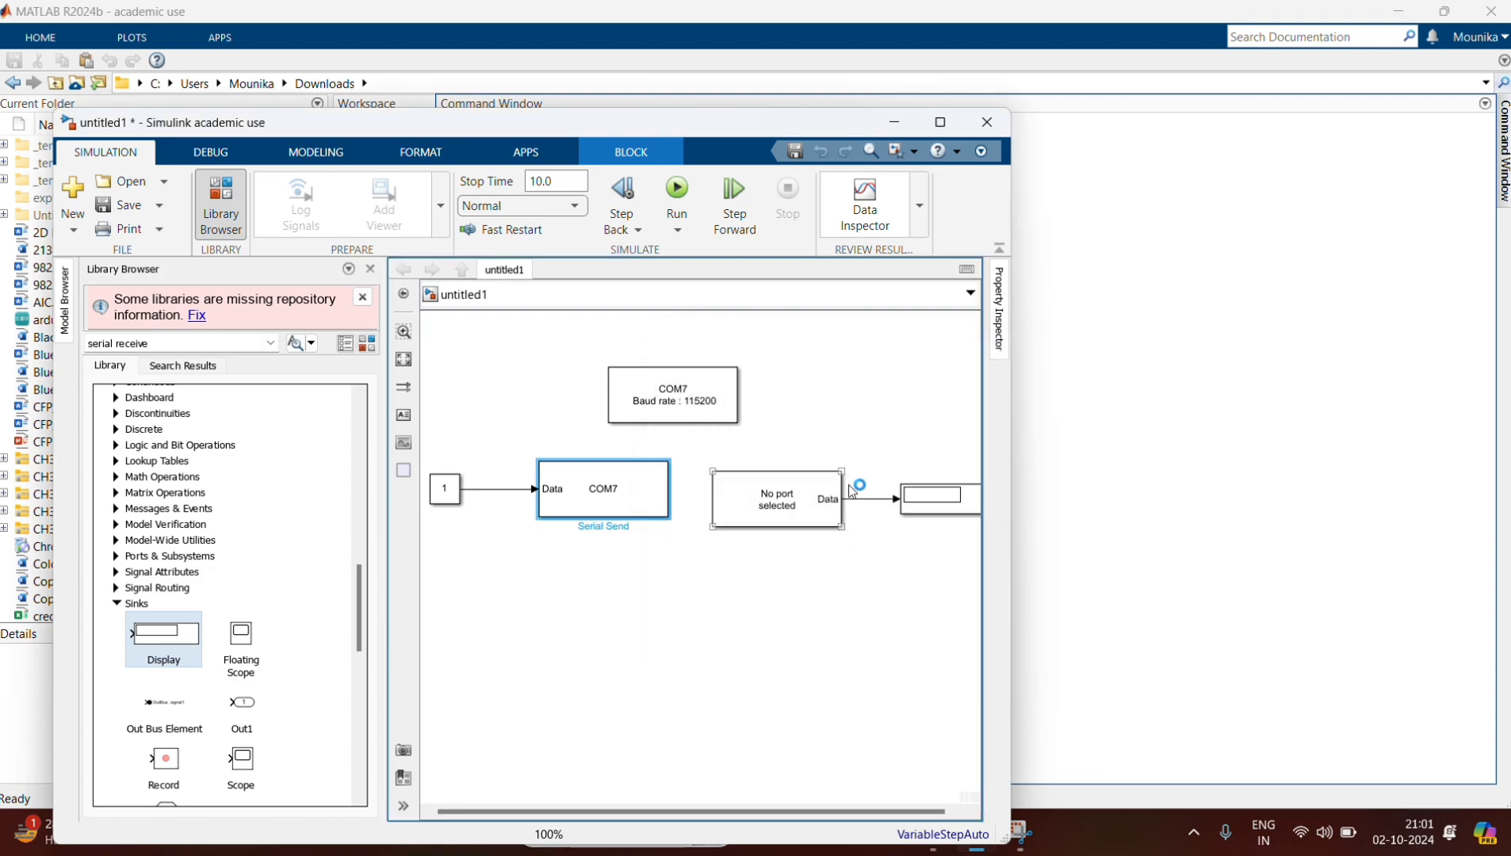
Configure Serial Receive on COM7 for single data type with a CR/LF end token
{"action": "double_click", "coordinate": [776, 499]}
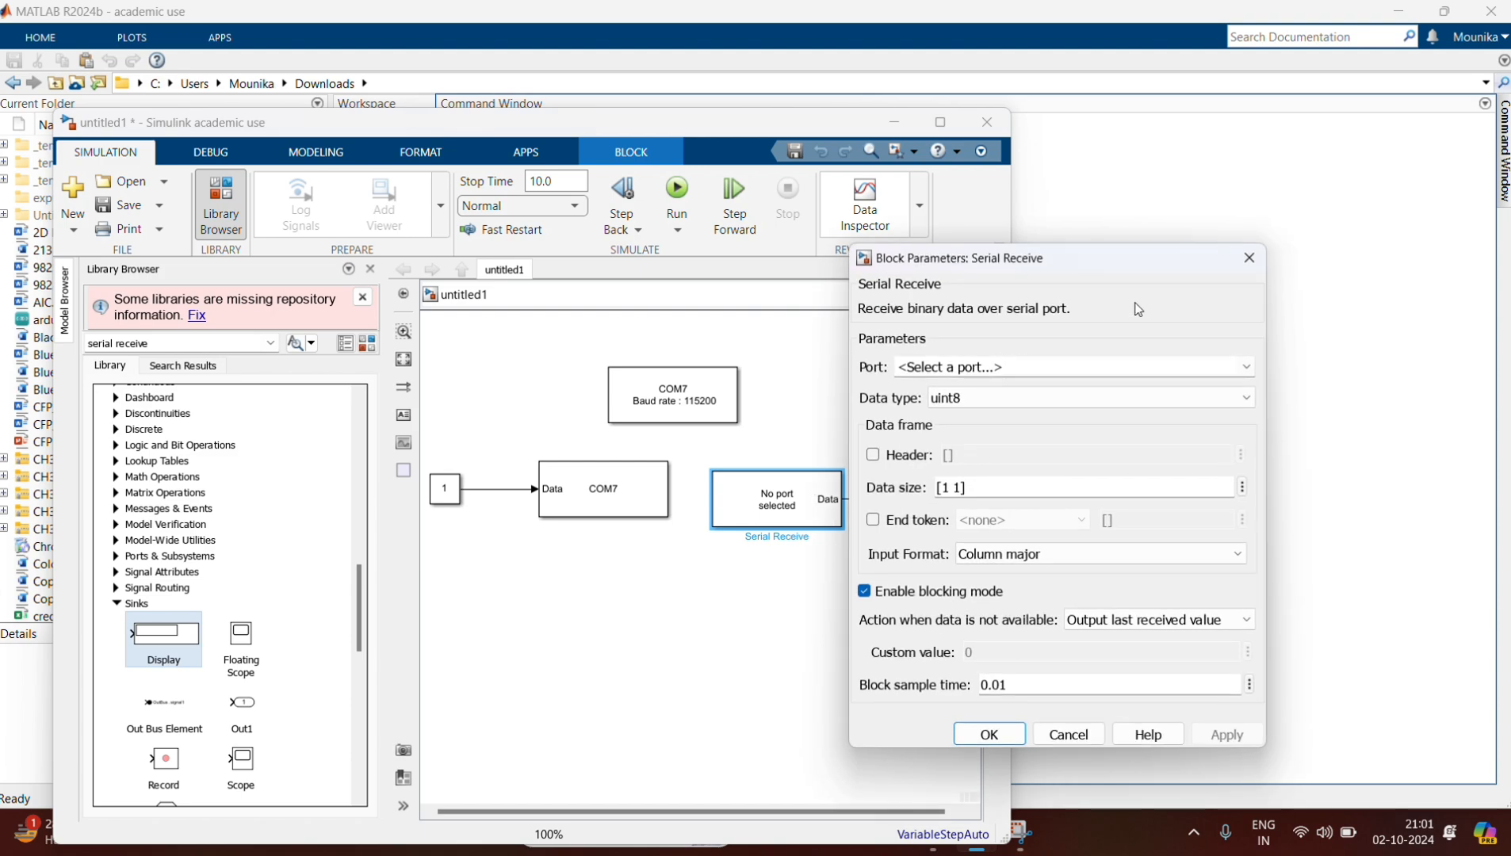
{"action": "left_click", "coordinate": [1245, 366]}
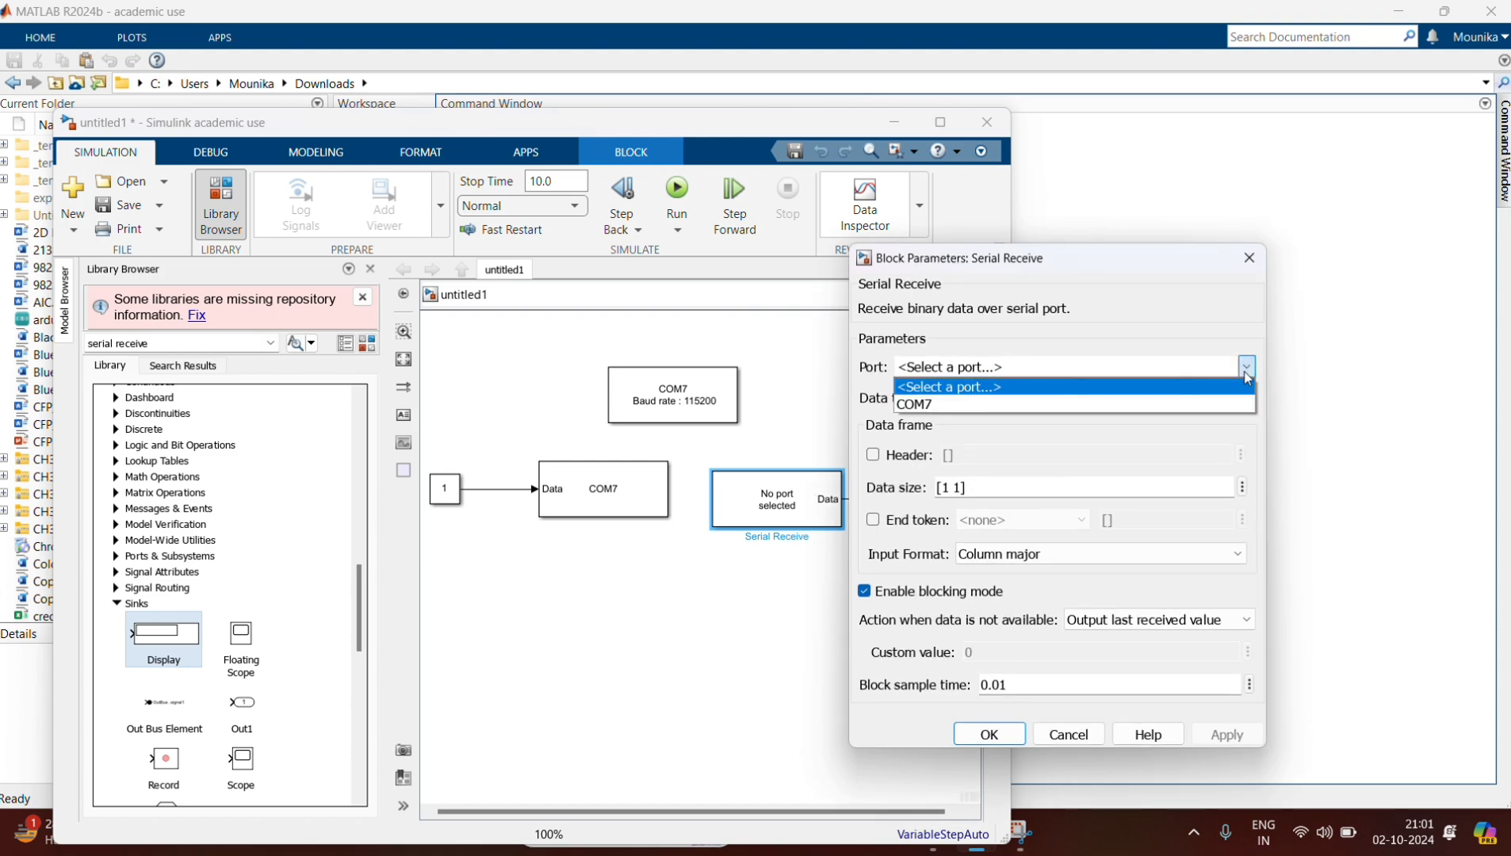
{"action": "left_click", "coordinate": [913, 404]}
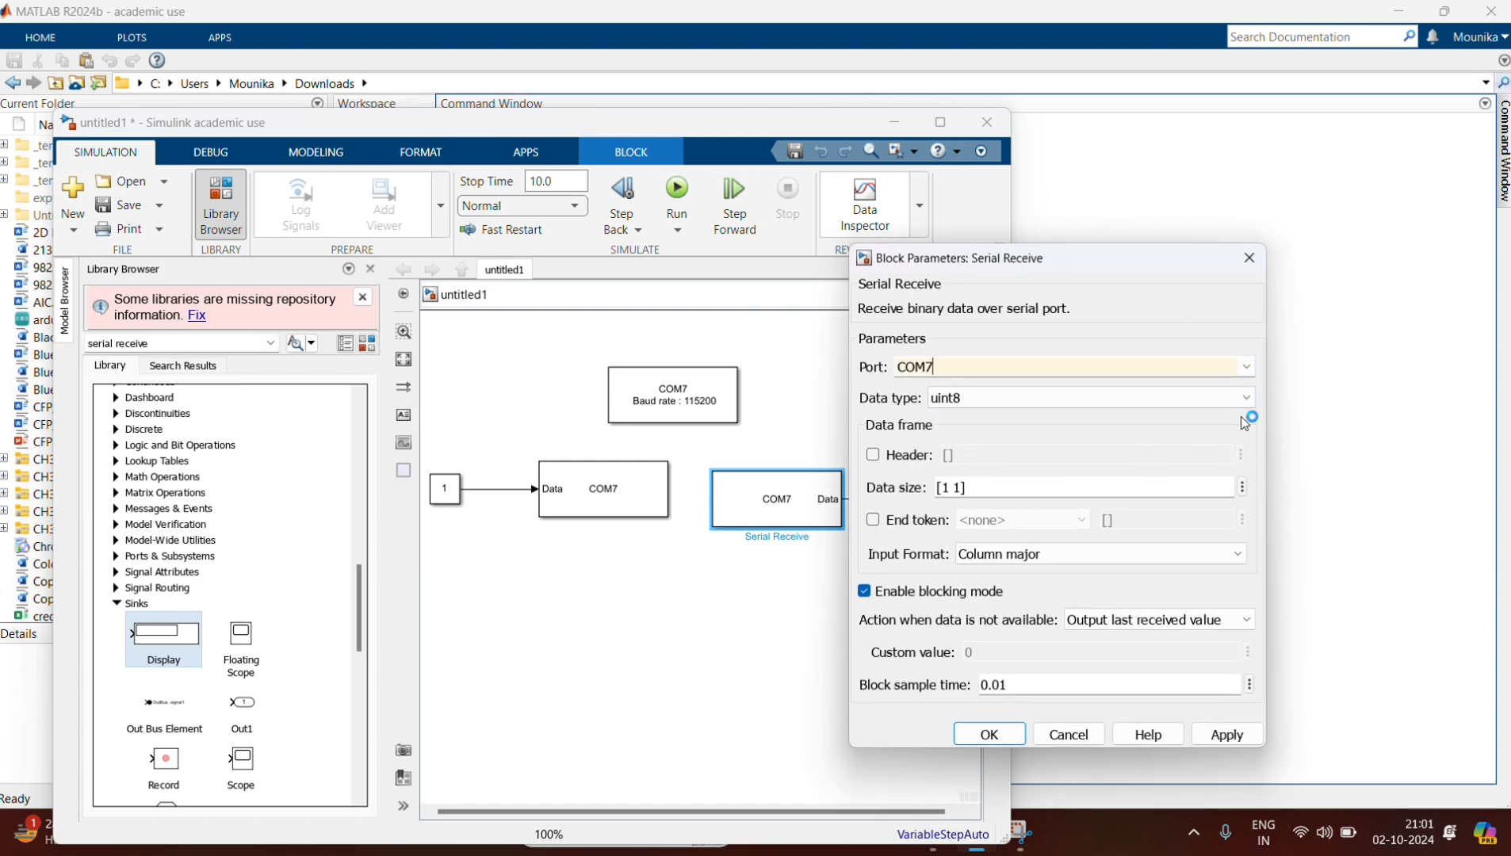
{"action": "left_click", "coordinate": [1087, 397]}
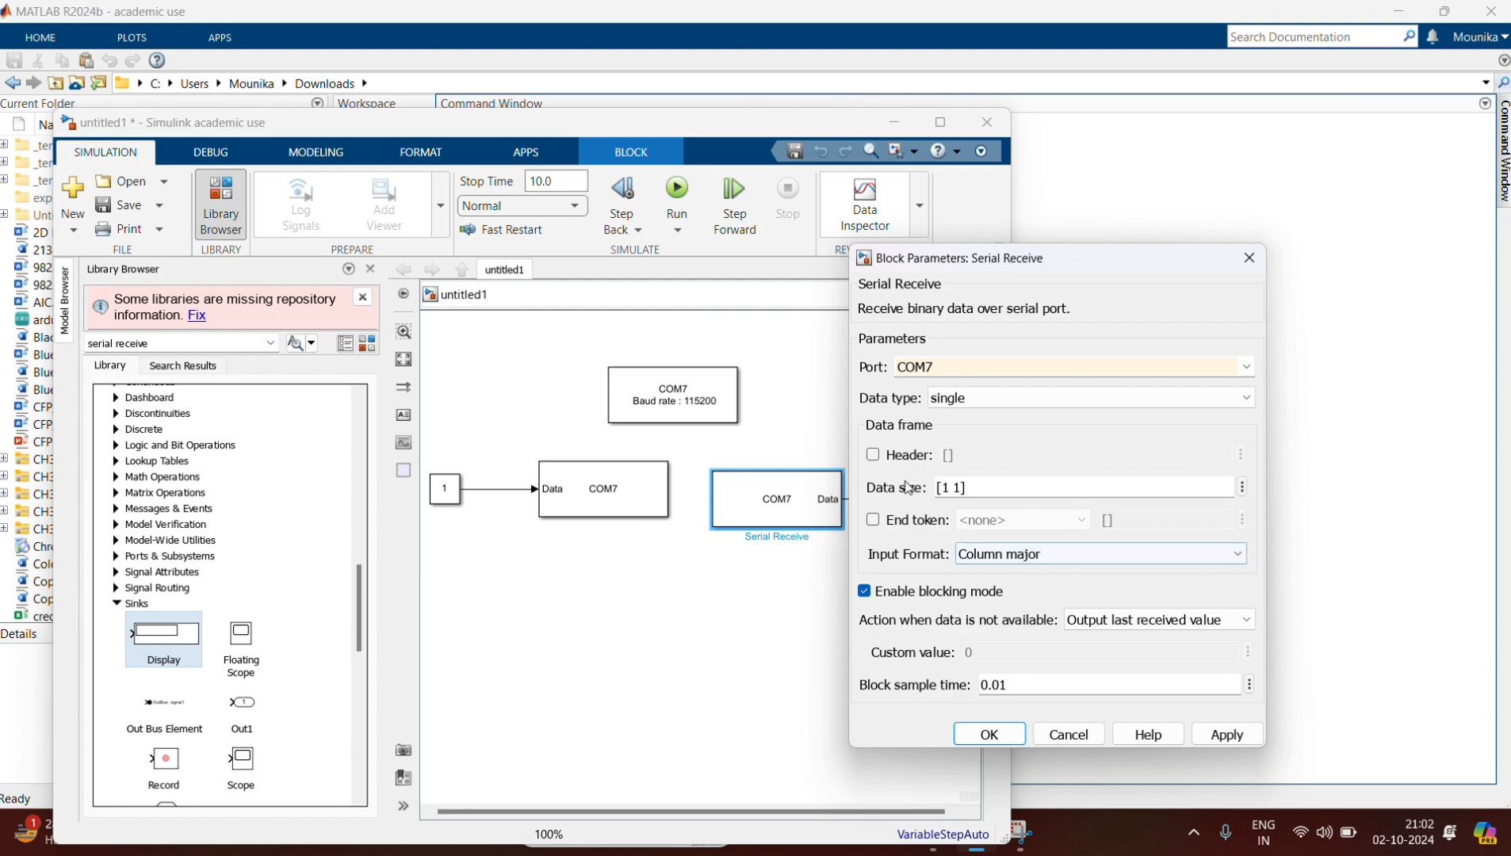
{"action": "left_click", "coordinate": [873, 520]}
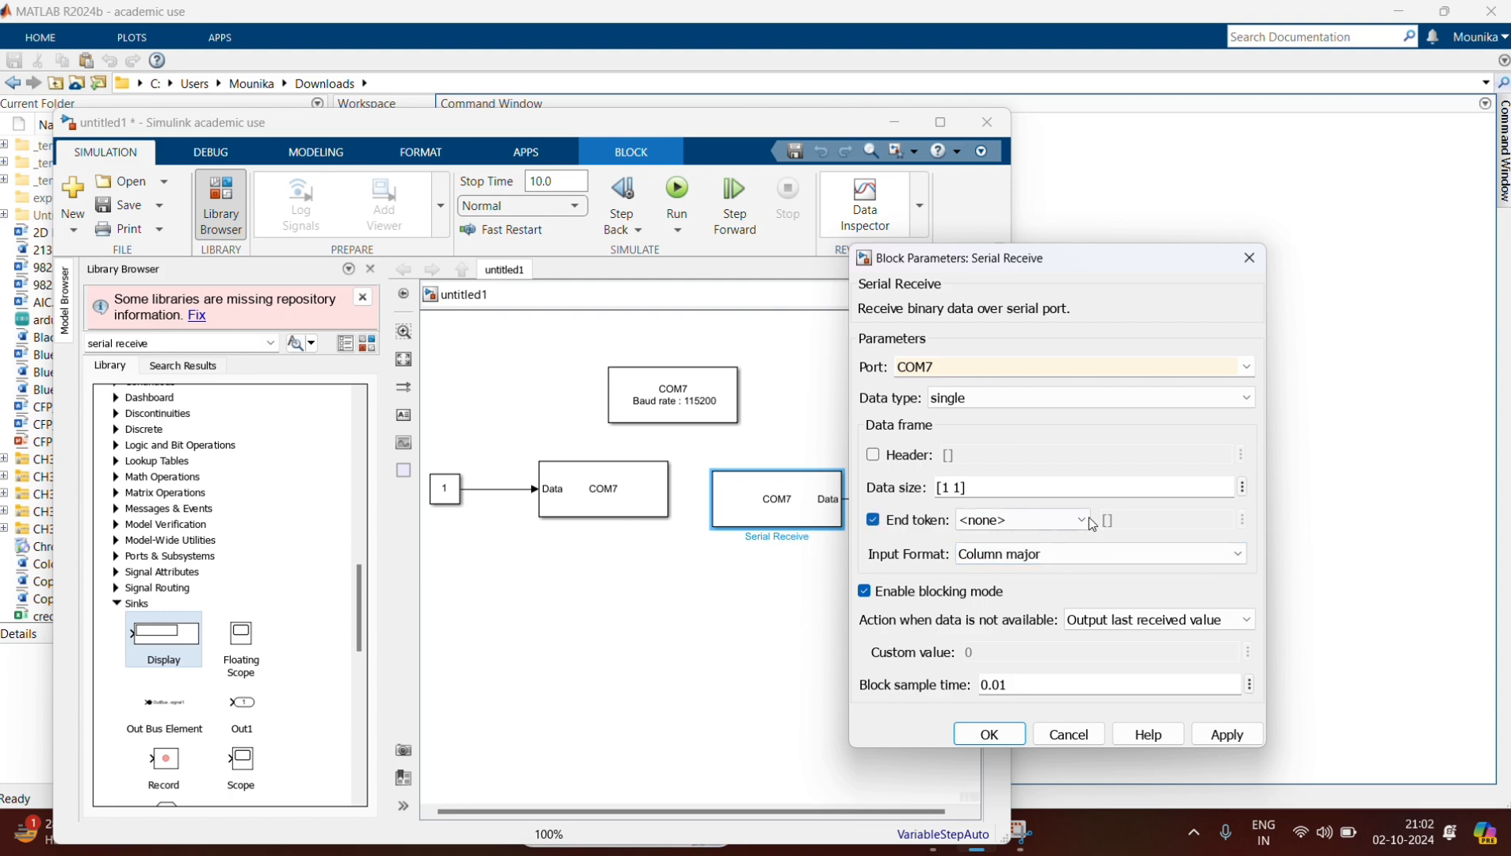
{"action": "left_click", "coordinate": [1021, 519]}
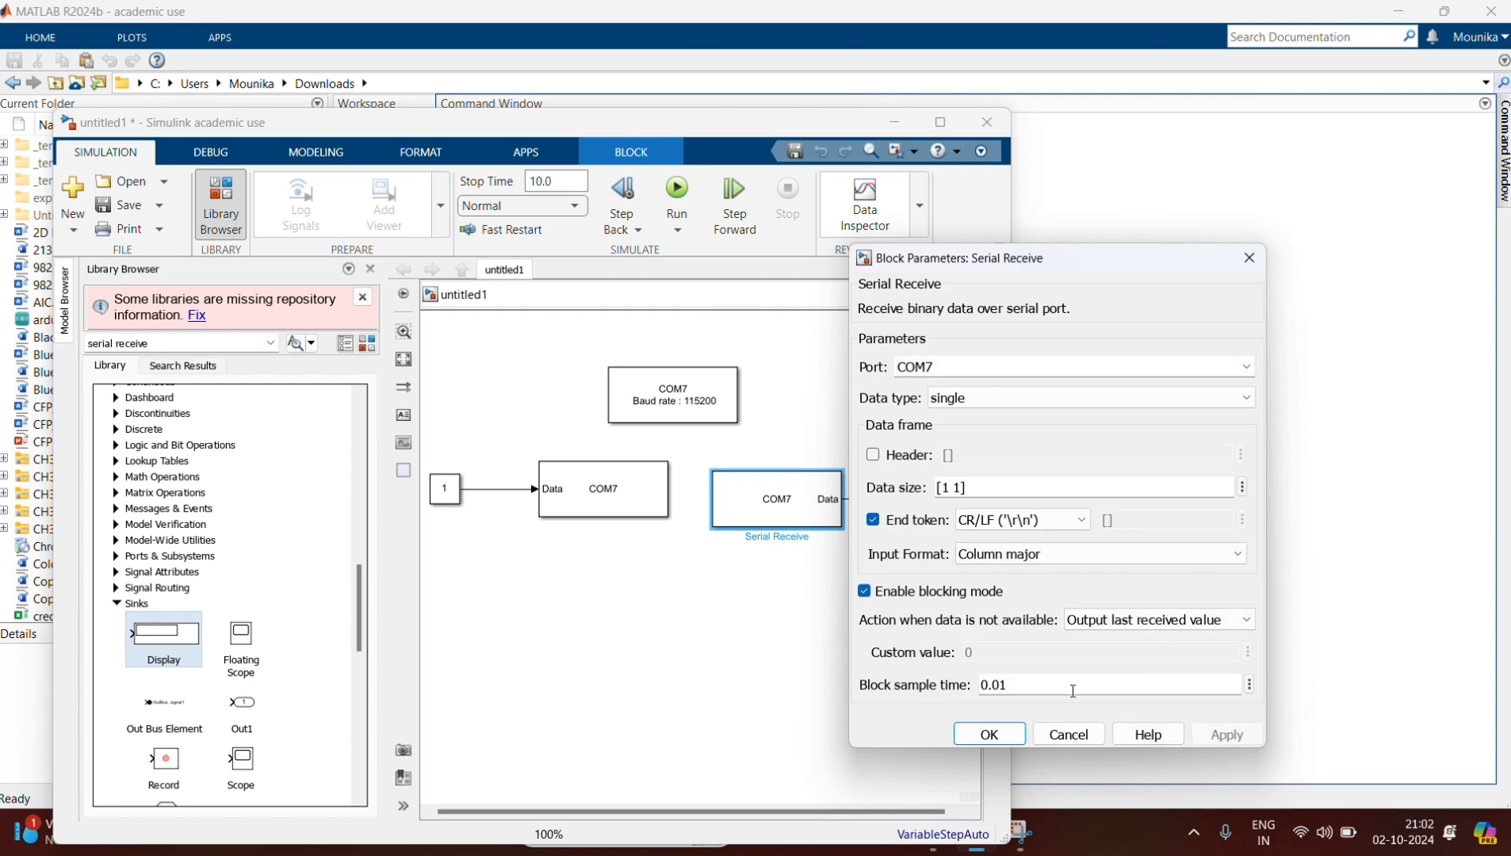
{"action": "left_click", "coordinate": [988, 734]}
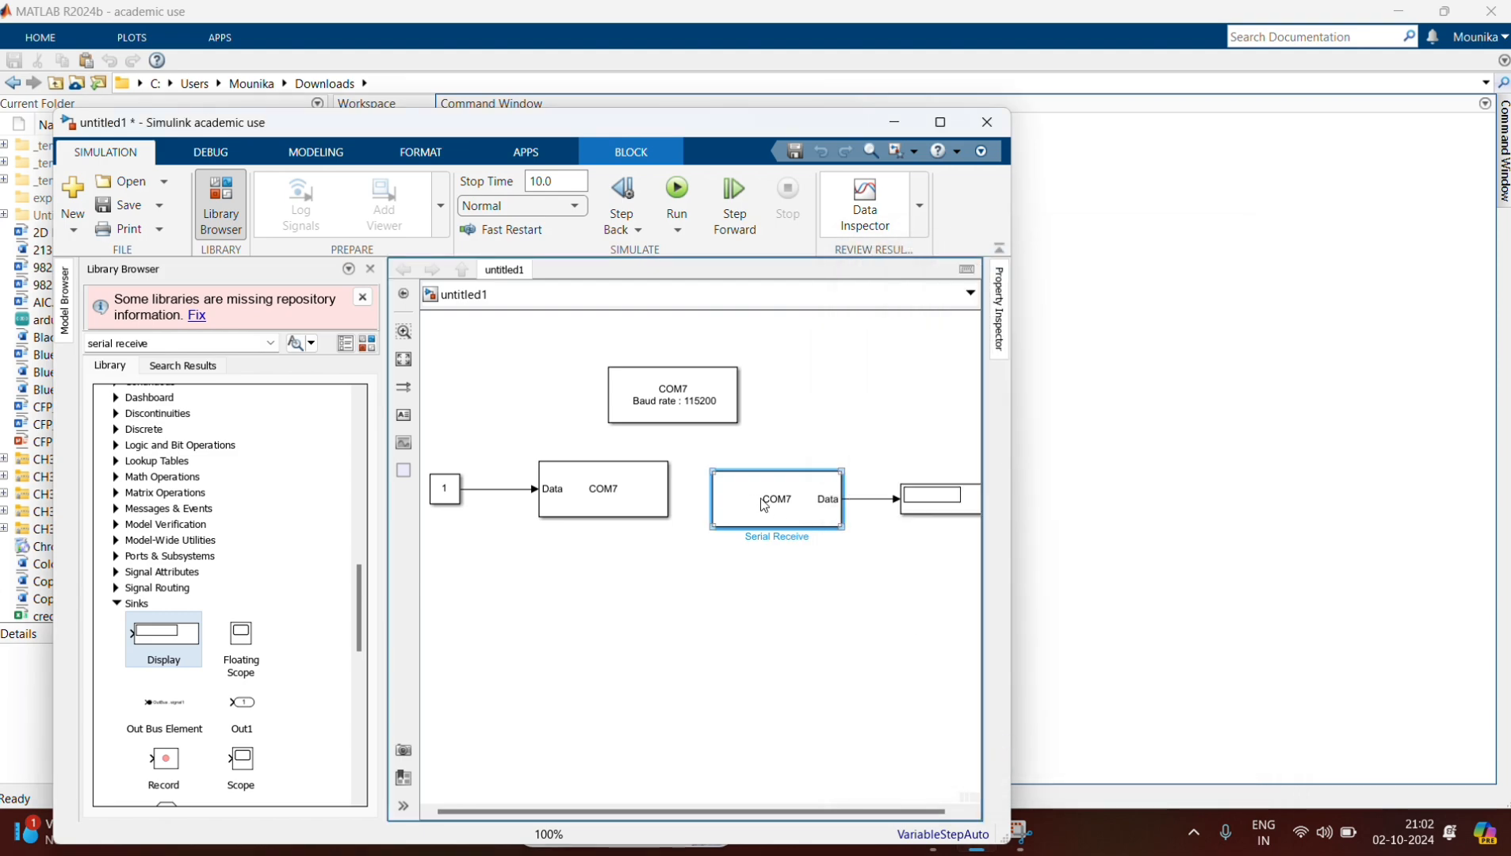
Set the Display block's numeric format to decimal (Stored Integer)
{"action": "double_click", "coordinate": [933, 495]}
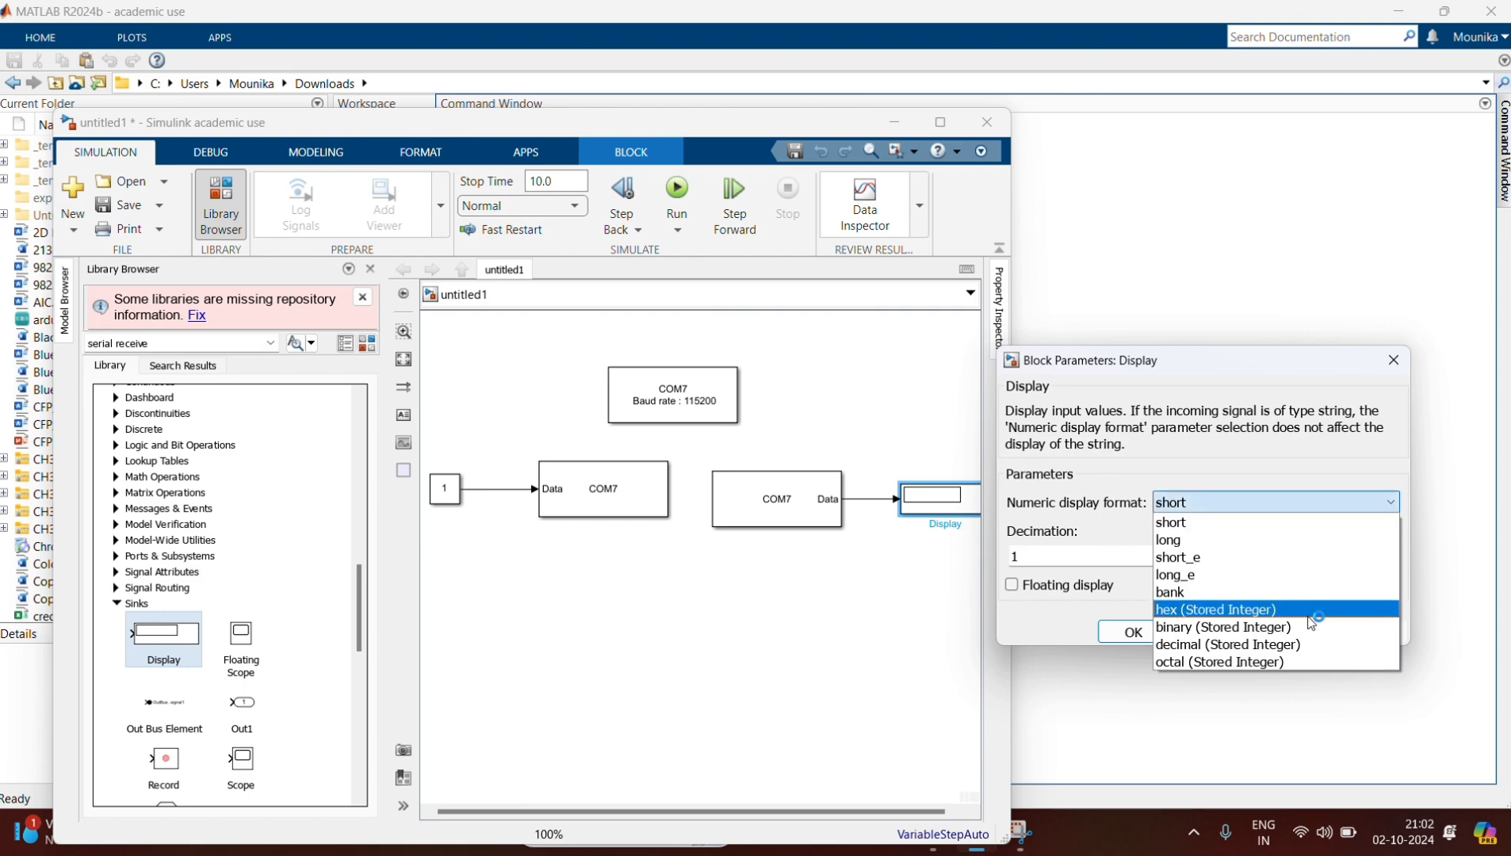
{"action": "left_click", "coordinate": [1226, 644]}
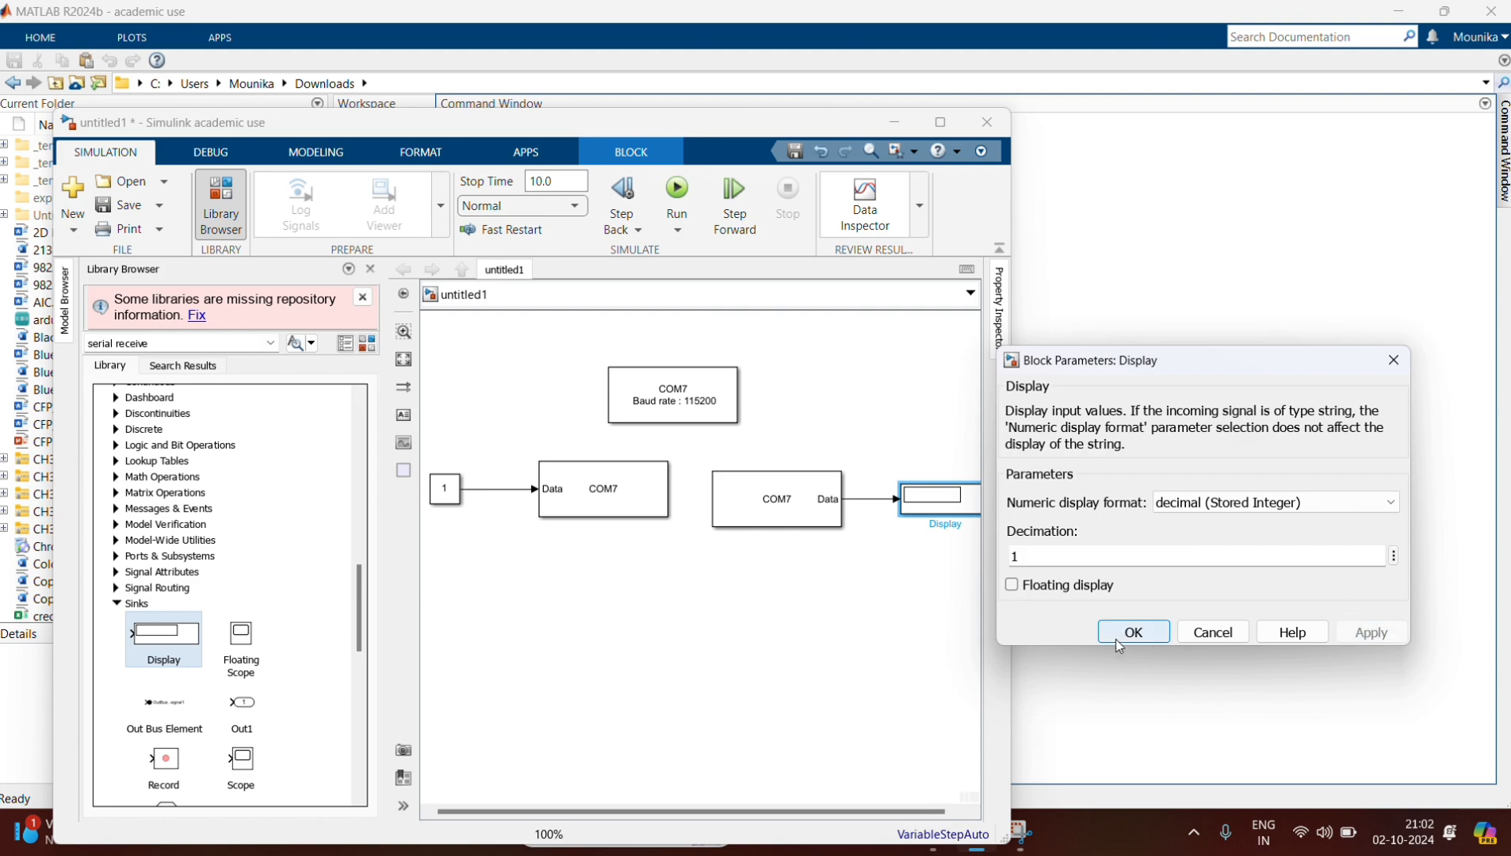
{"action": "left_click", "coordinate": [1131, 632]}
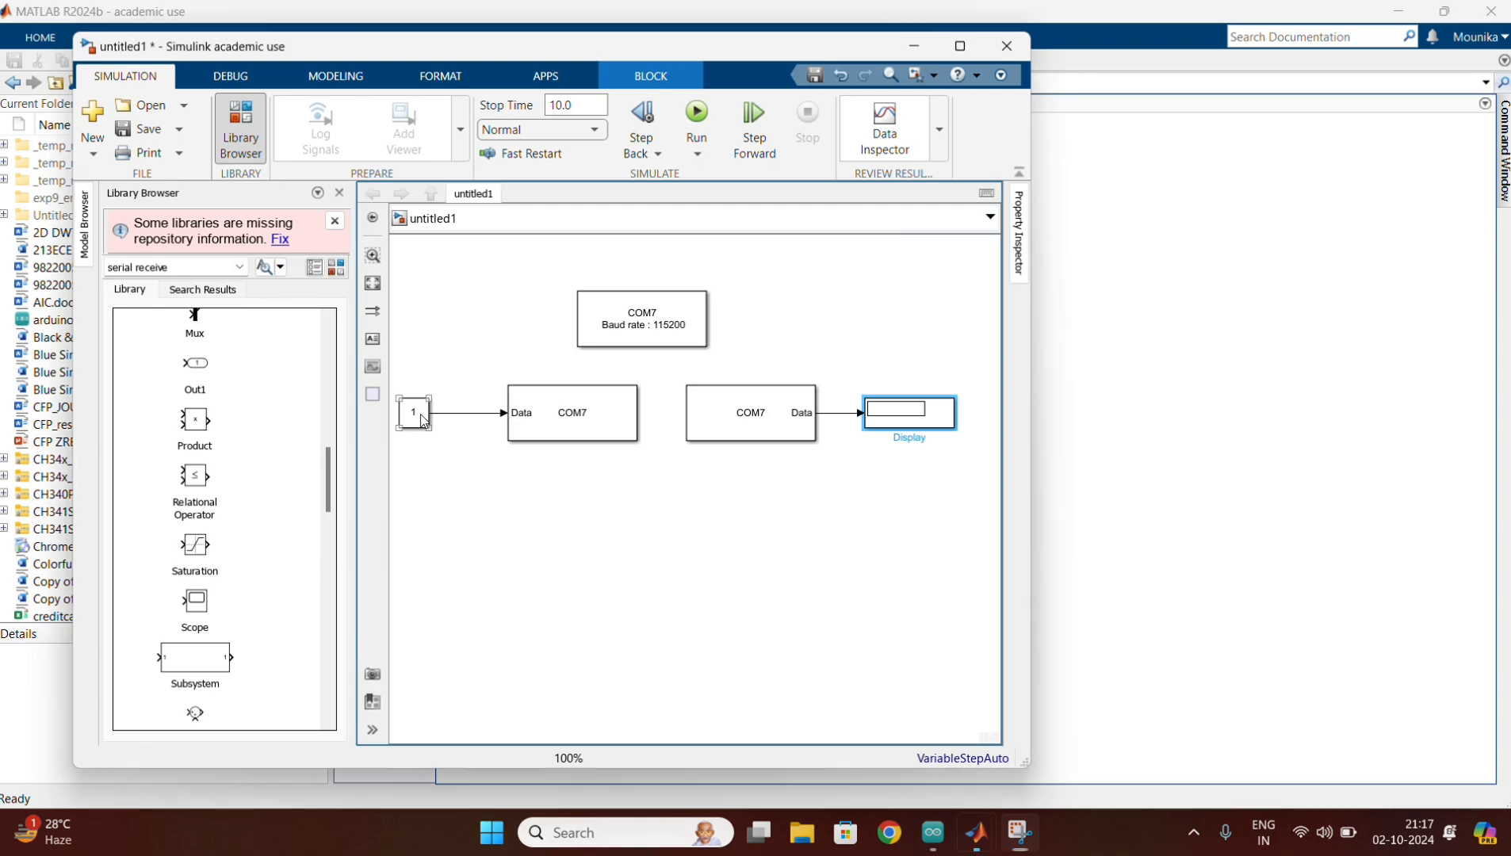
Choose single as the Constant block's output data type under Signal Attributes
{"action": "double_click", "coordinate": [412, 410]}
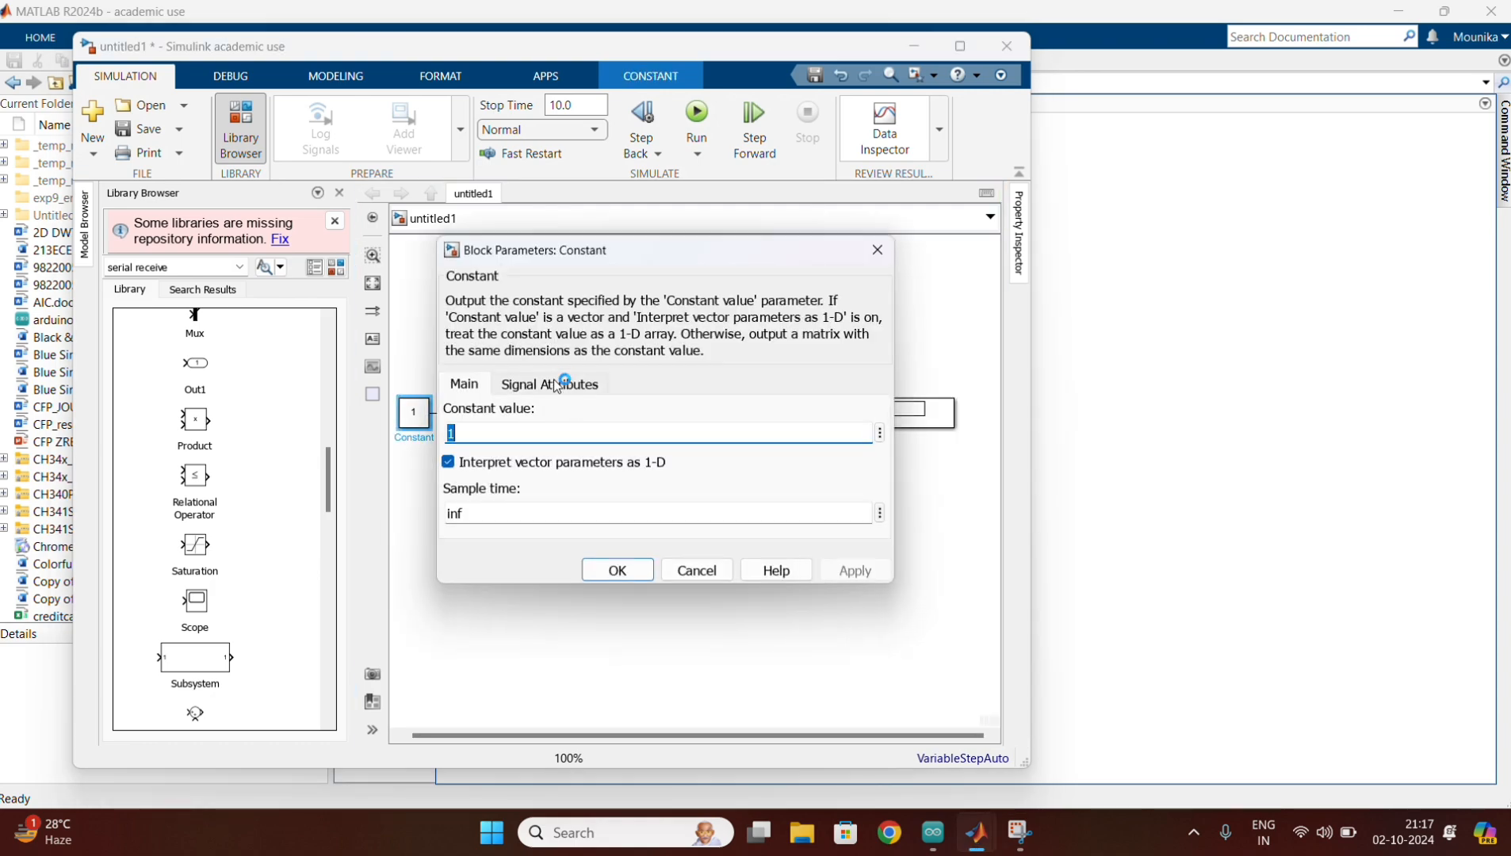
{"action": "left_click", "coordinate": [548, 382]}
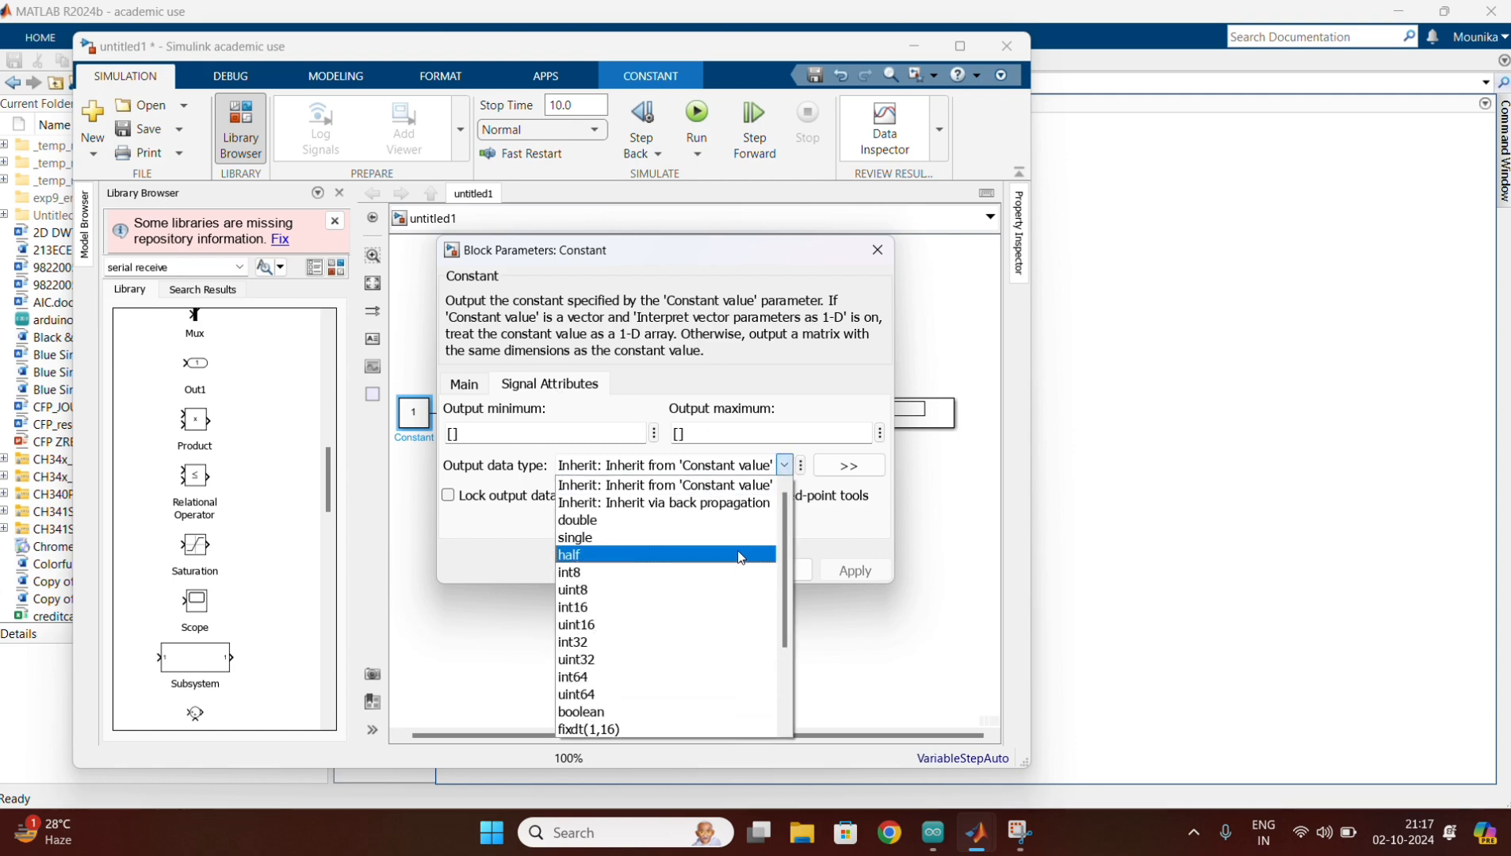
{"action": "left_click", "coordinate": [574, 536]}
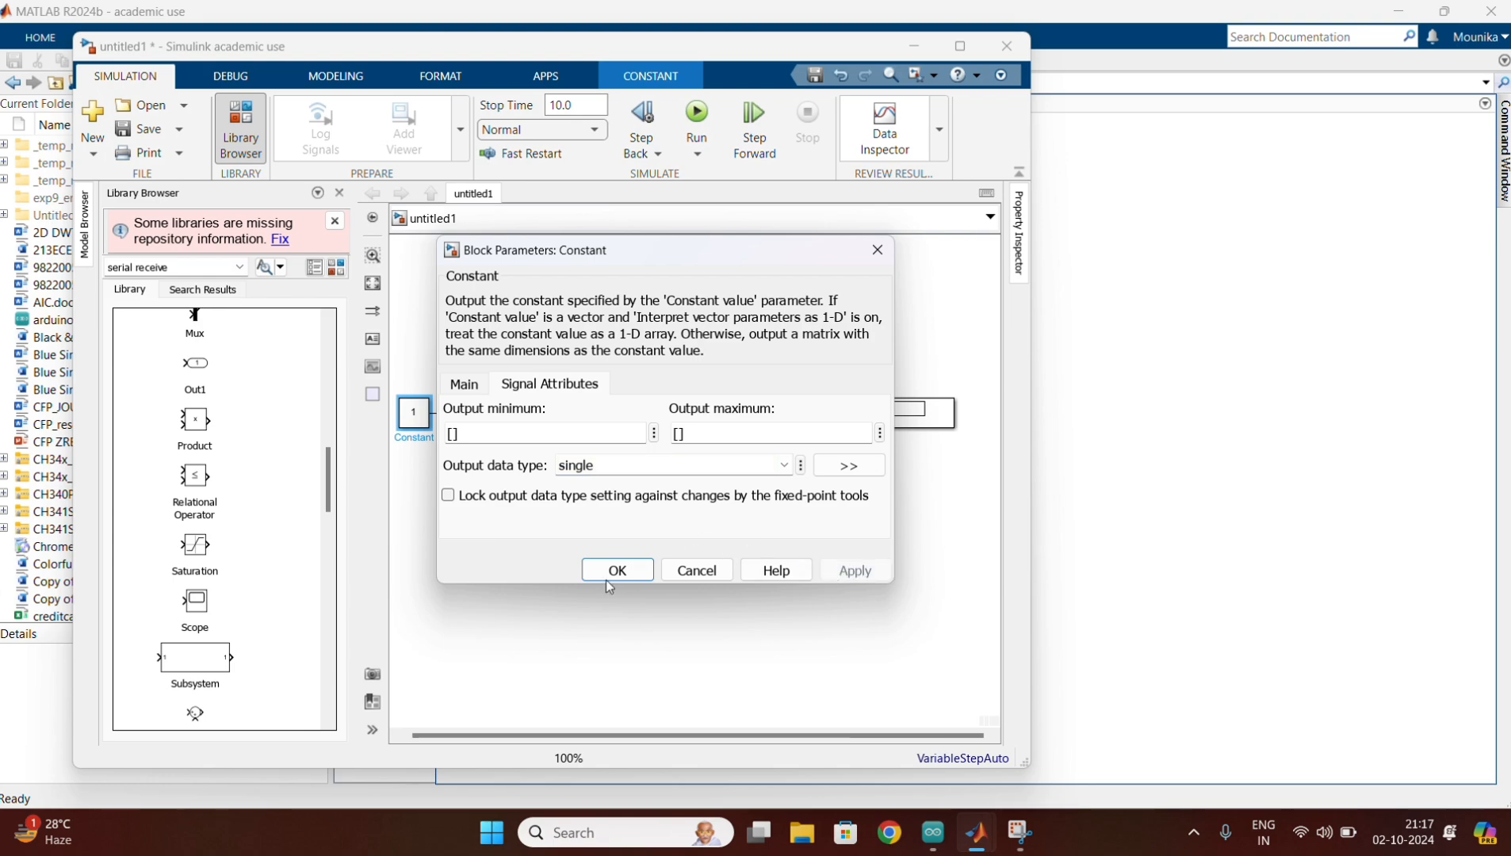
Confirm the Constant block settings and set the simulation stop time to inf
{"action": "left_click", "coordinate": [615, 569]}
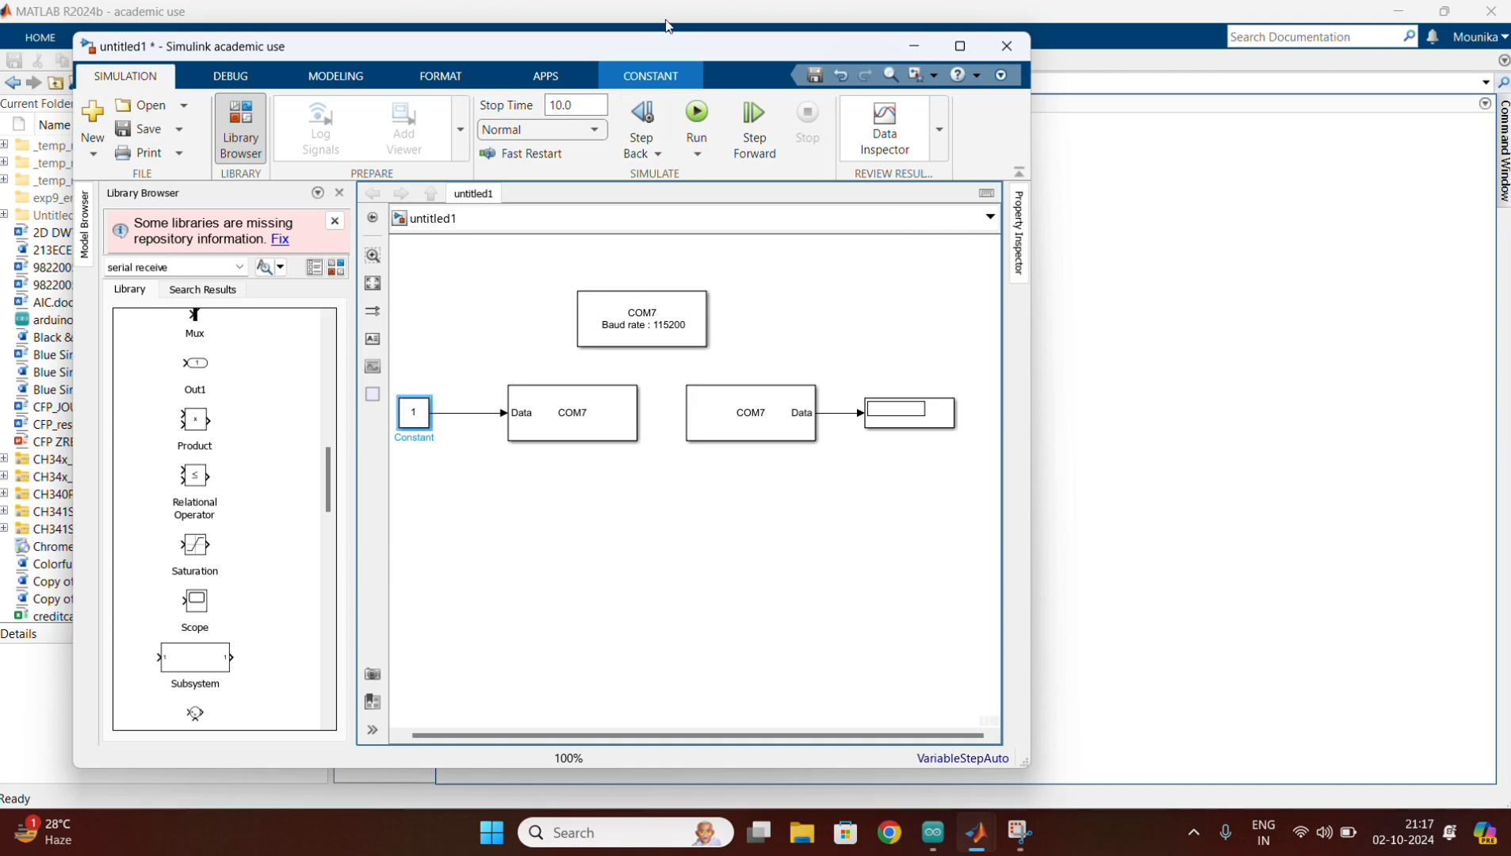
{"action": "left_click", "coordinate": [573, 105]}
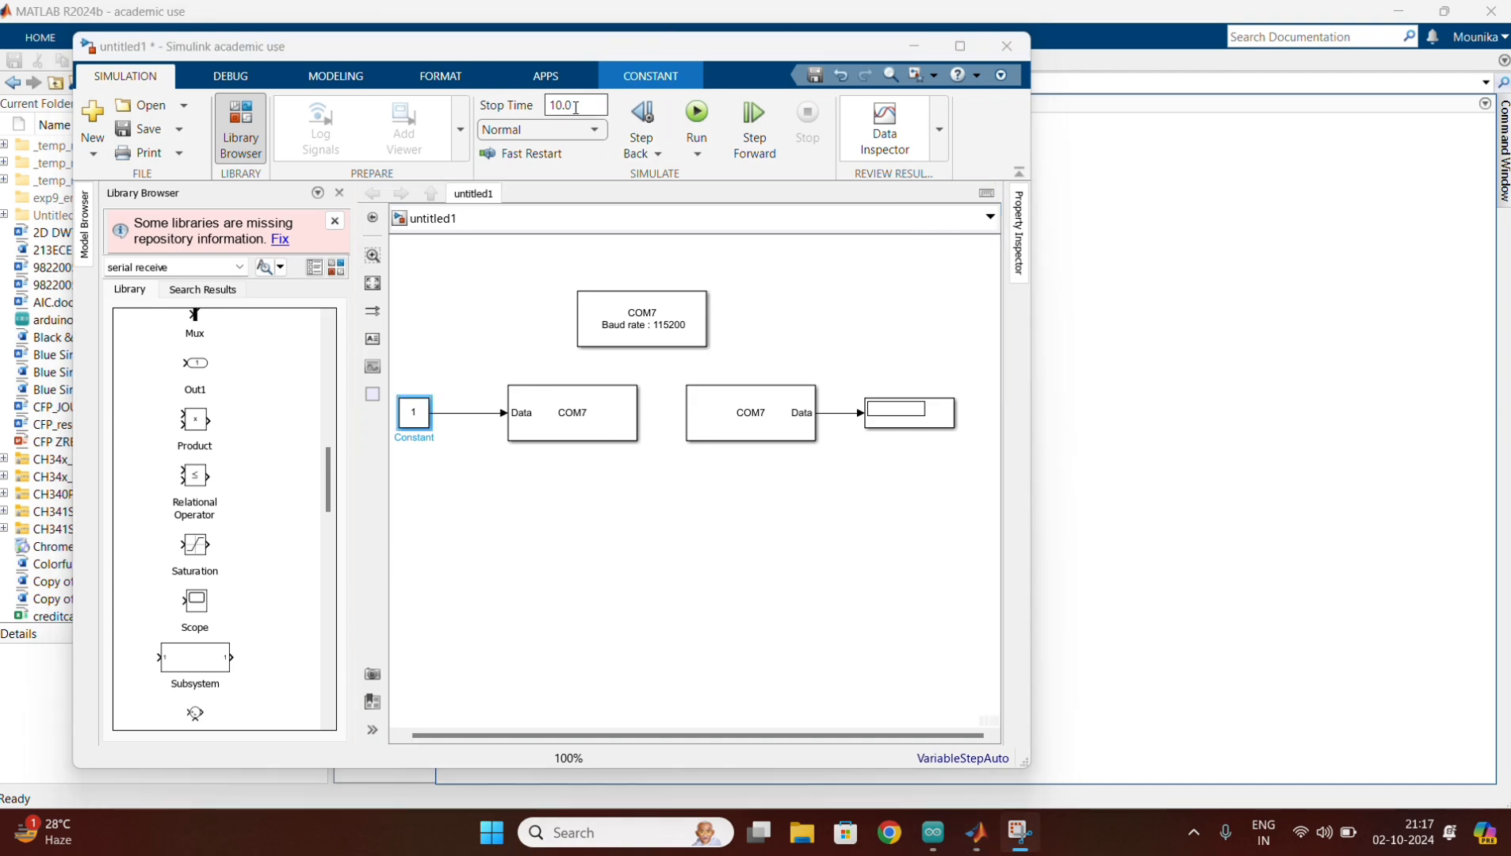
{"action": "type", "text": "inf"}
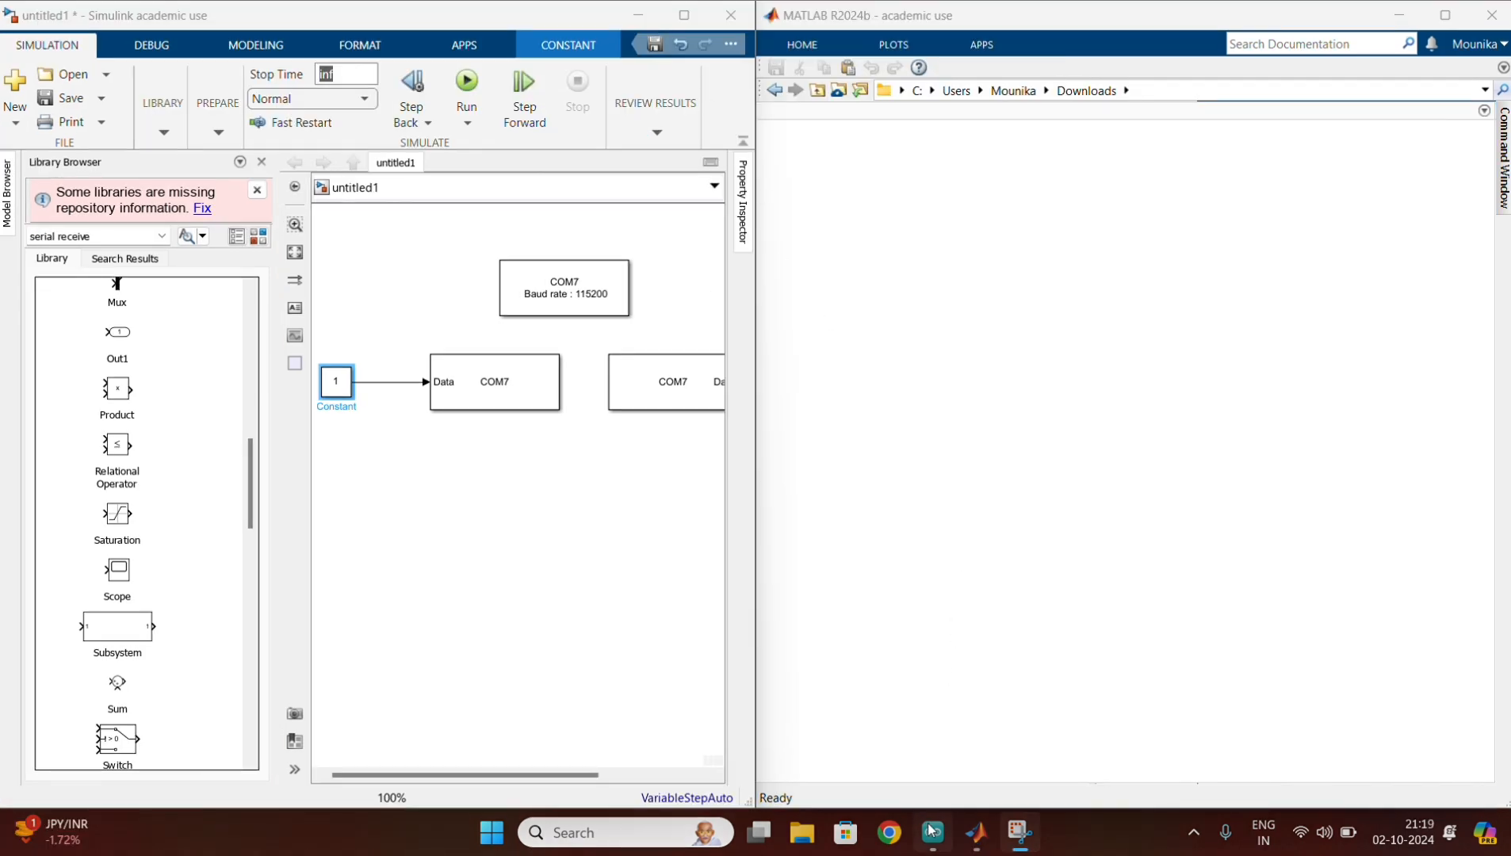
Paste the serial float sketch into Arduino IDE and upload it to the Uno
{"action": "left_click", "coordinate": [928, 830]}
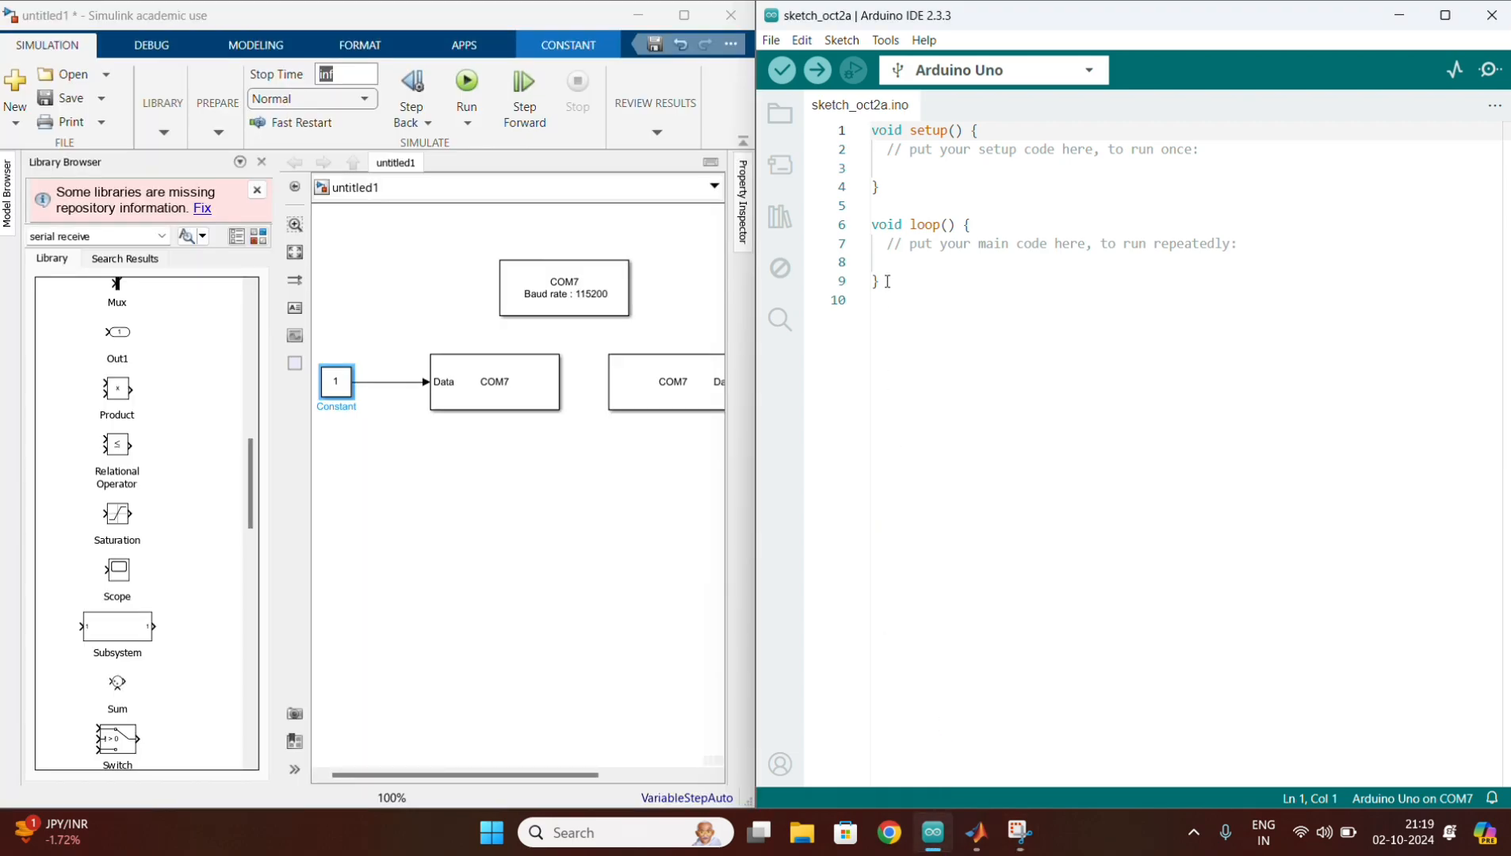
{"action": "key", "text": "ctrl+a"}
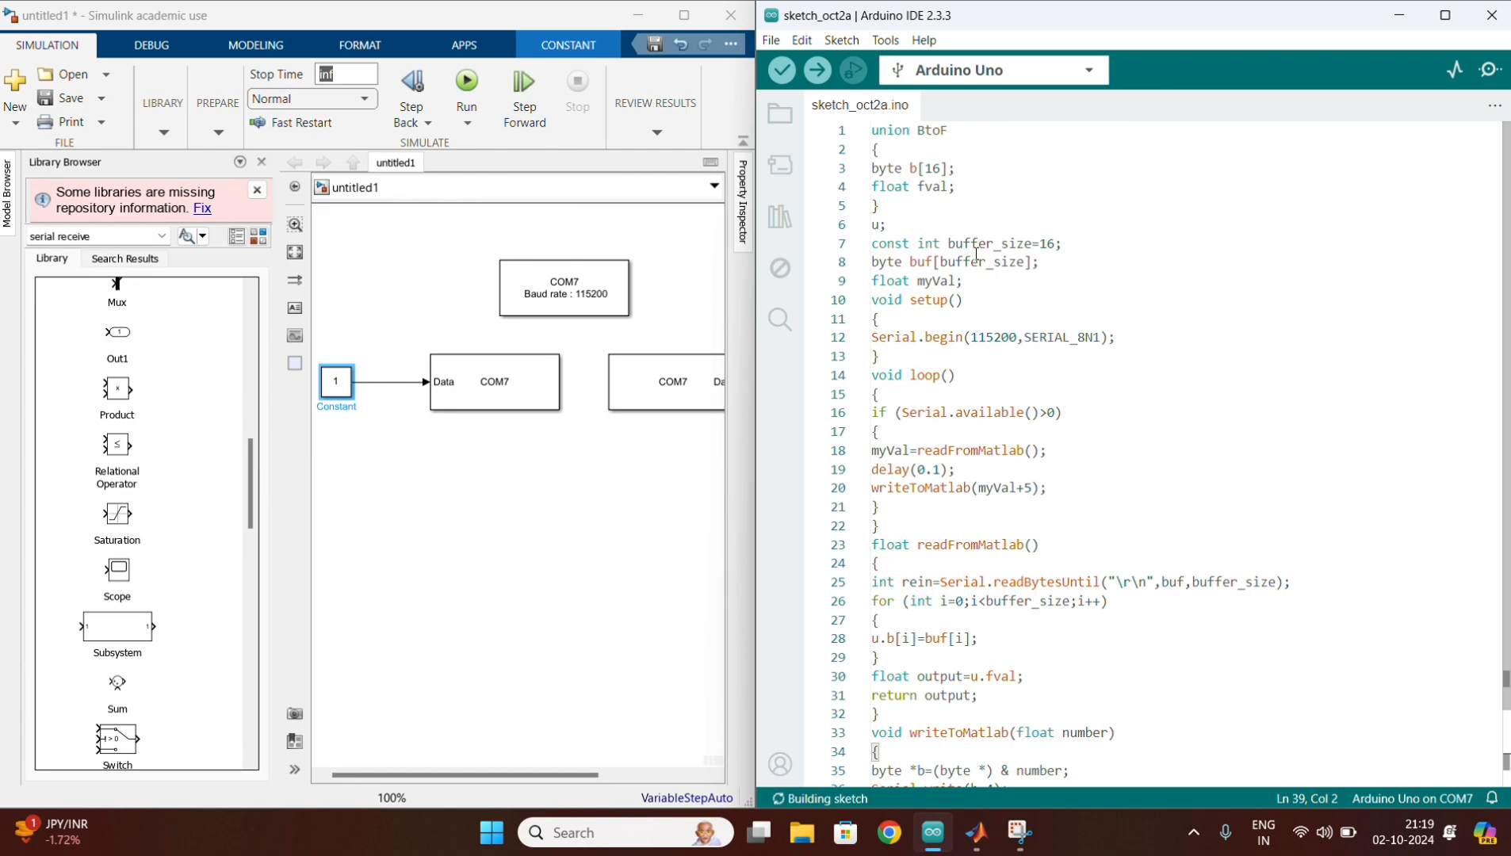
{"action": "mouse_move", "coordinate": [1002, 79]}
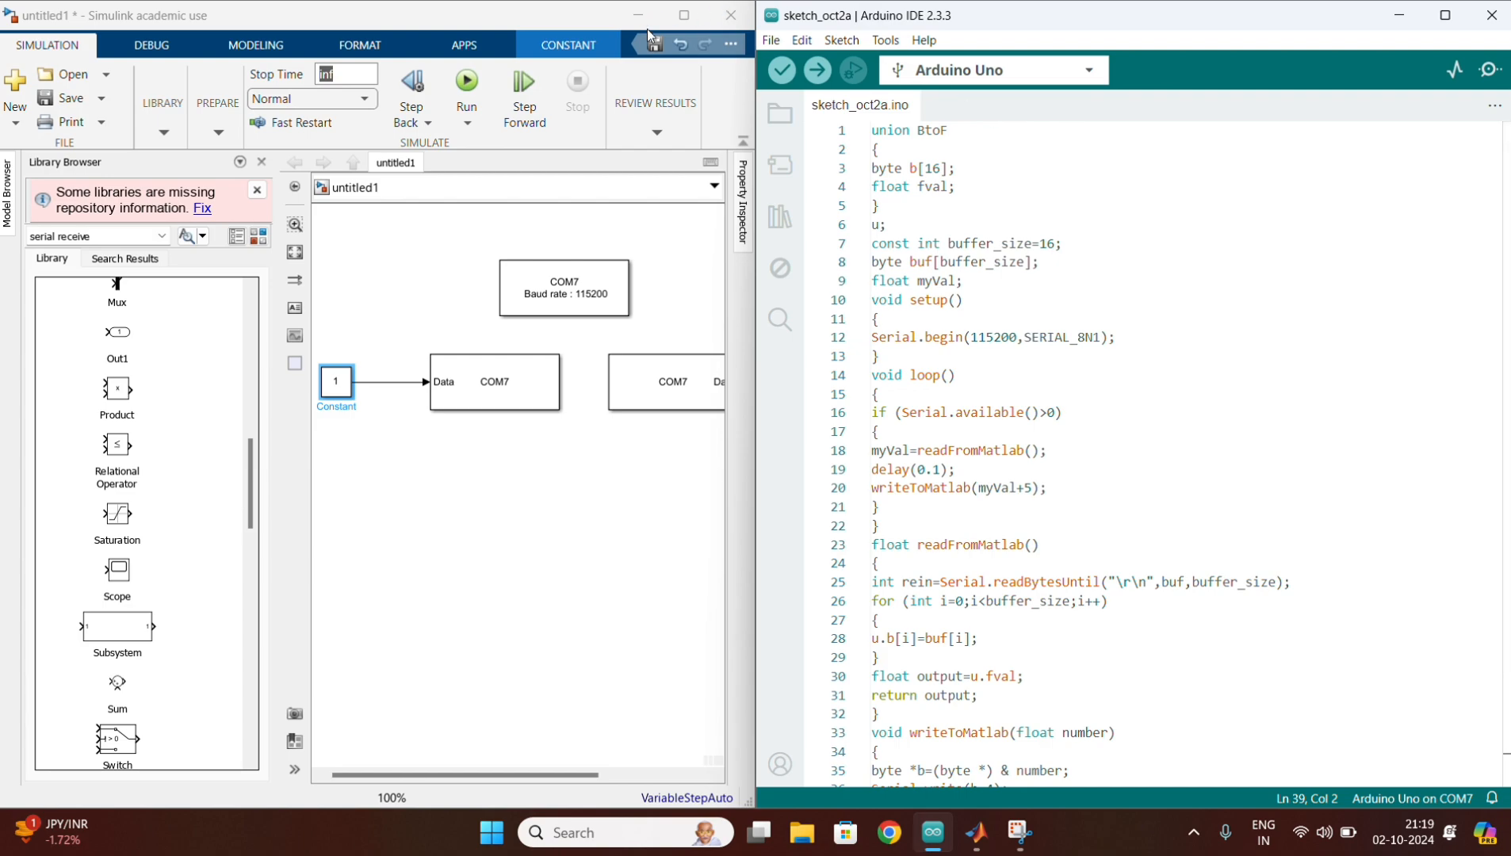
{"action": "left_click", "coordinate": [817, 70]}
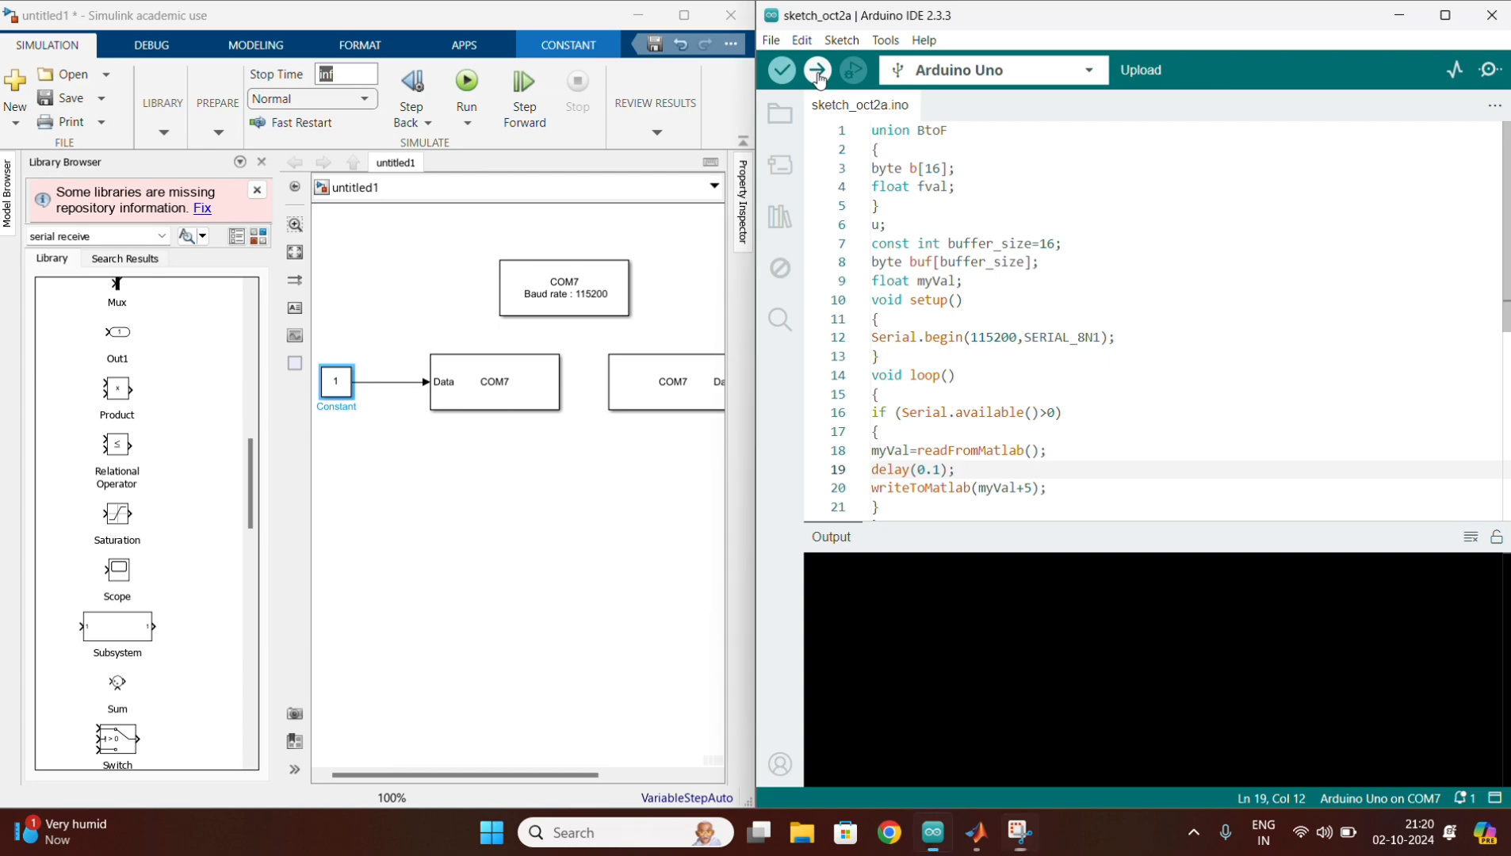
{"action": "left_click", "coordinate": [815, 69]}
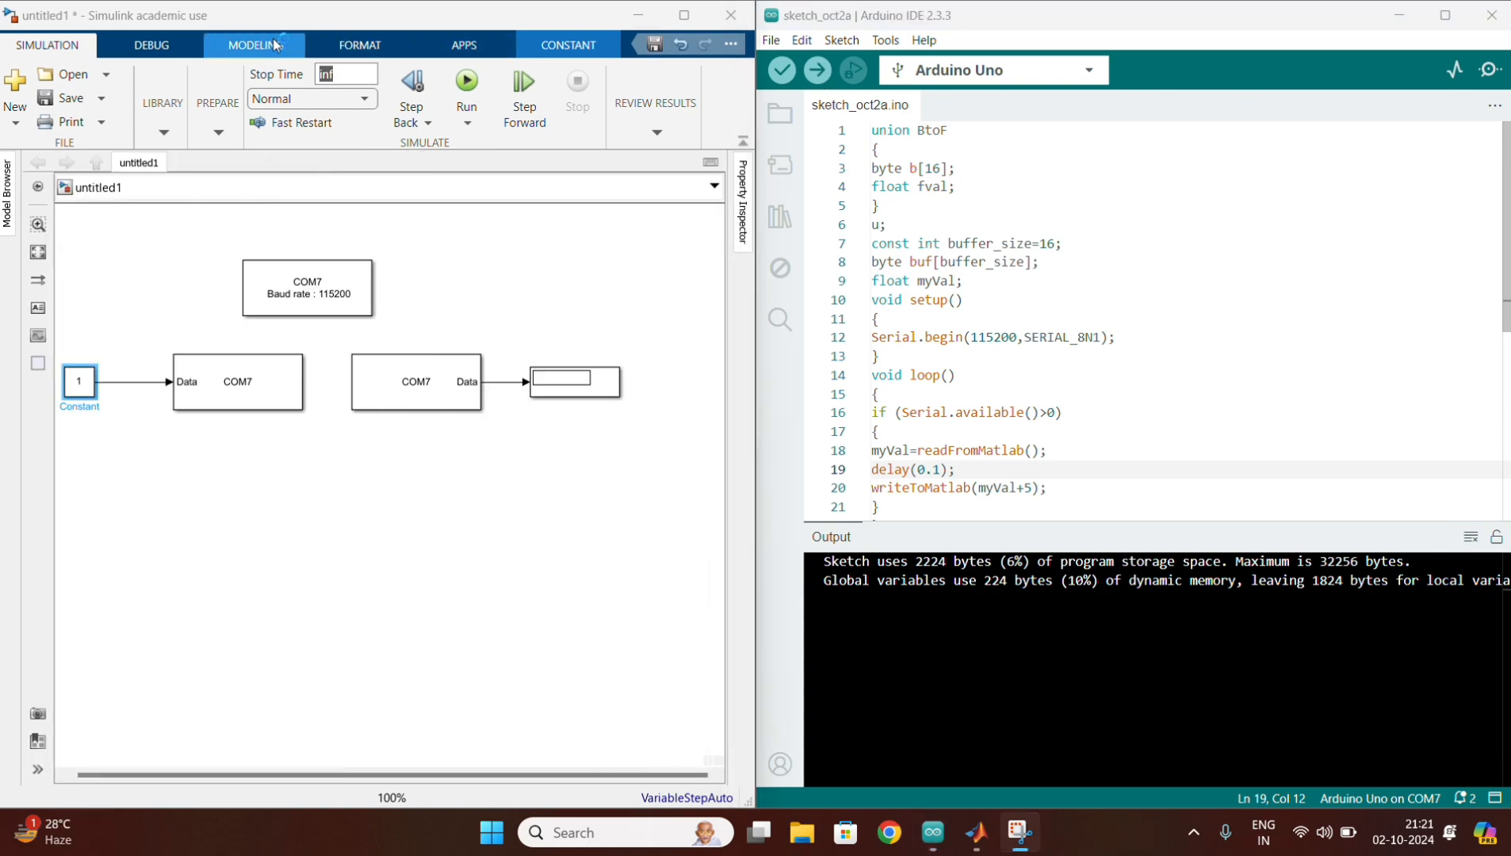
In Model Settings, change the solver type to Fixed-step
{"action": "left_click", "coordinate": [253, 45]}
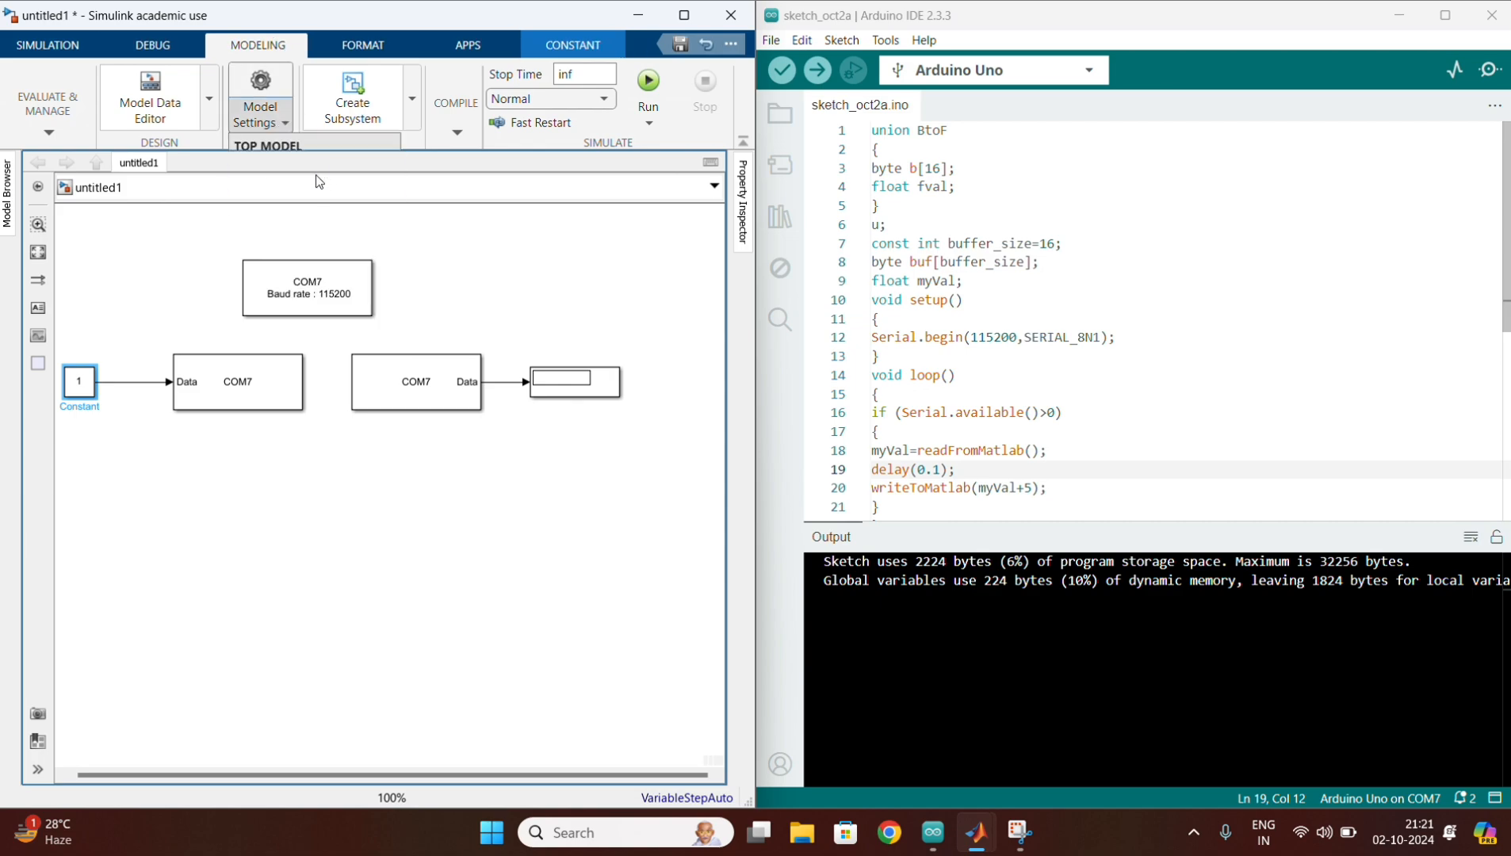
{"action": "left_click", "coordinate": [258, 98]}
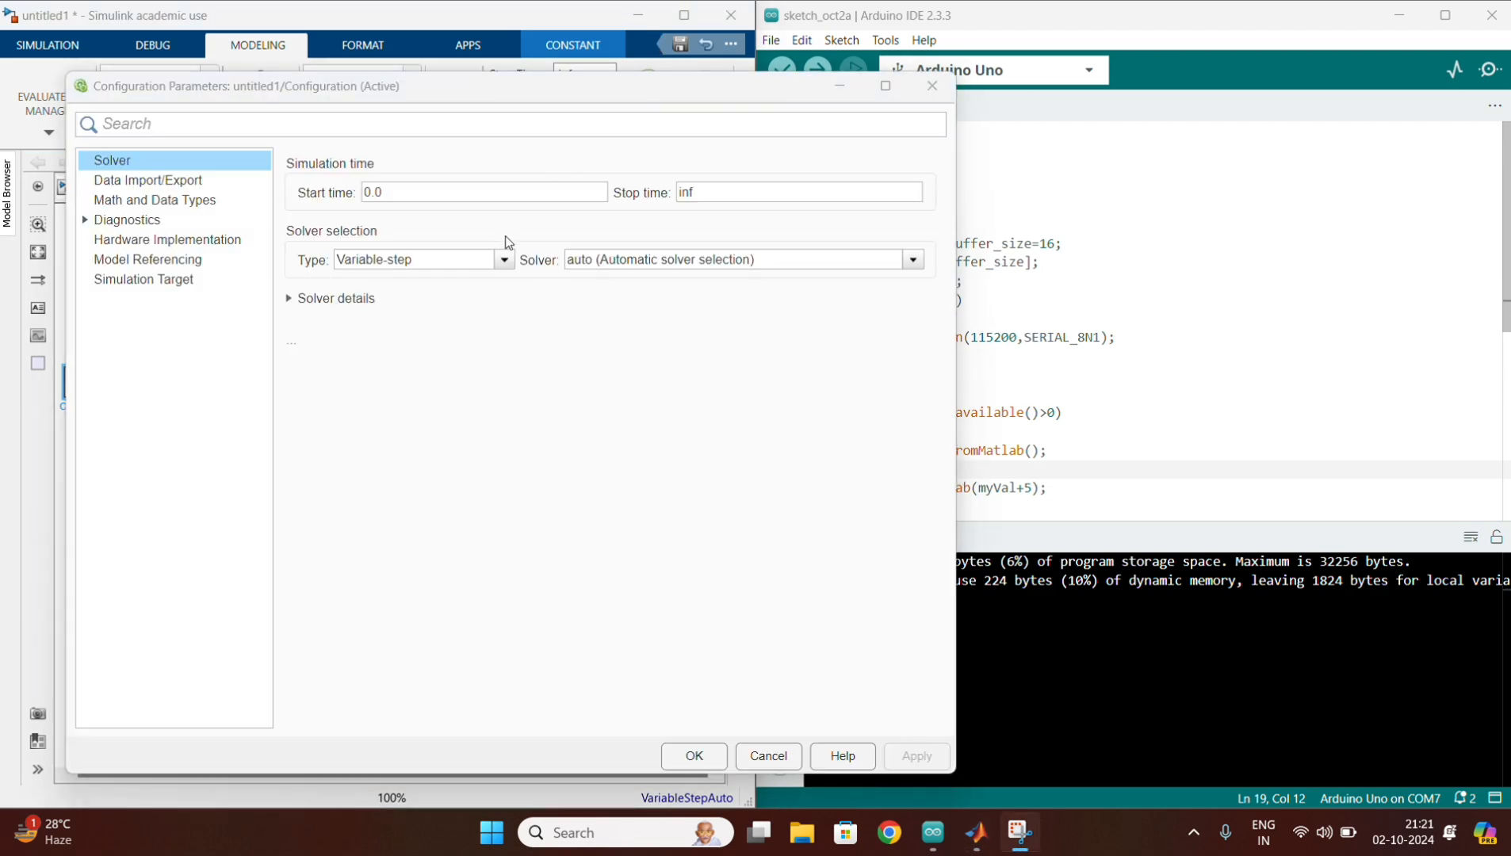
{"action": "left_click", "coordinate": [502, 258]}
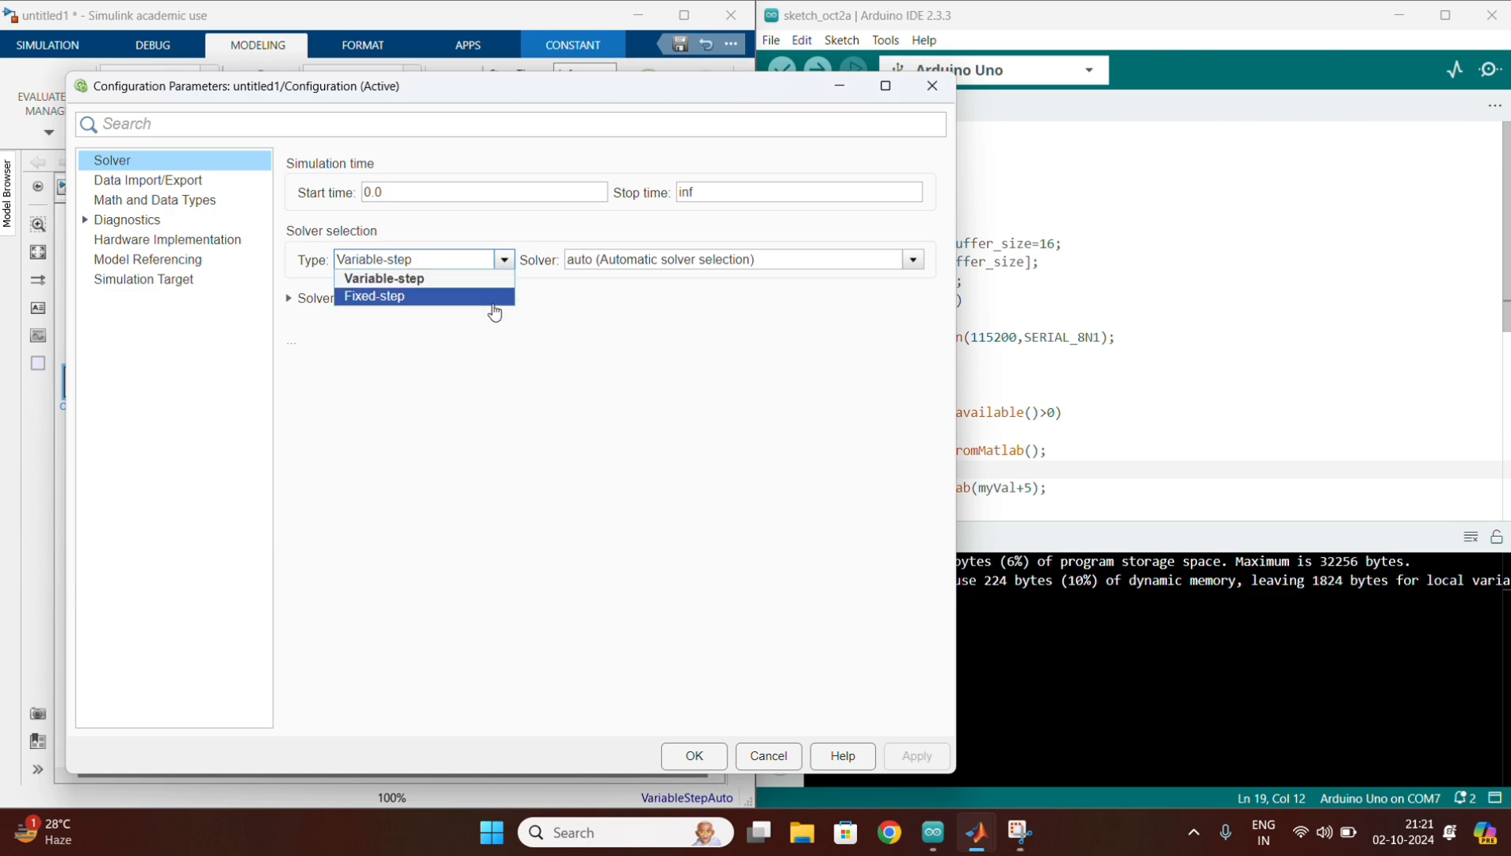
{"action": "left_click", "coordinate": [374, 296]}
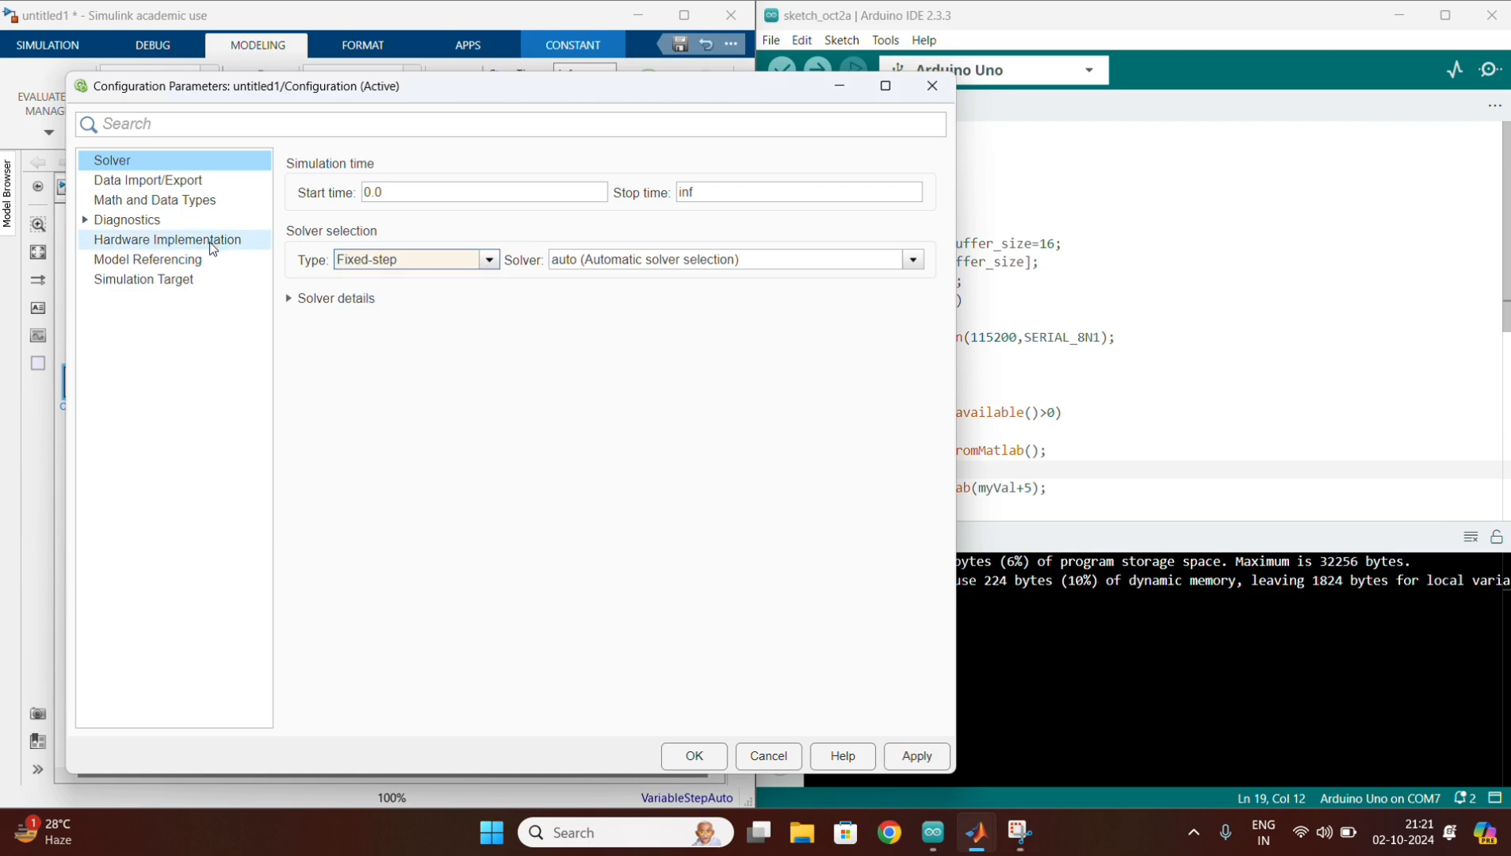
Set the hardware board to Arduino Uno under Hardware Implementation
{"action": "left_click", "coordinate": [167, 239]}
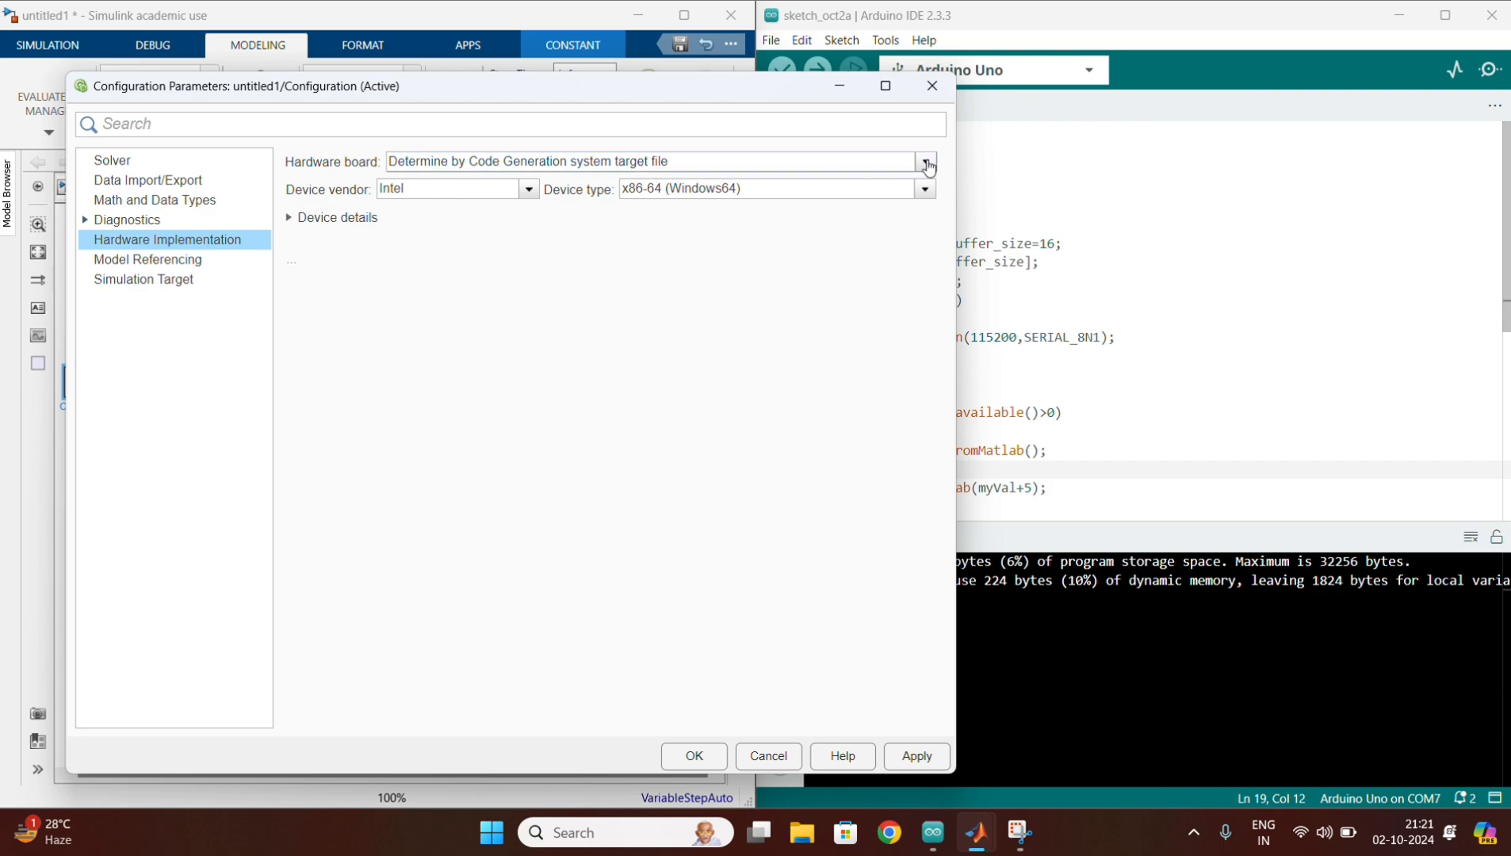
{"action": "left_click", "coordinate": [924, 161]}
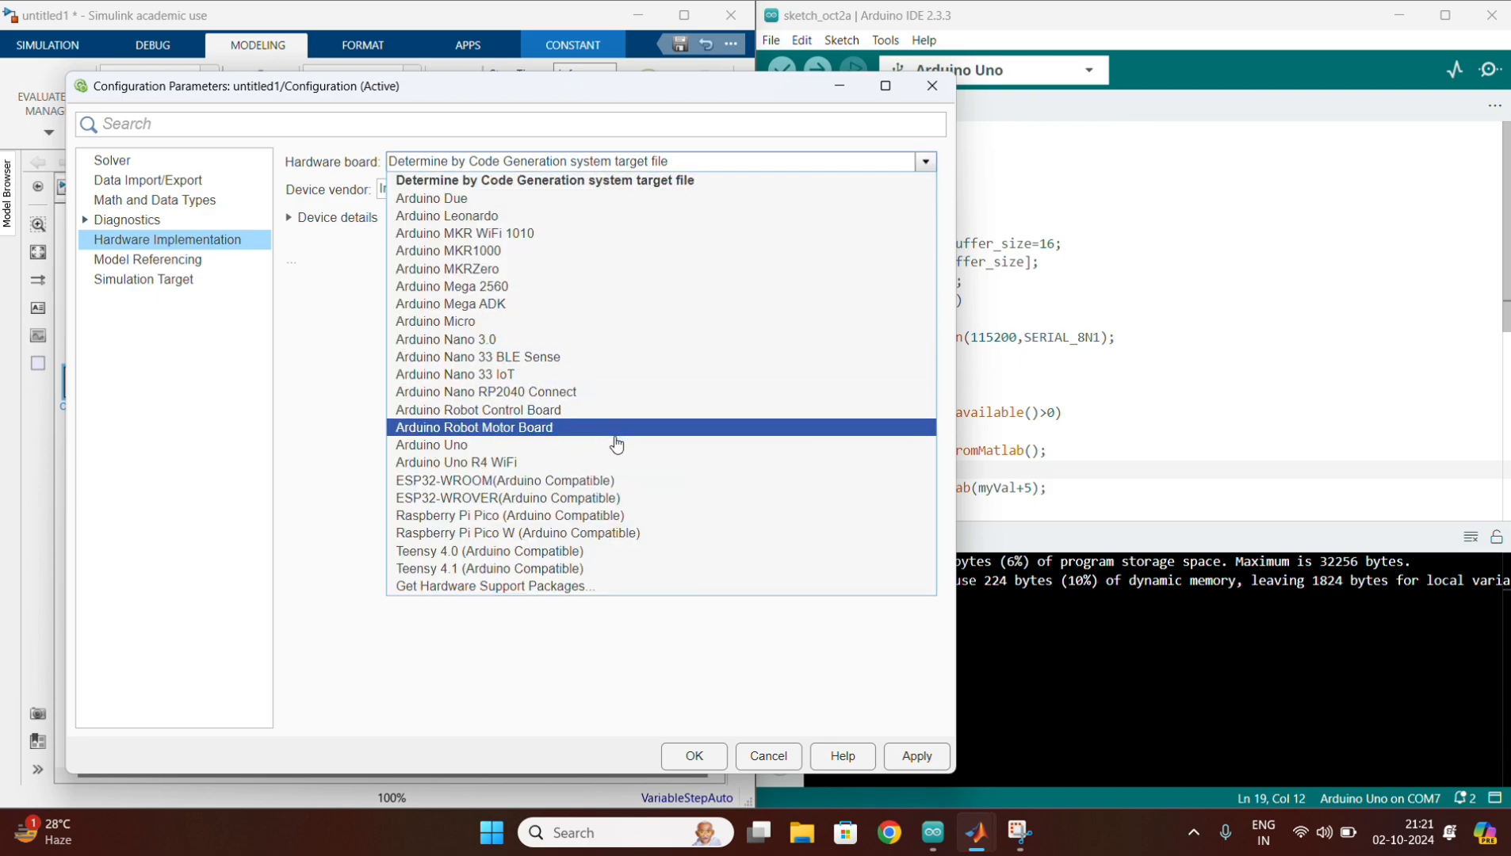
{"action": "left_click", "coordinate": [430, 445]}
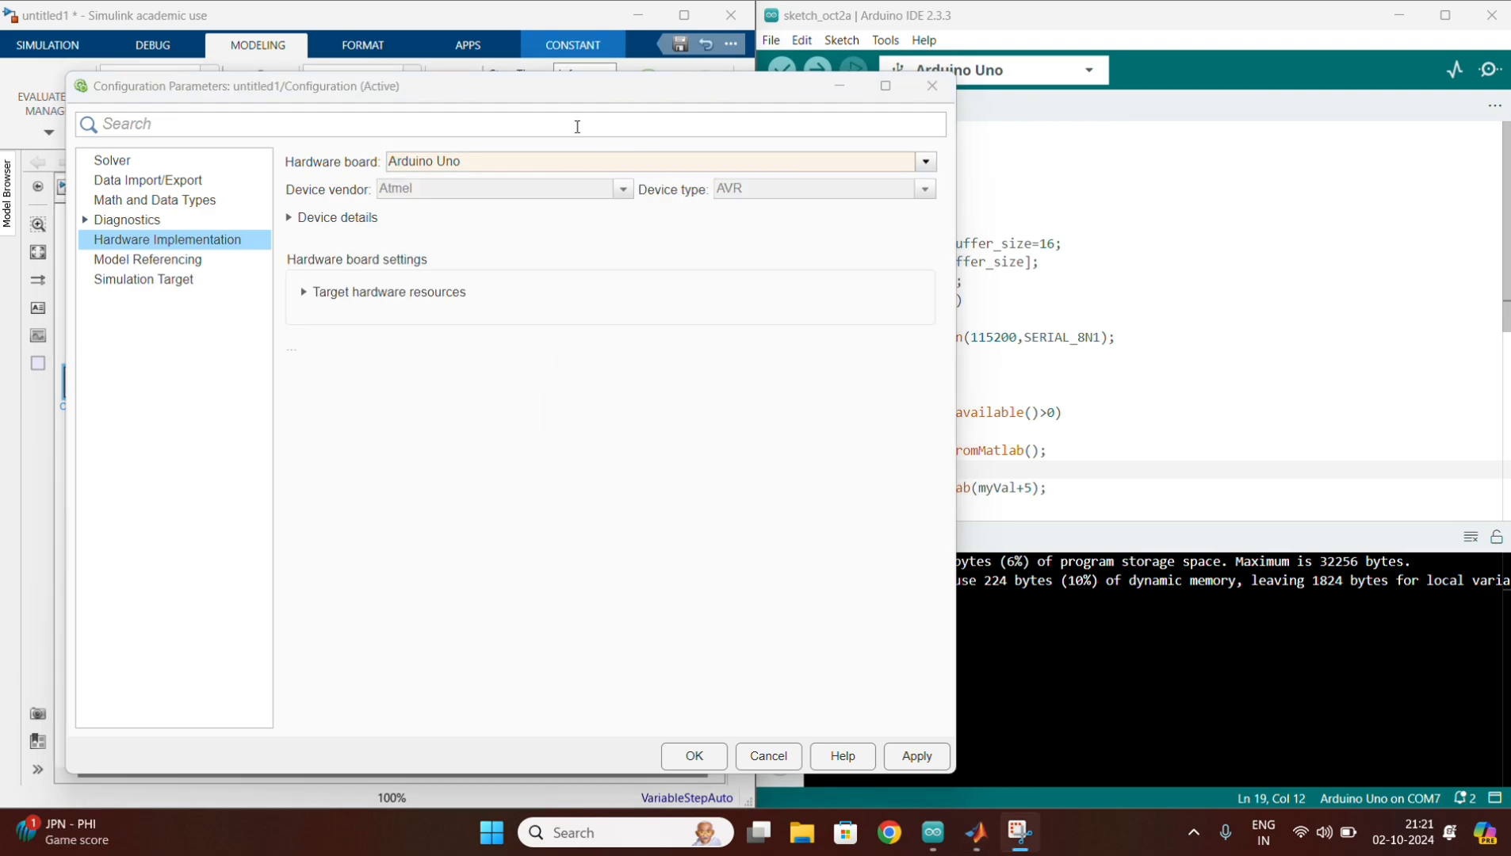
Manually specify host-board COM port 7, then apply and close the configuration
{"action": "left_click", "coordinate": [303, 293]}
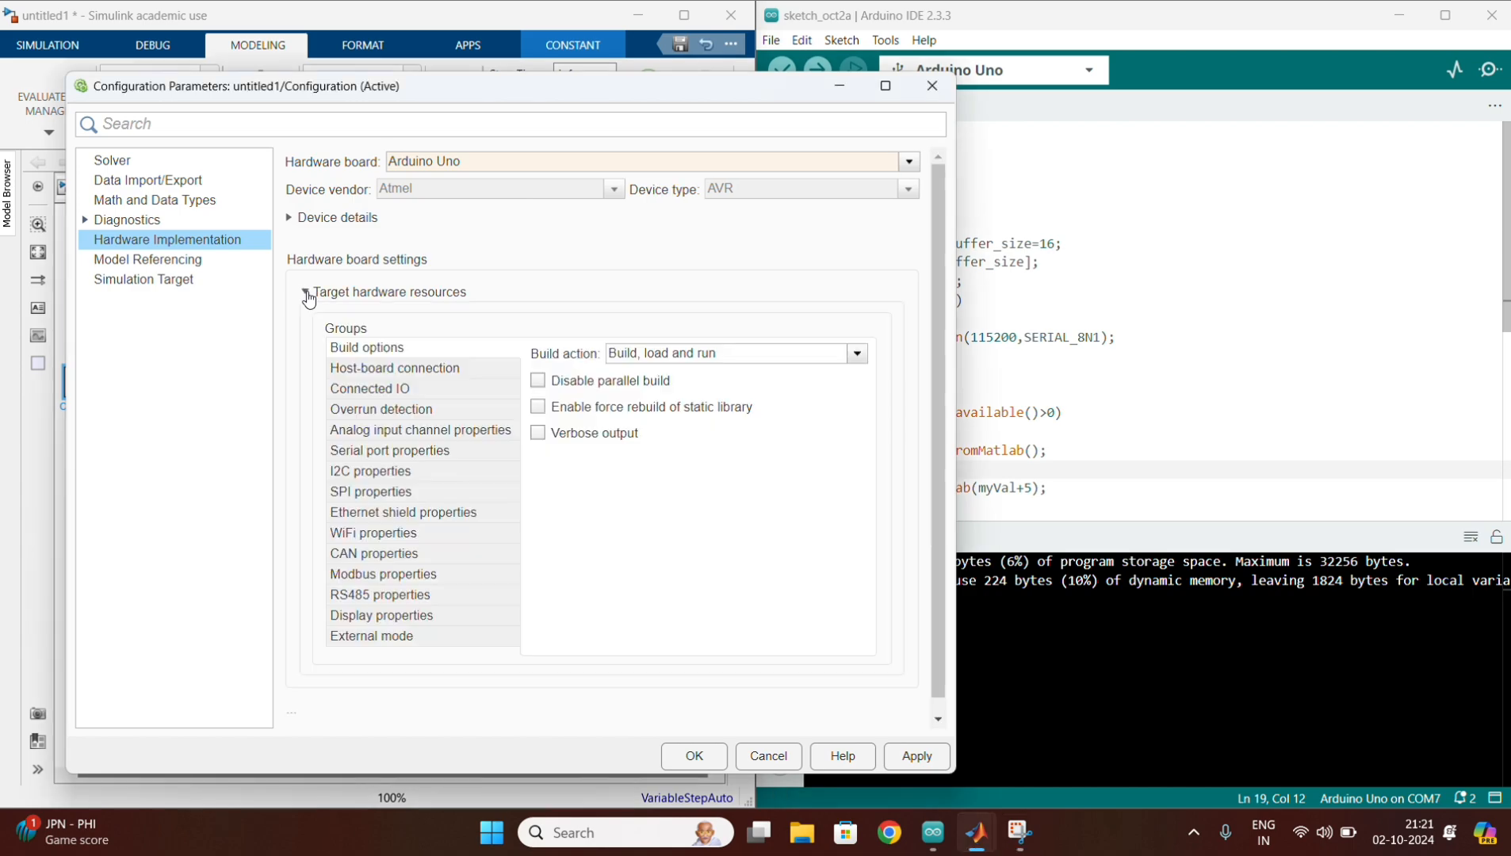
{"action": "left_click", "coordinate": [394, 367]}
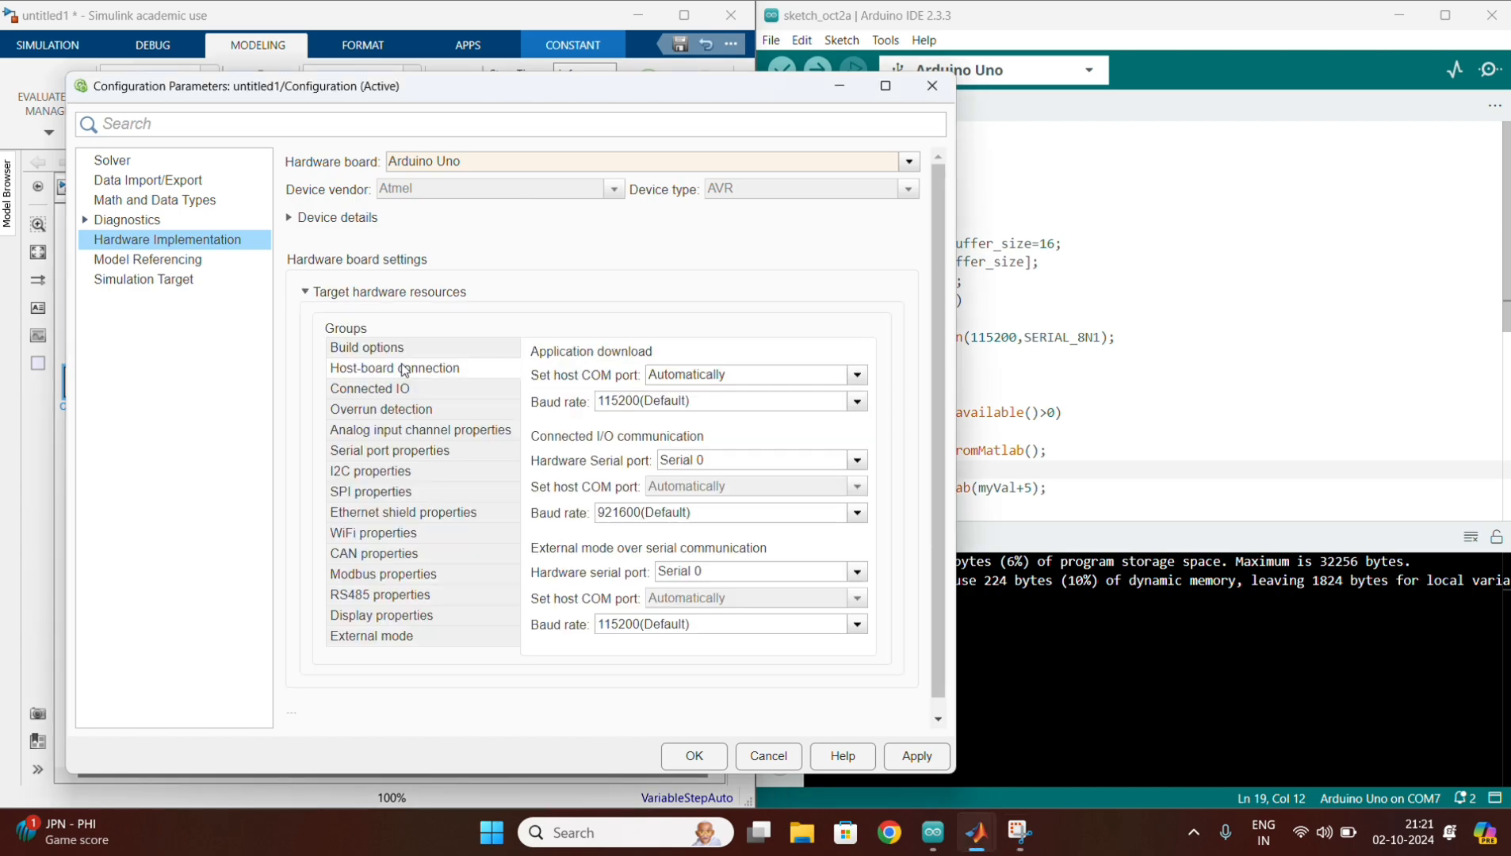
{"action": "left_click", "coordinate": [854, 374]}
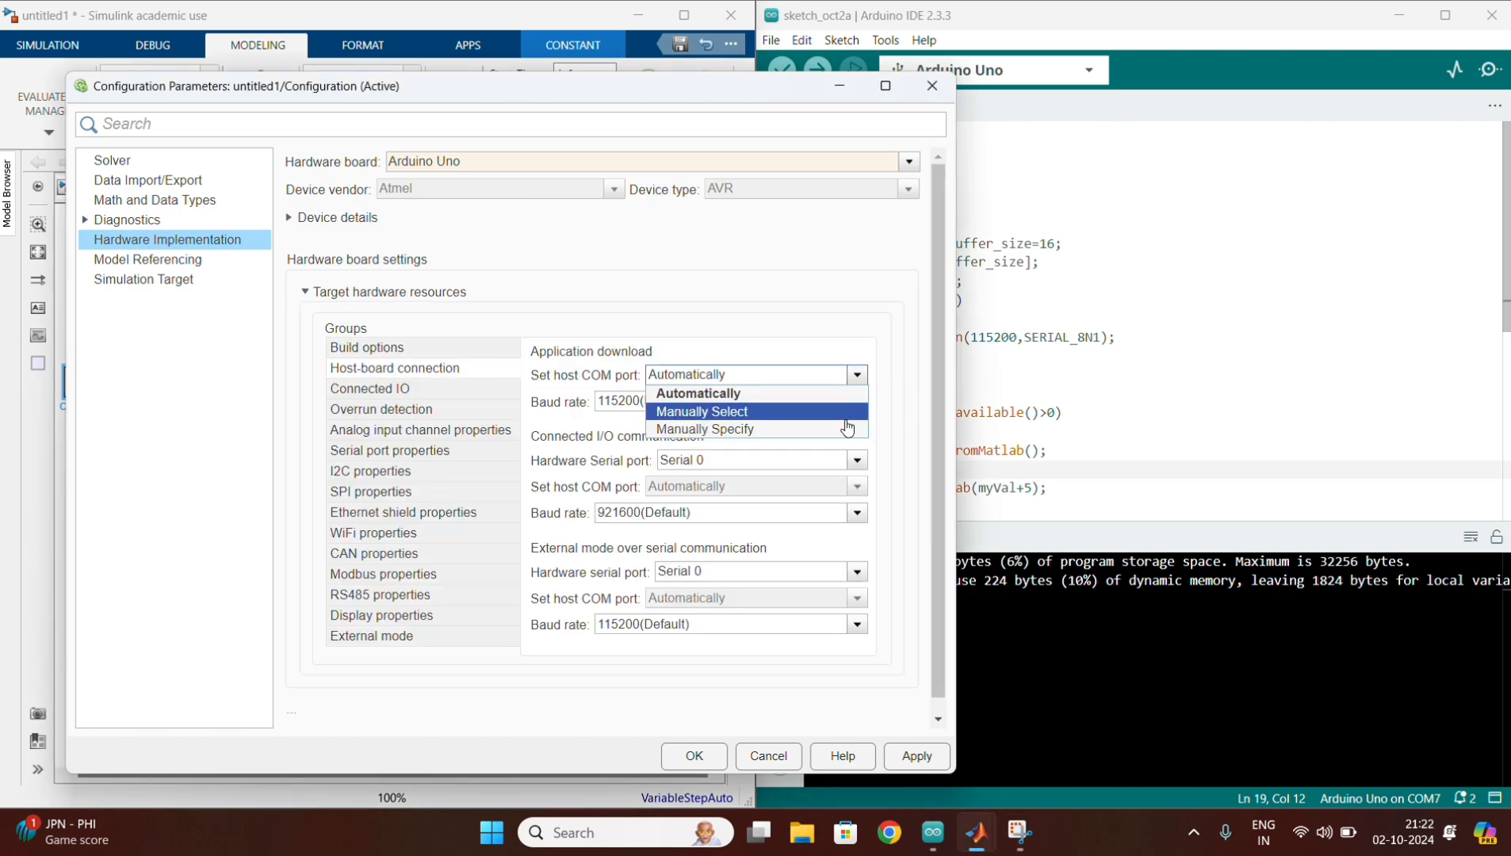
{"action": "left_click", "coordinate": [703, 429]}
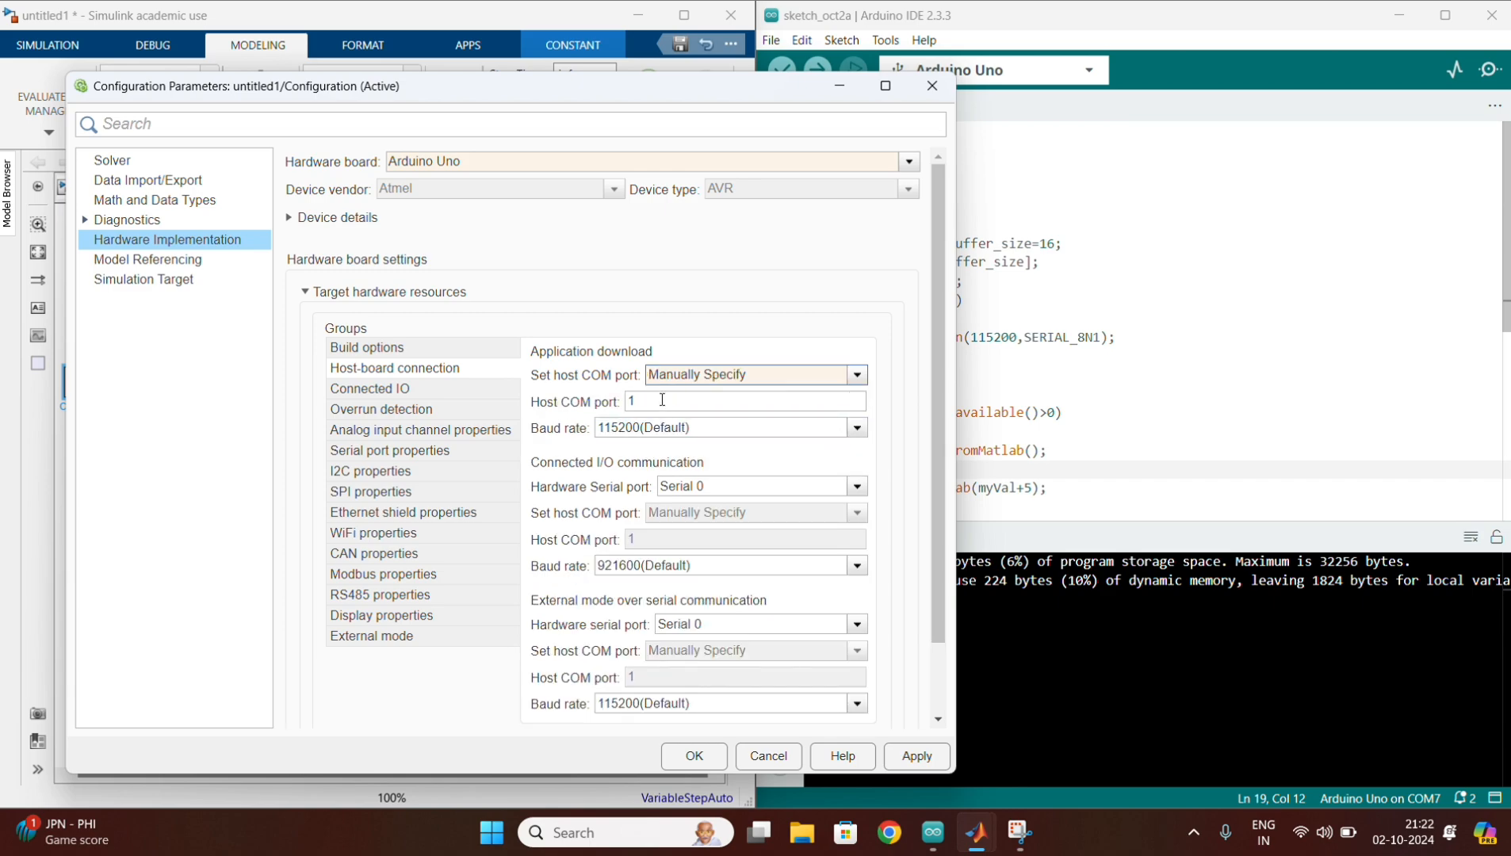
{"action": "type", "text": "7"}
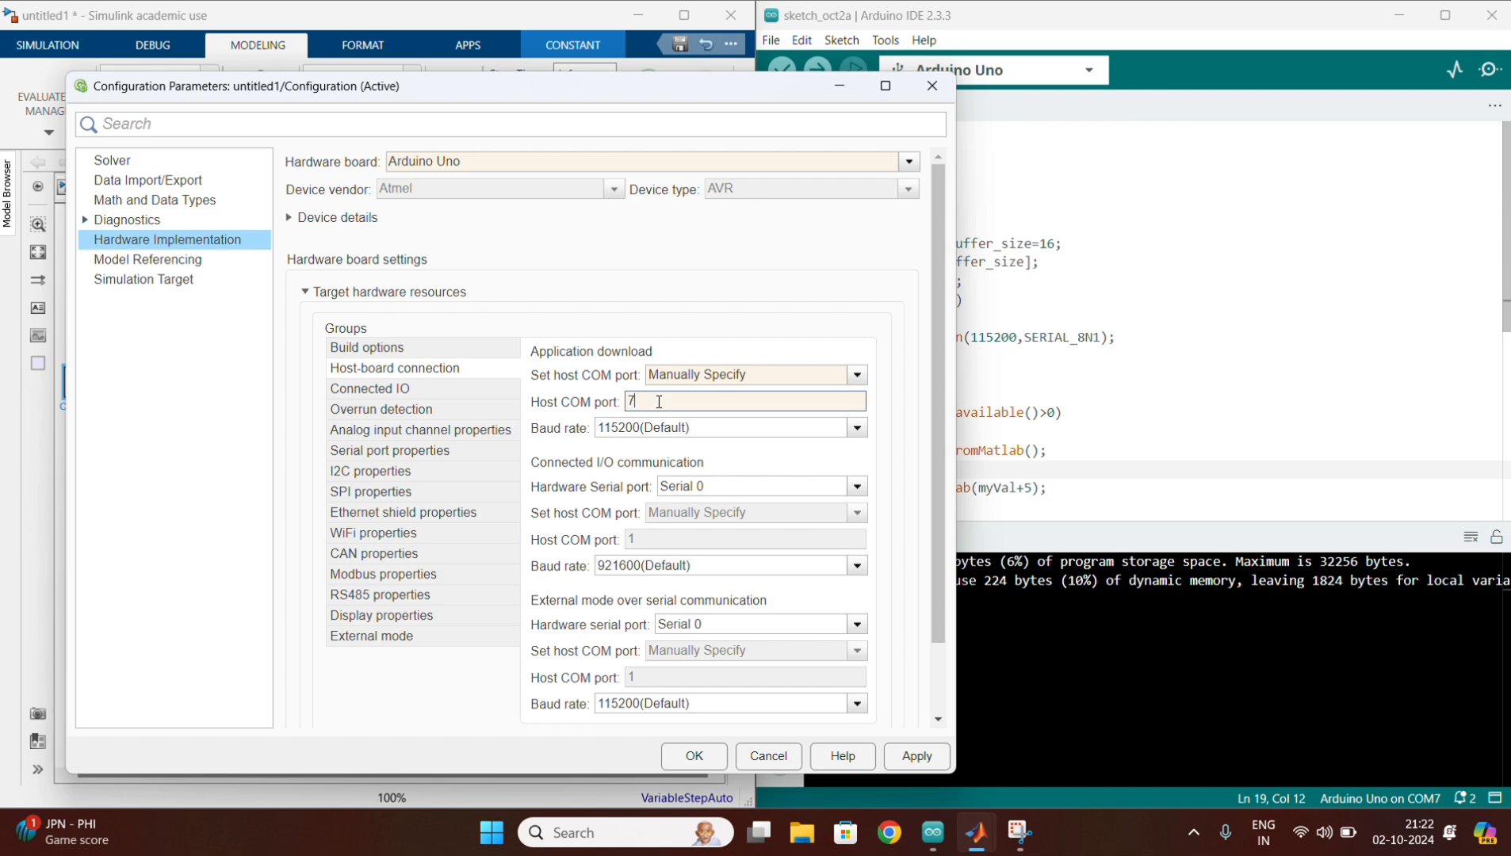
{"action": "left_click", "coordinate": [915, 756]}
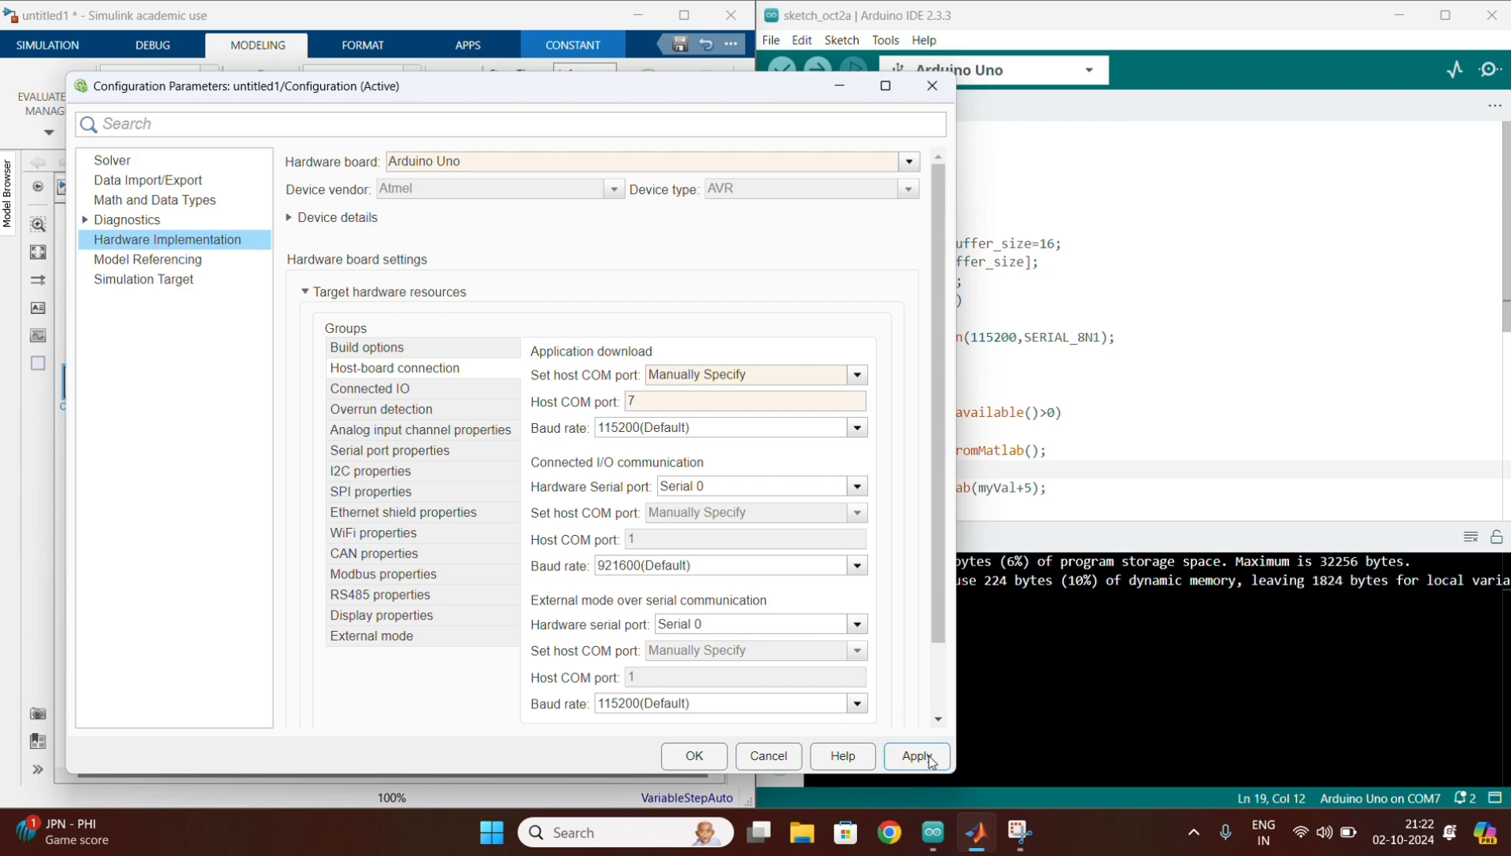
{"action": "left_click", "coordinate": [916, 756]}
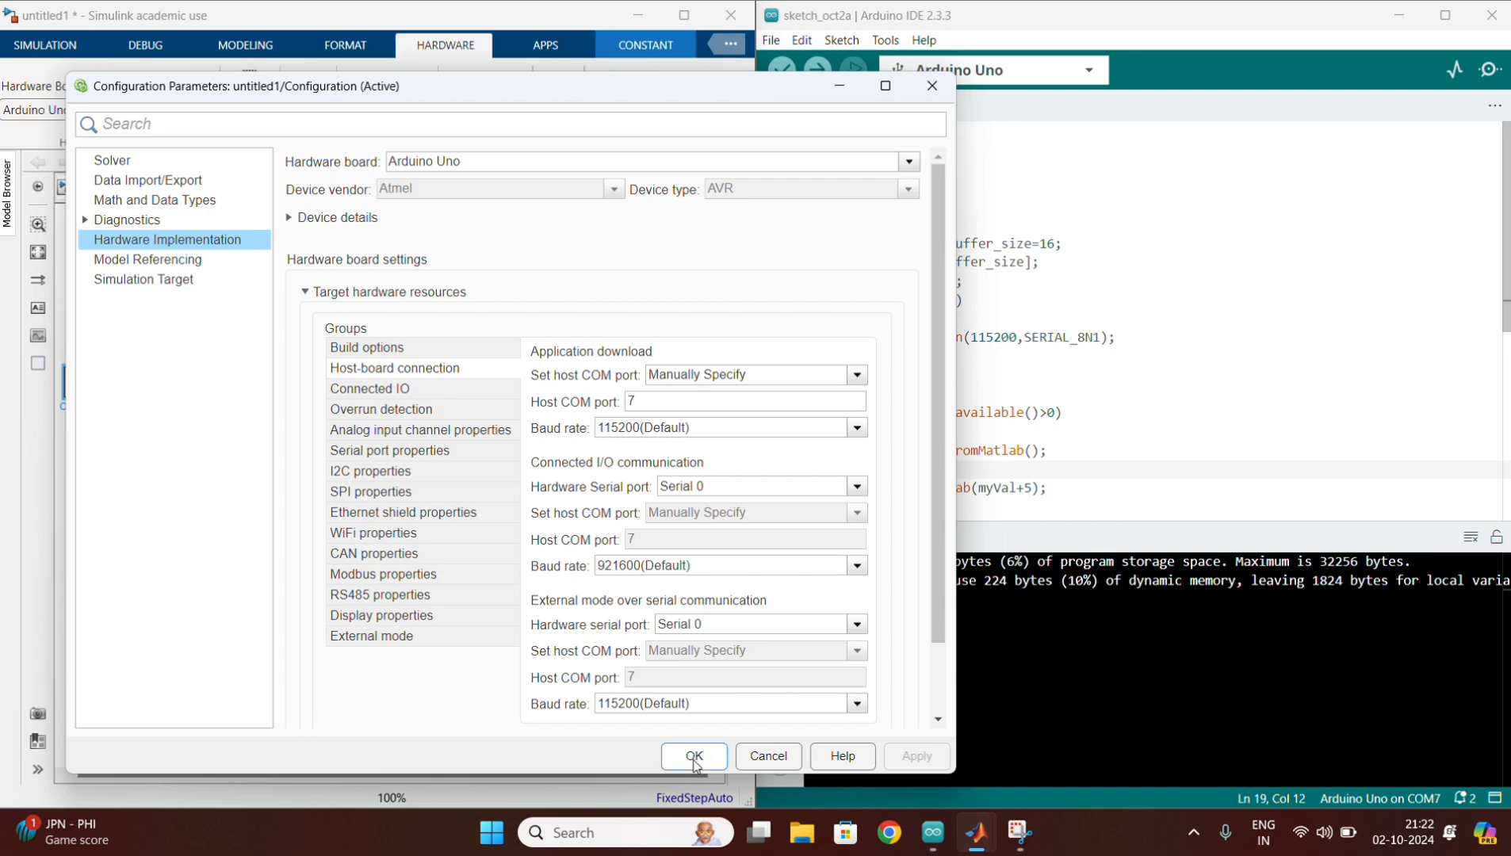
{"action": "left_click", "coordinate": [692, 756]}
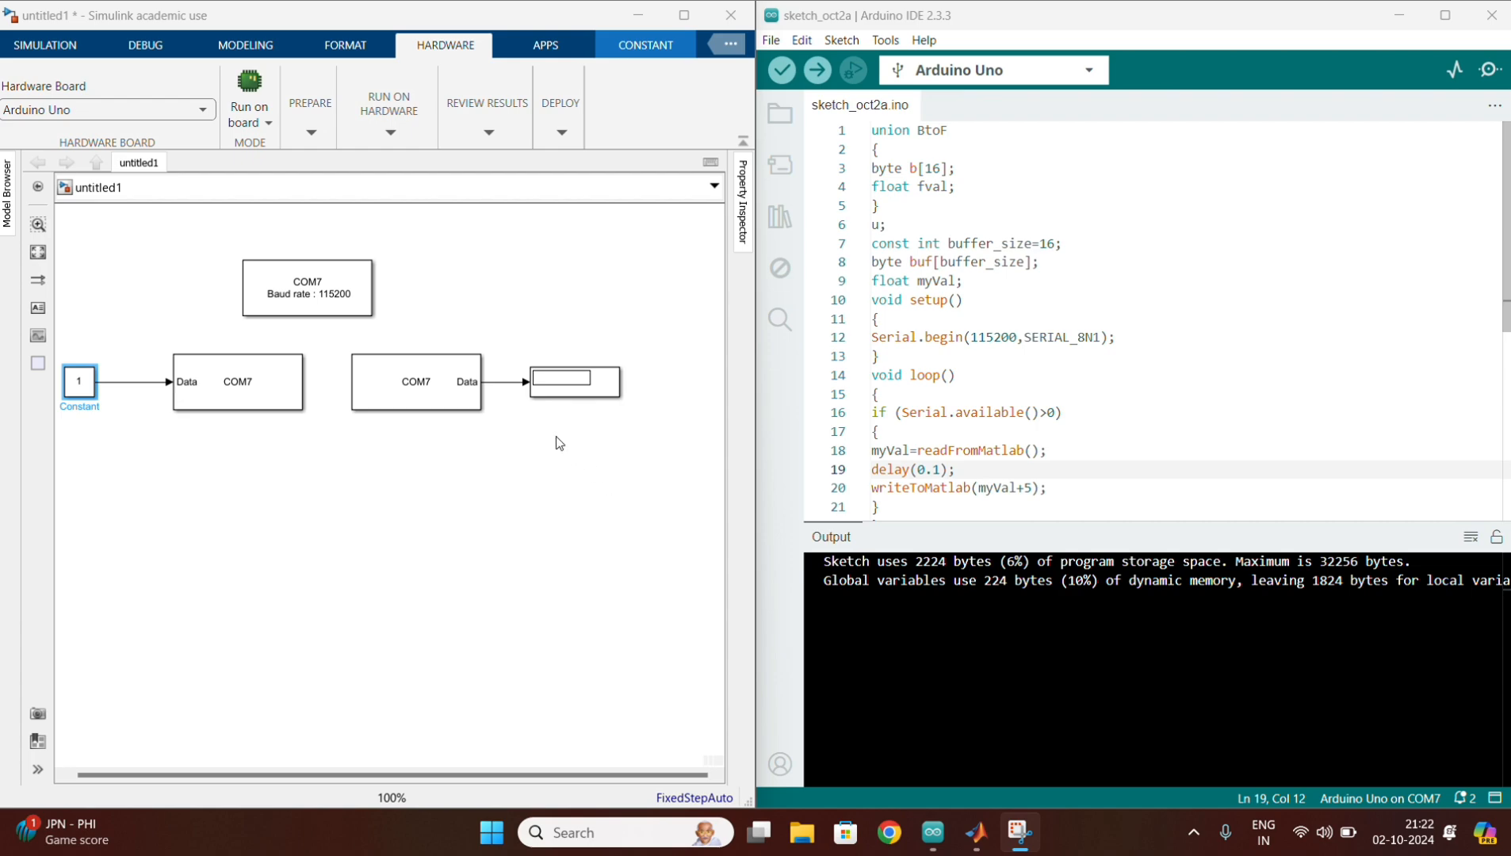
Run the model on the Arduino so the Display shows 6
{"action": "left_click", "coordinate": [44, 45]}
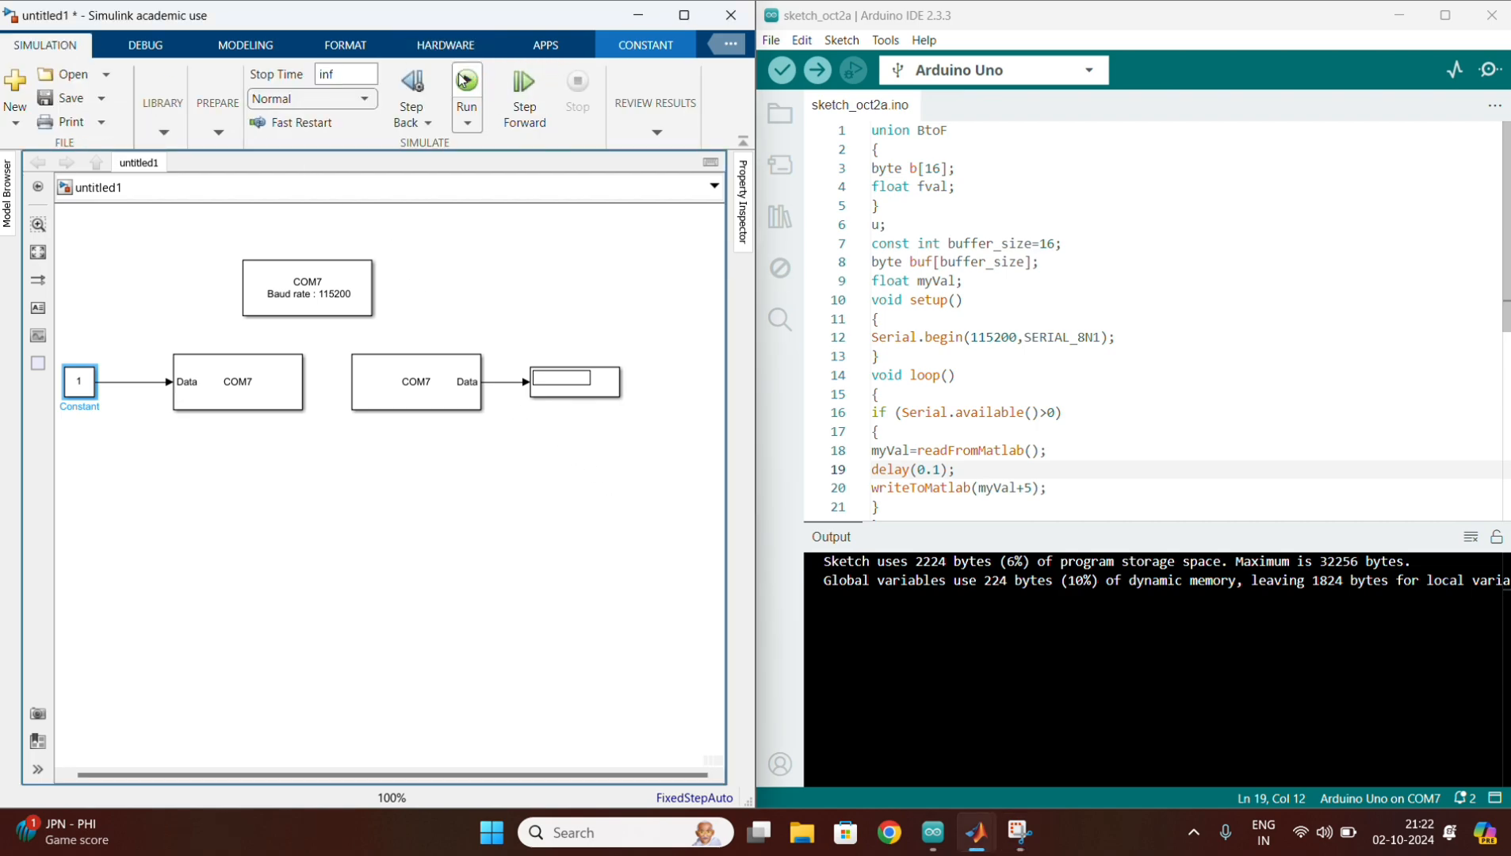
{"action": "left_click", "coordinate": [466, 81]}
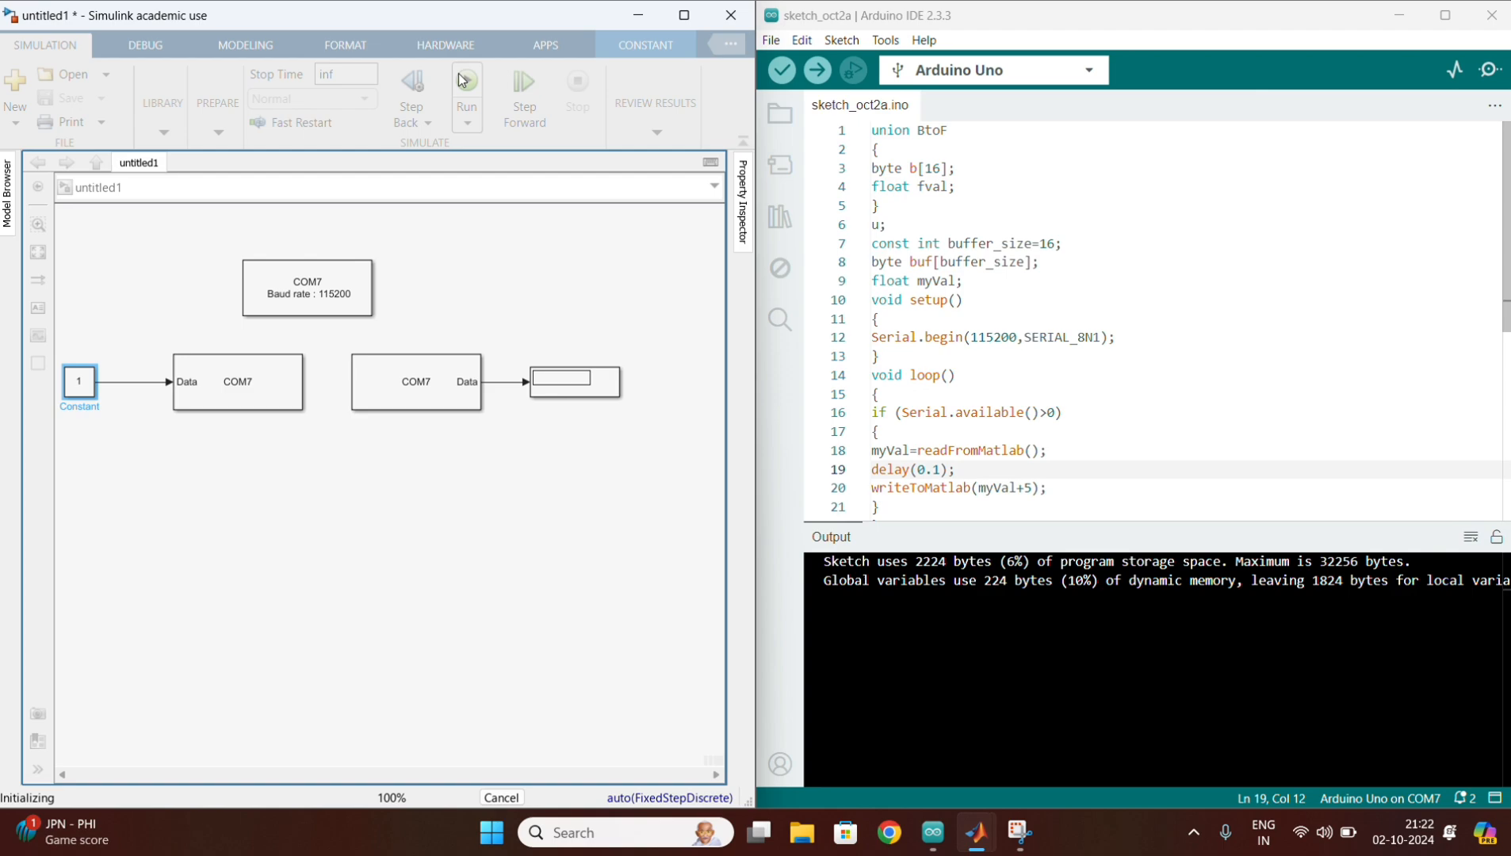
{"action": "left_click", "coordinate": [465, 82]}
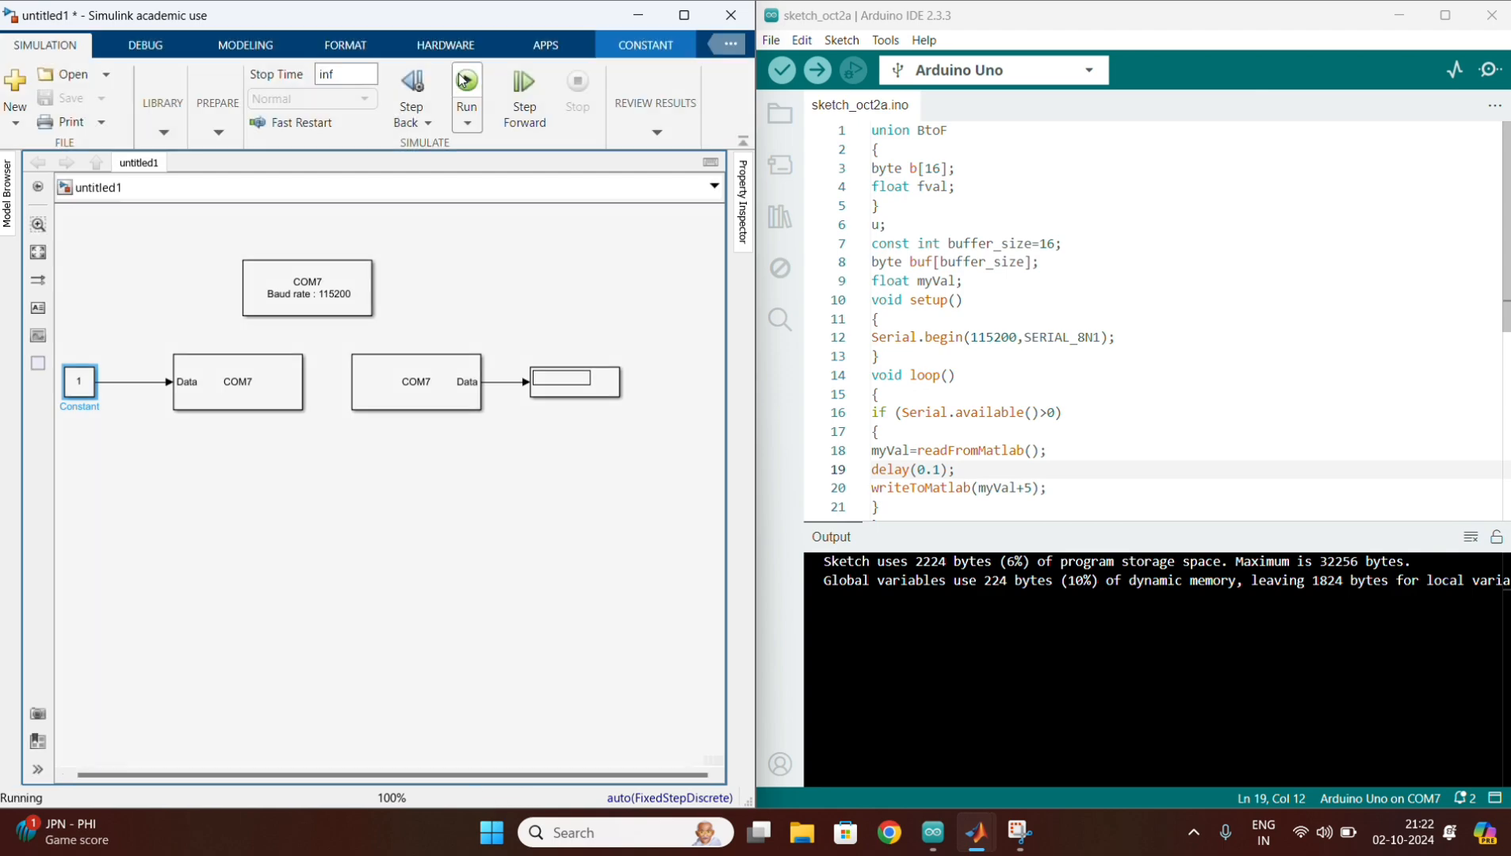
{"action": "left_click", "coordinate": [466, 84]}
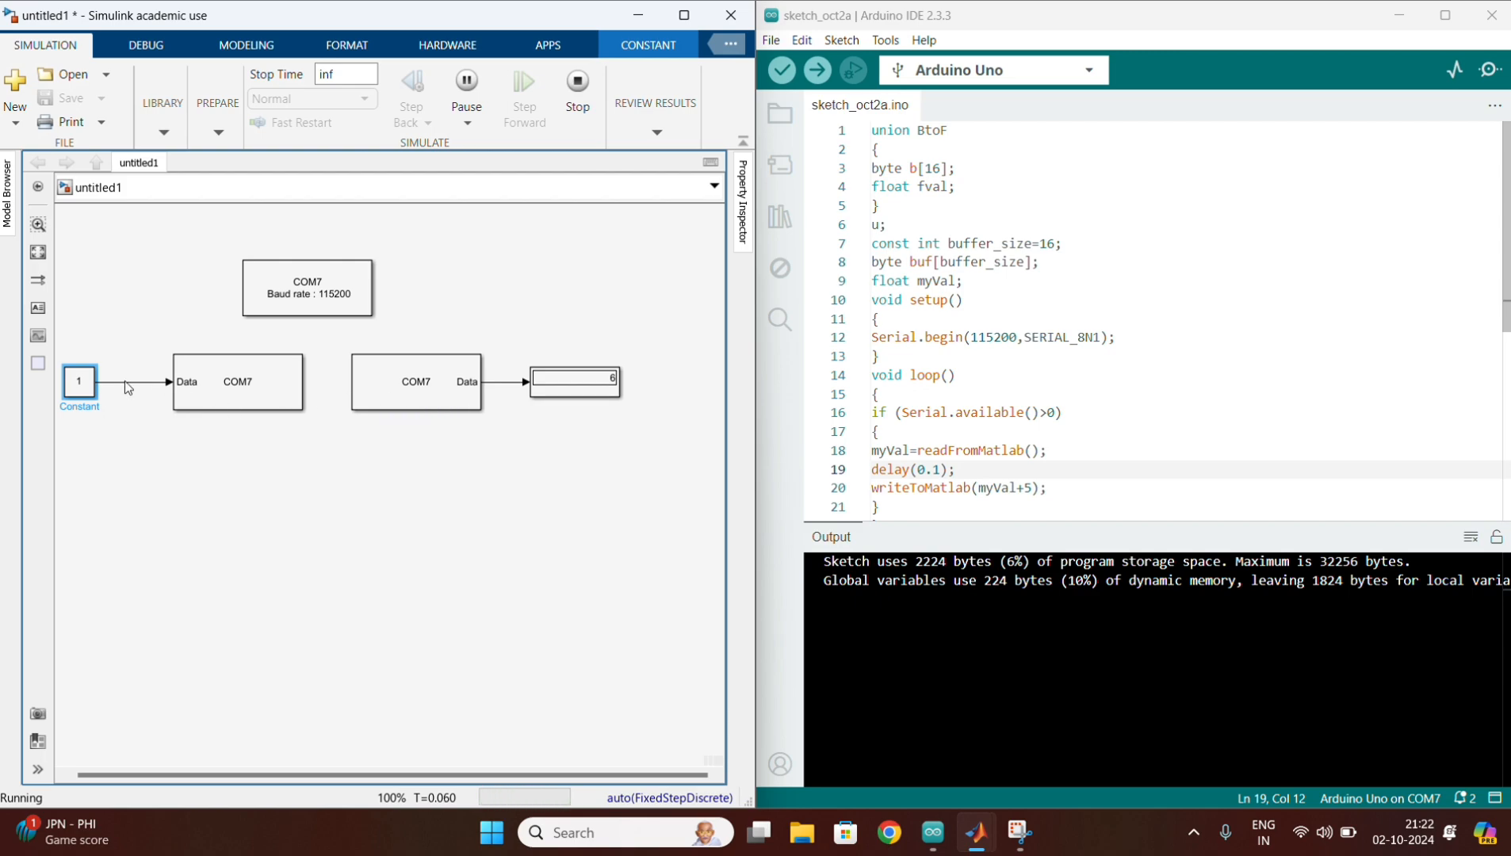
Change the Constant value to 10 and check the Display reads 15
{"action": "double_click", "coordinate": [79, 379]}
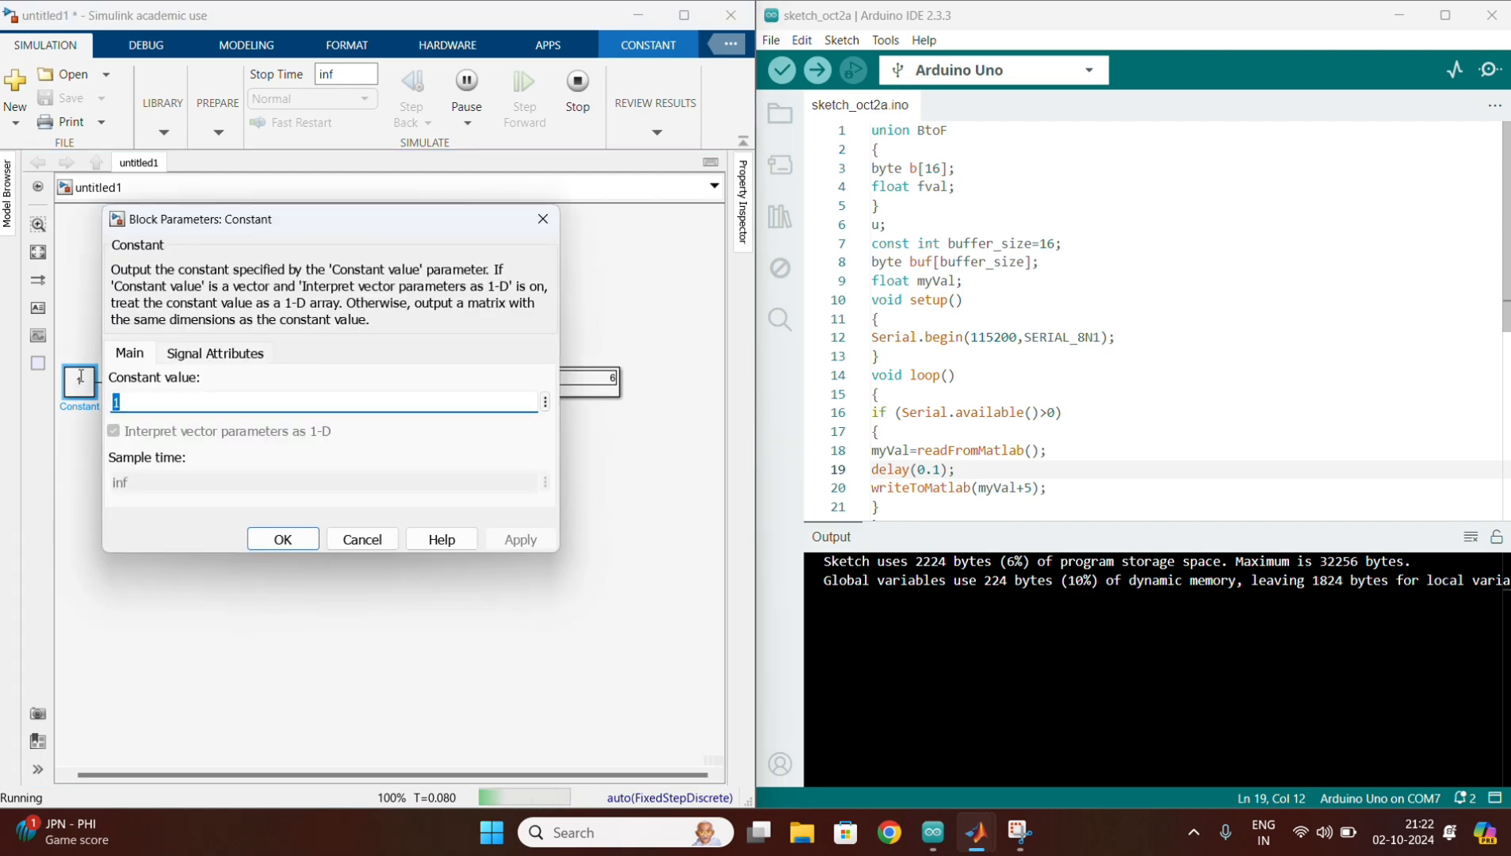
{"action": "type", "text": "0"}
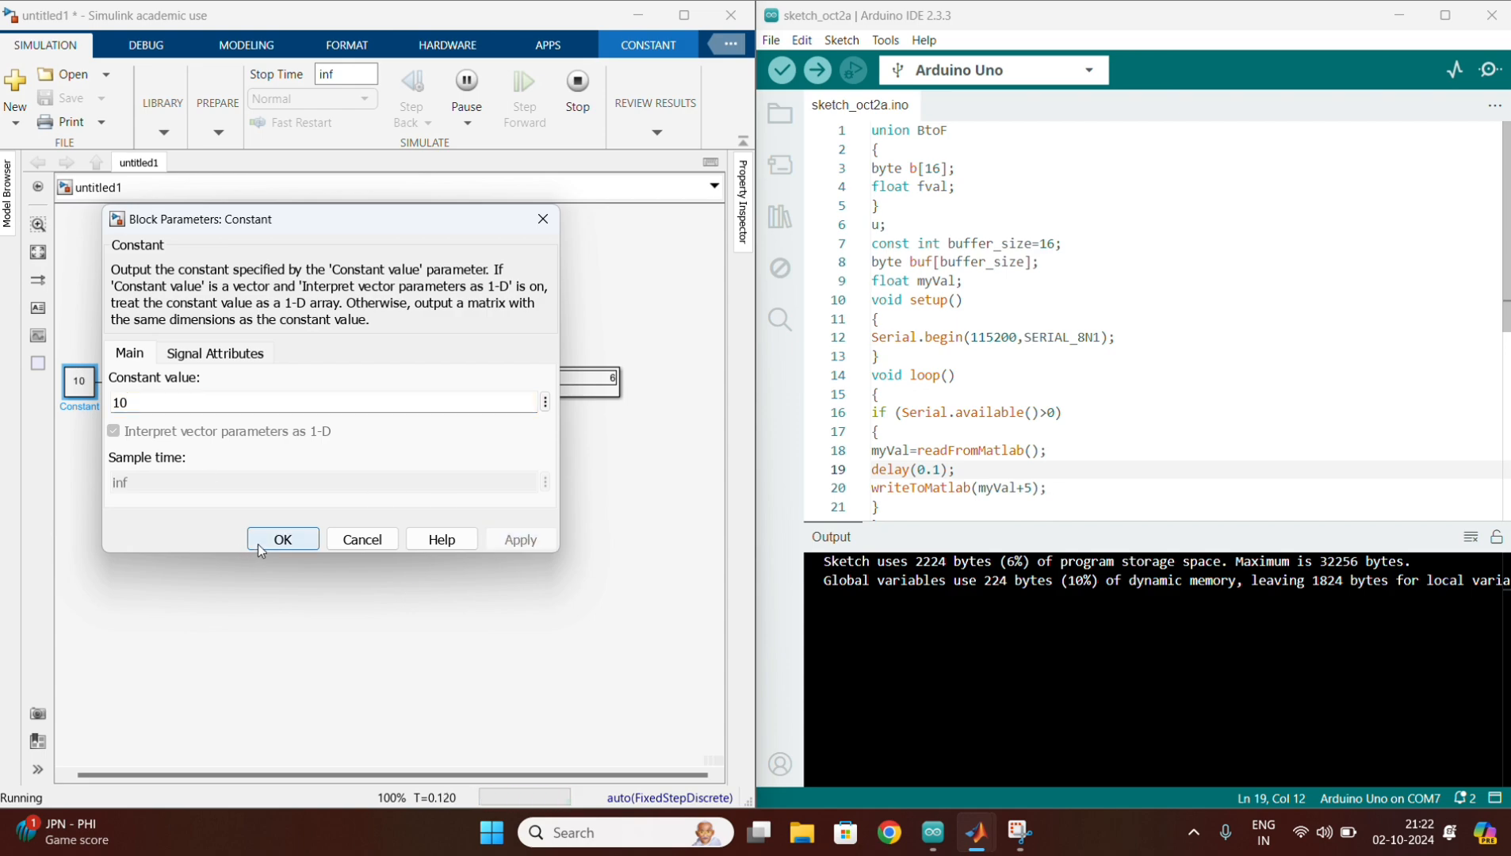
{"action": "left_click", "coordinate": [283, 539]}
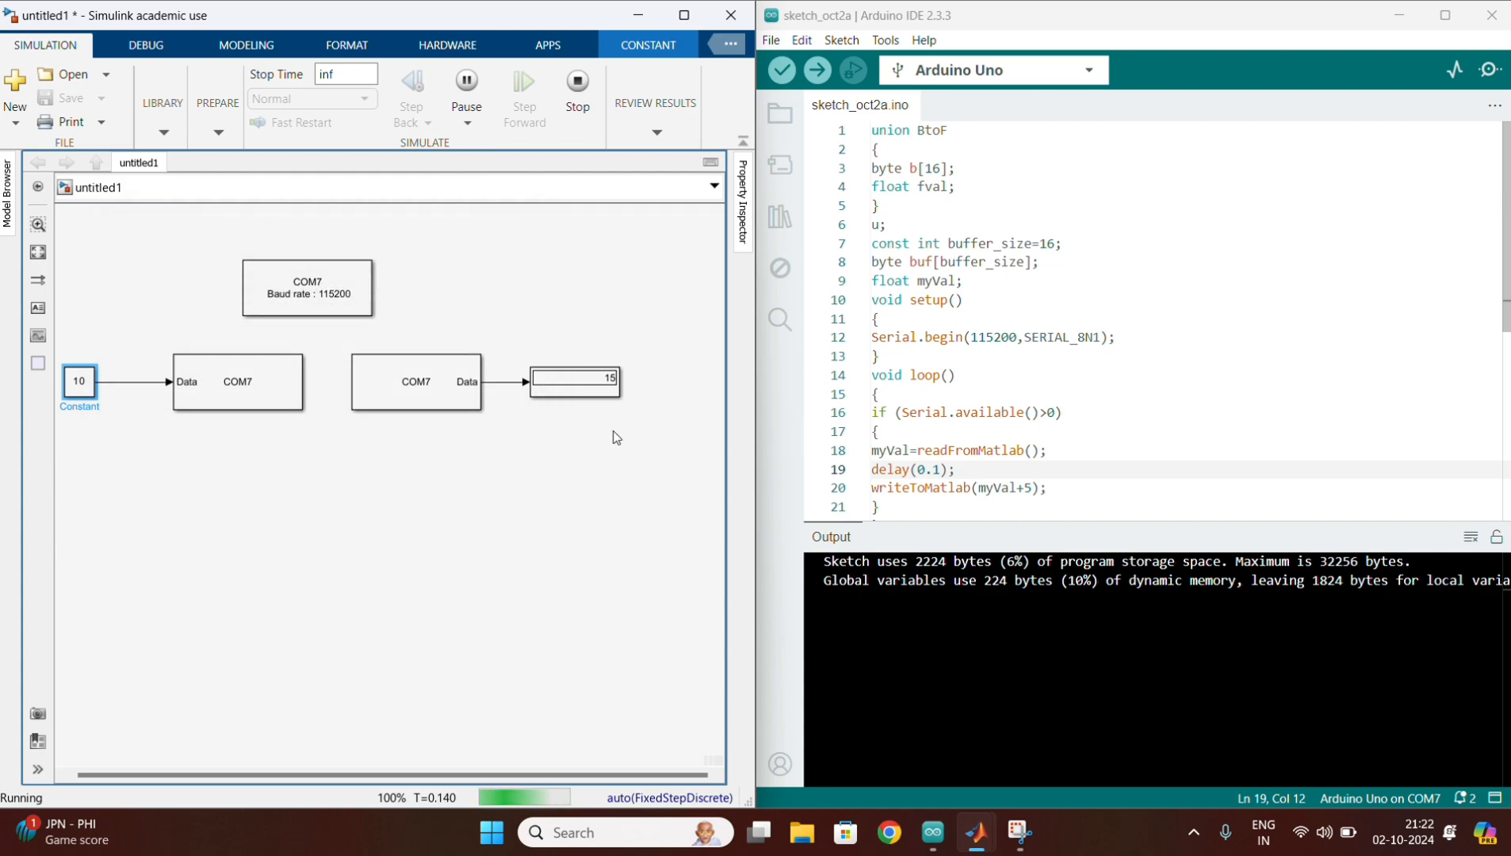
{"action": "double_click", "coordinate": [573, 380]}
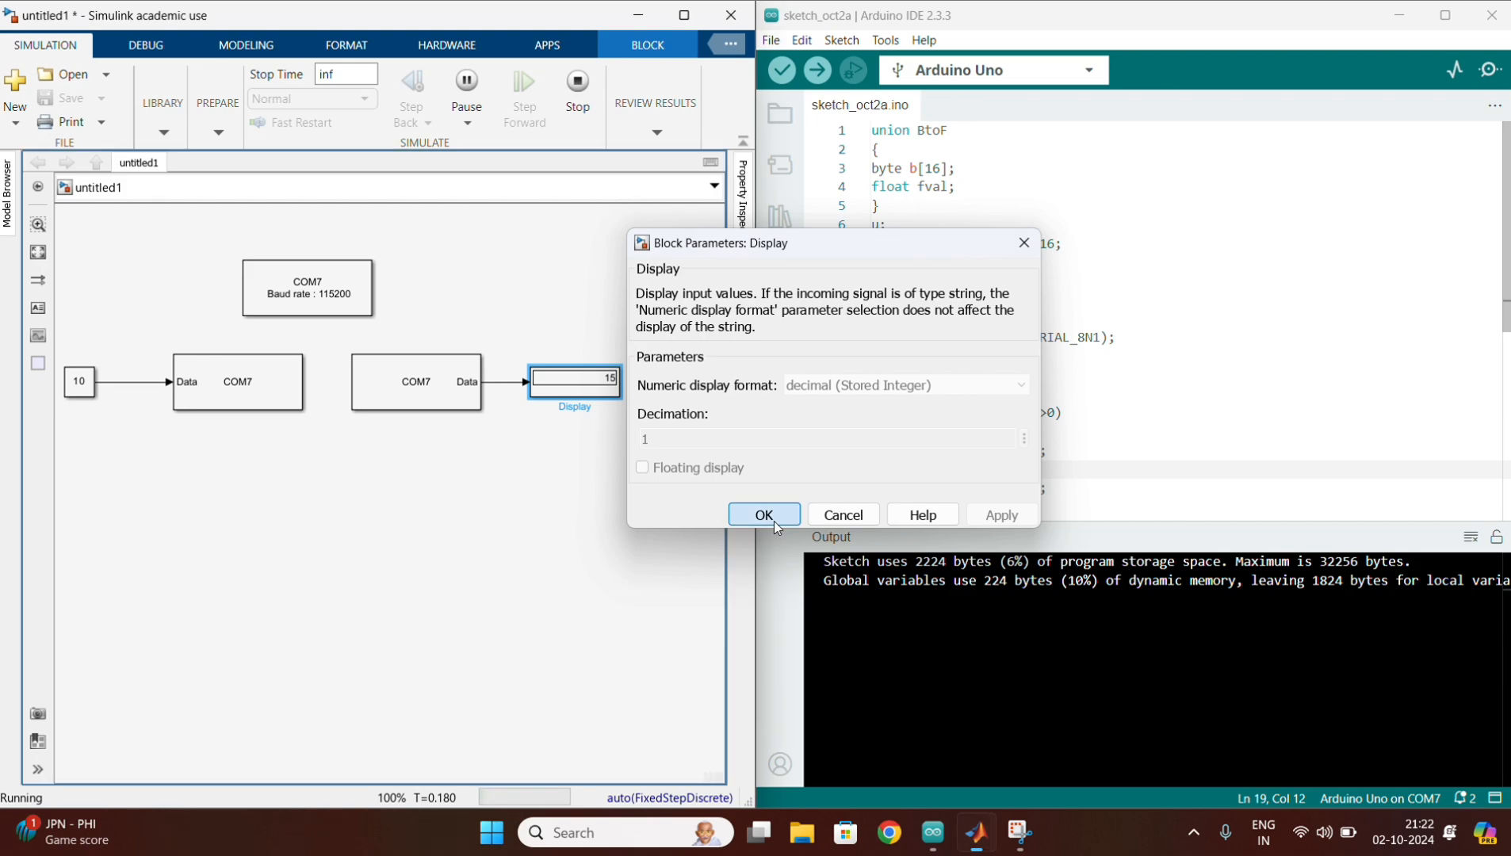
{"action": "left_click", "coordinate": [763, 514]}
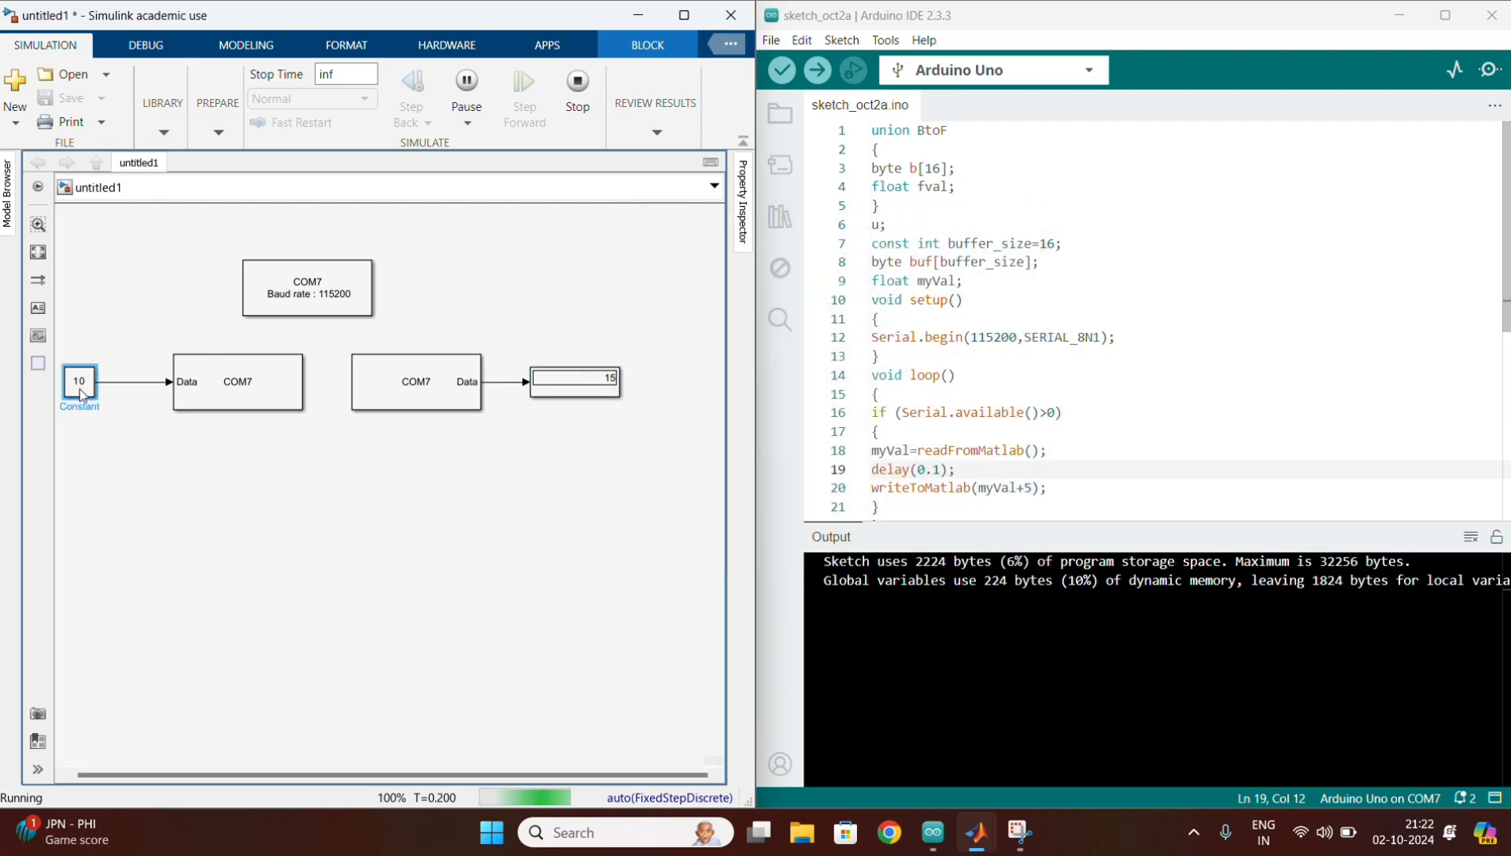
{"action": "double_click", "coordinate": [78, 382]}
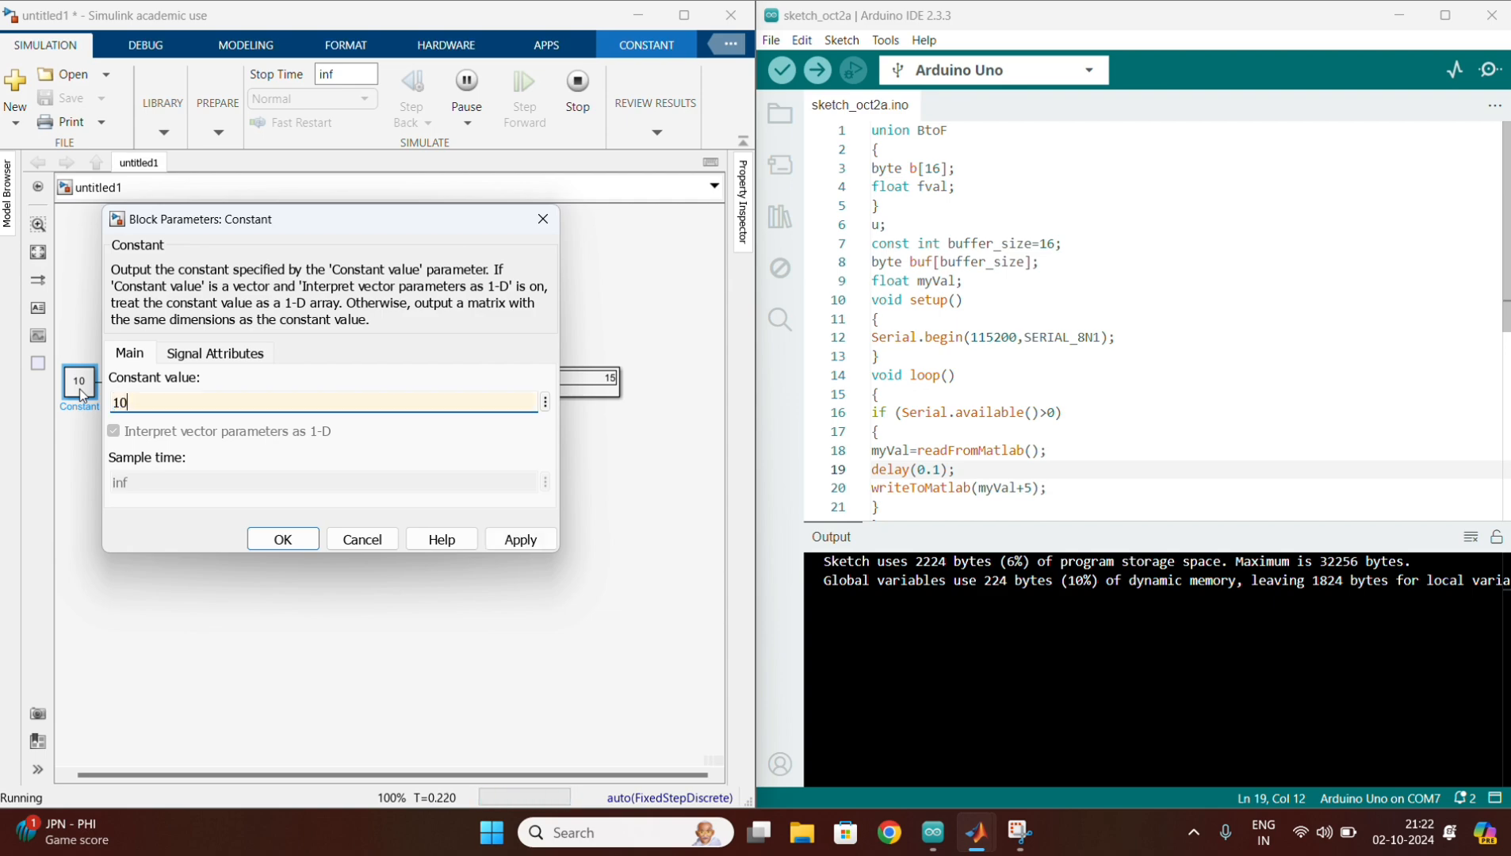